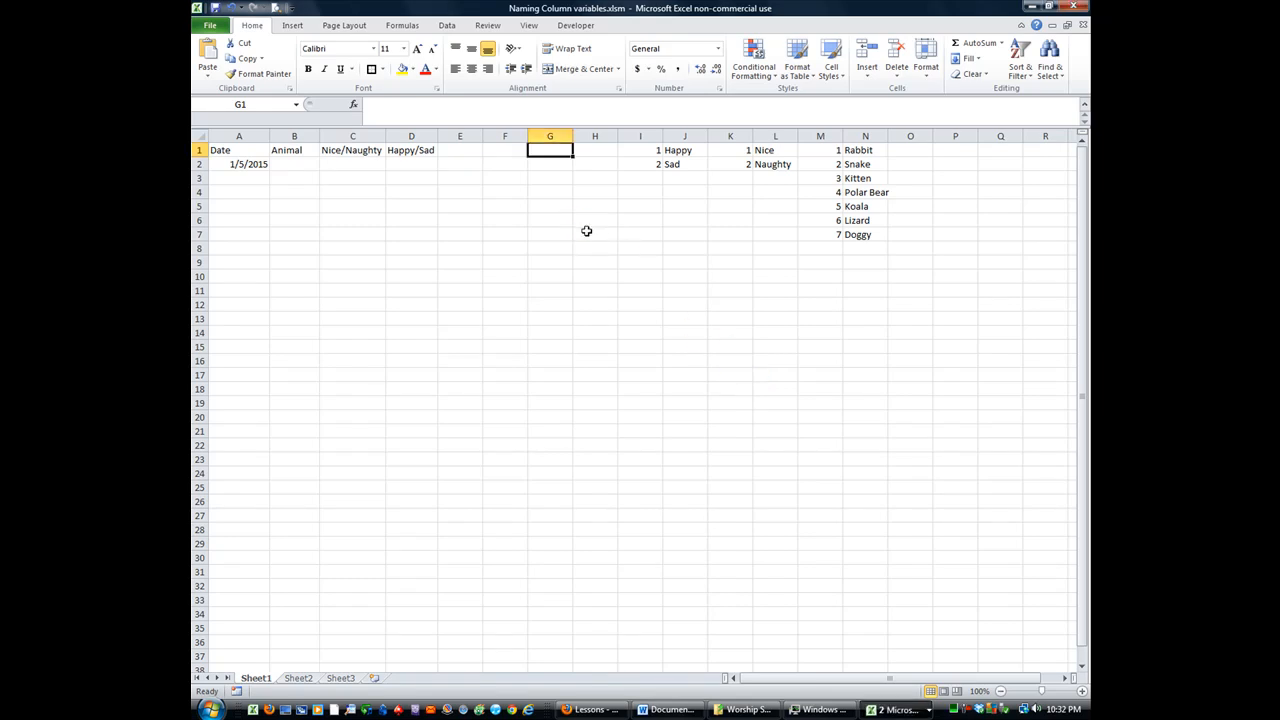
mouse_move(586, 242)
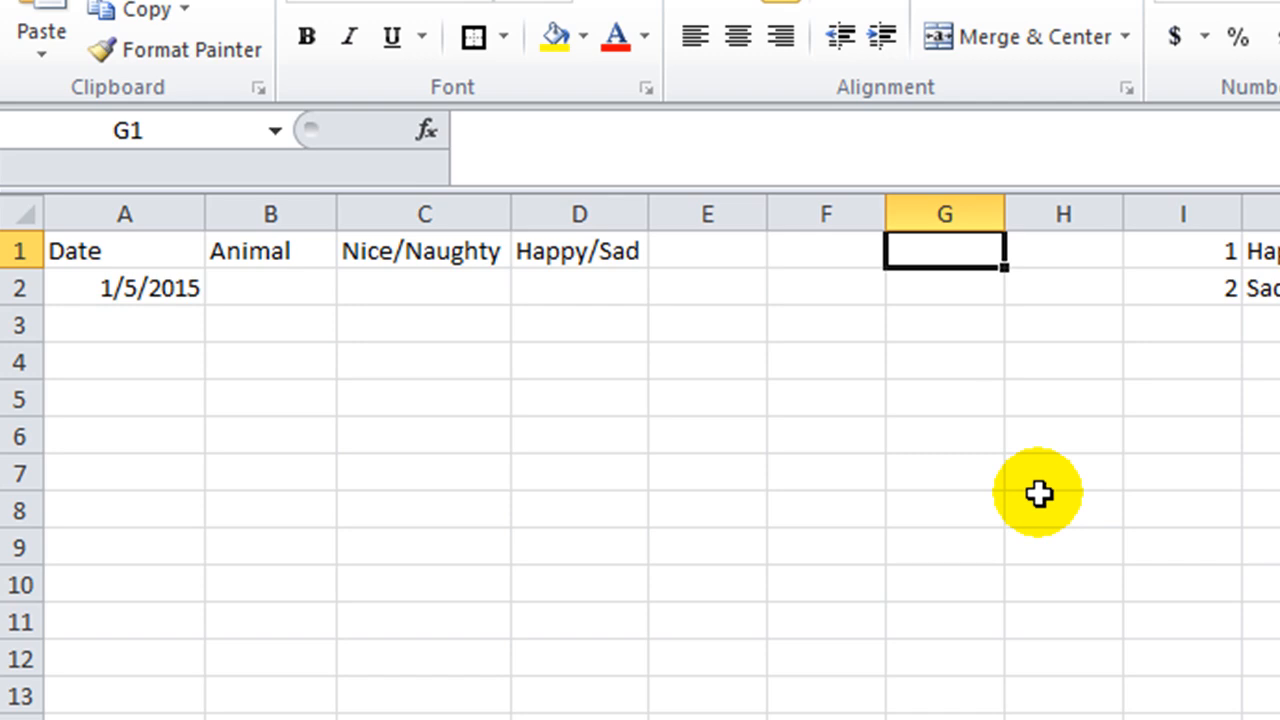
mouse_move(132, 248)
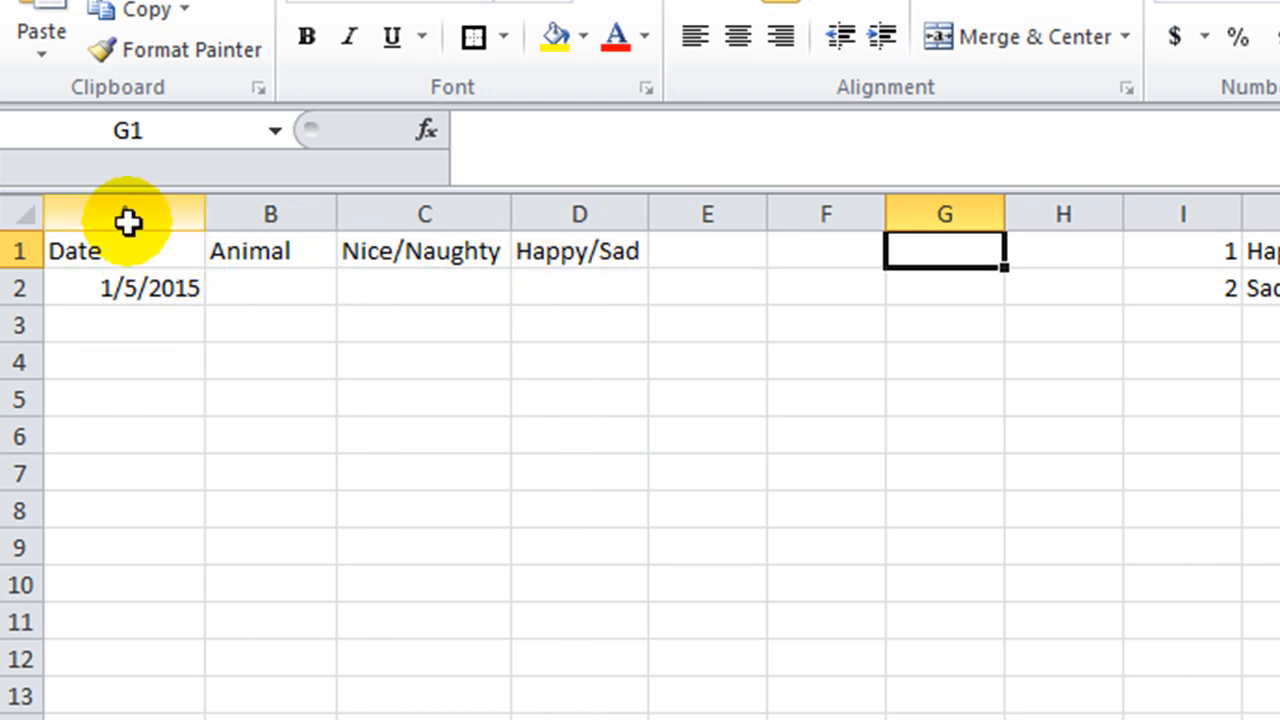
mouse_move(188, 358)
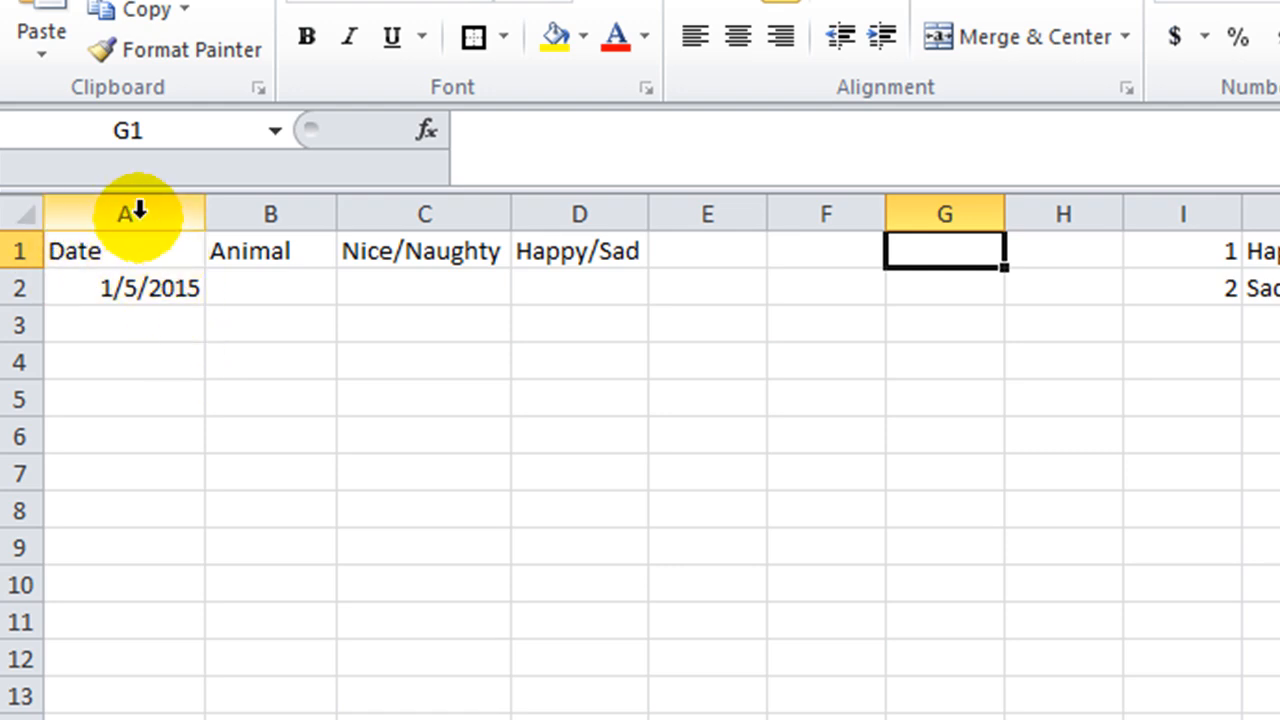
mouse_move(140, 190)
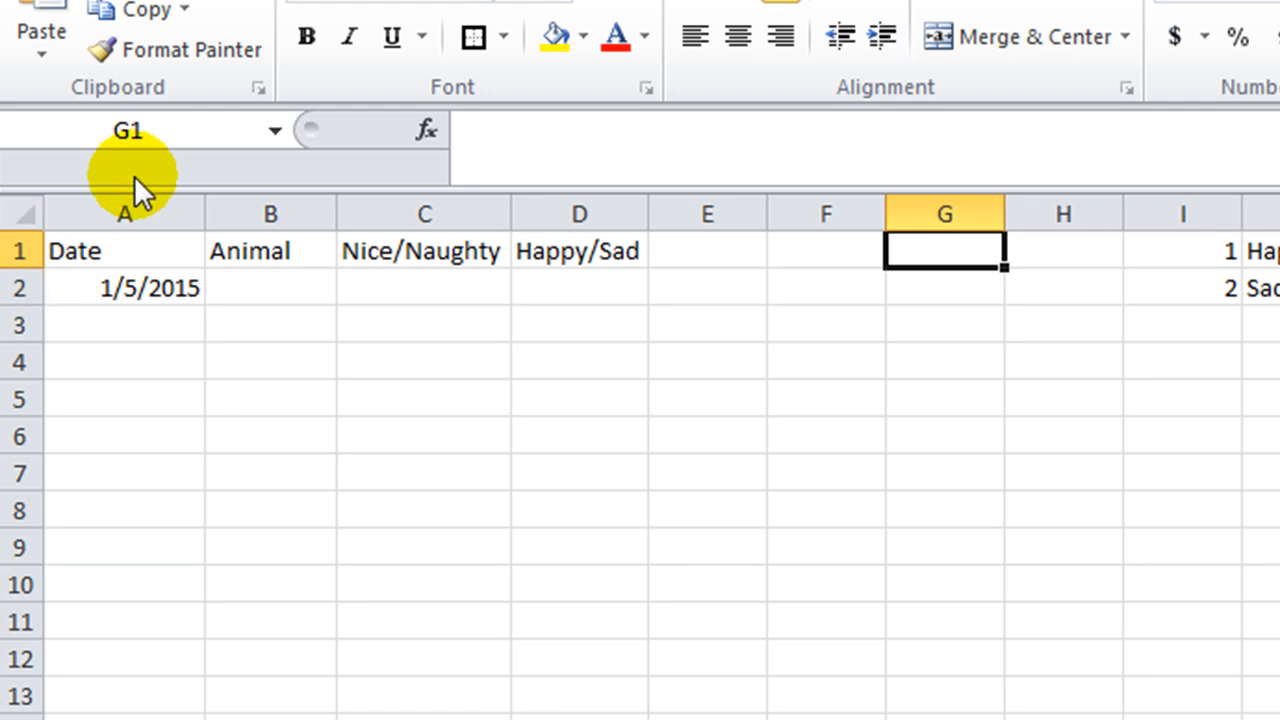
mouse_move(576, 376)
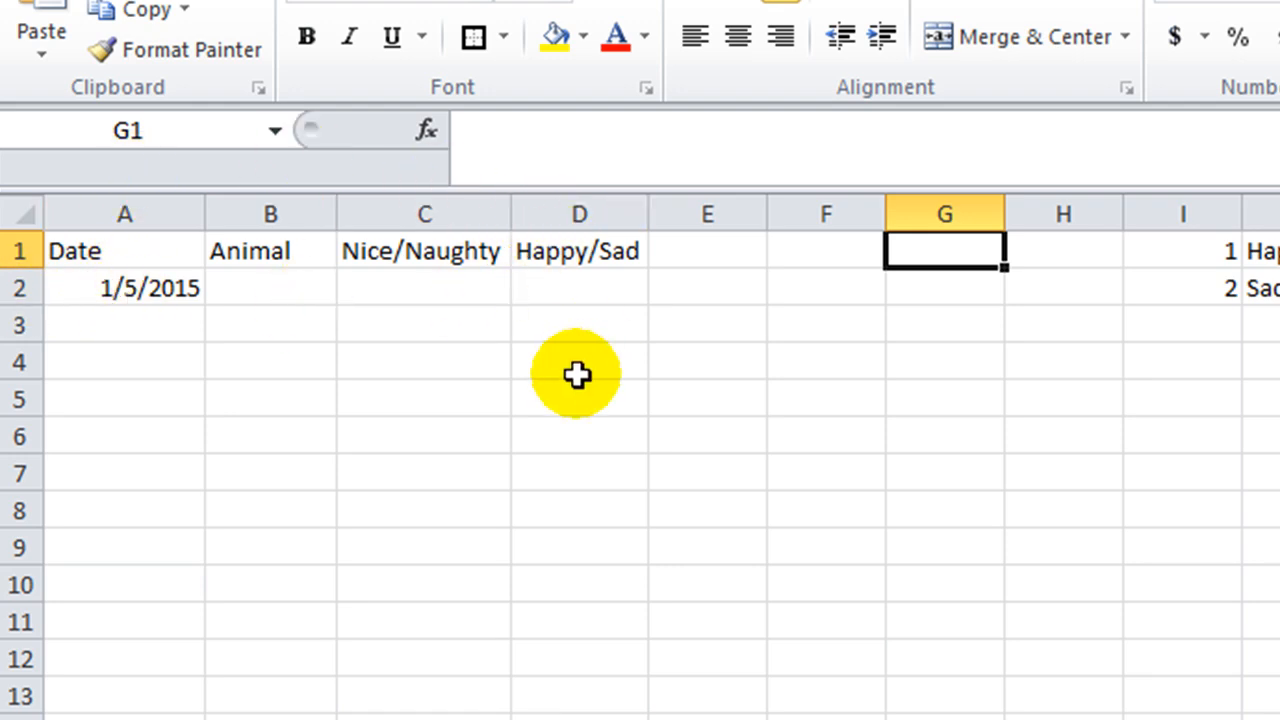
mouse_move(116, 252)
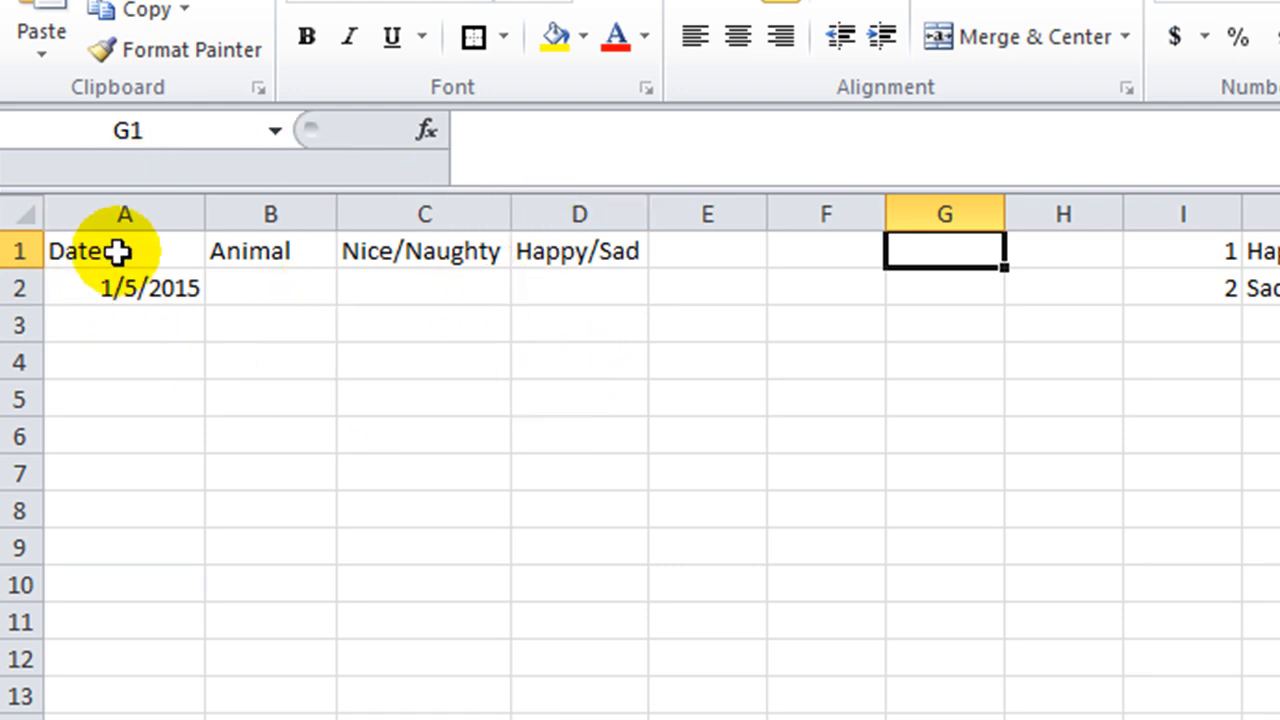
mouse_move(148, 264)
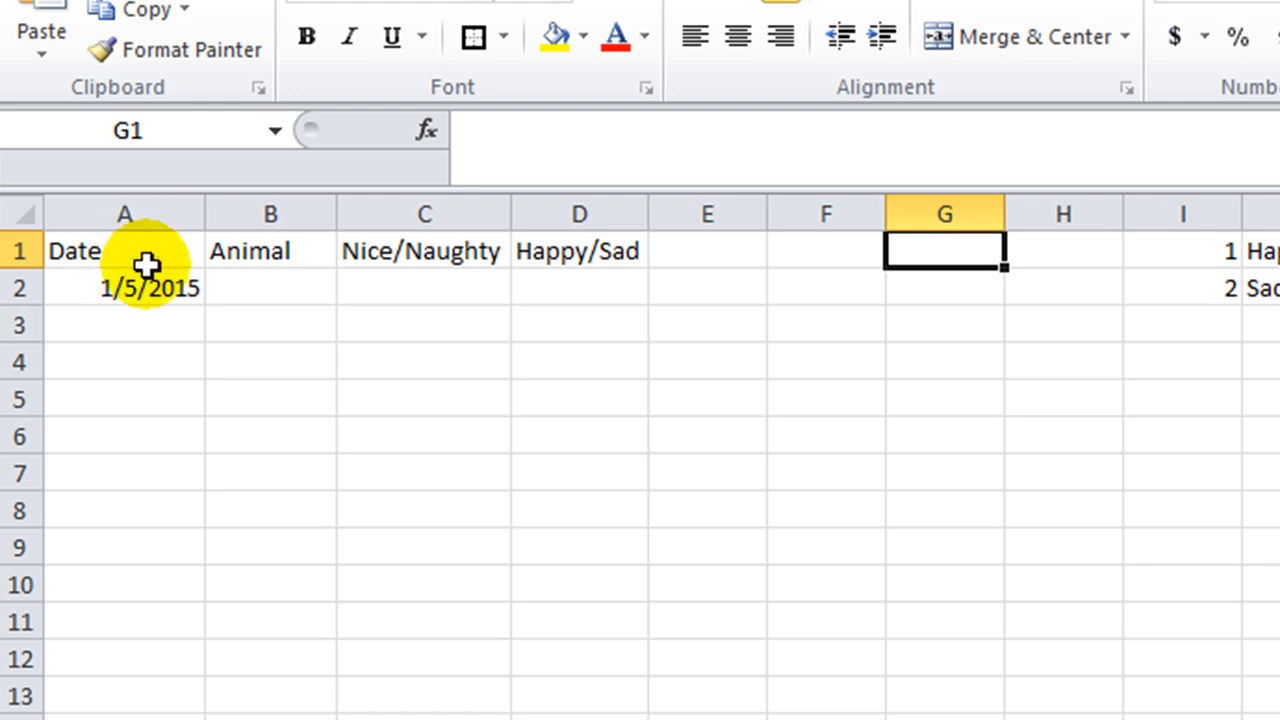
mouse_move(162, 264)
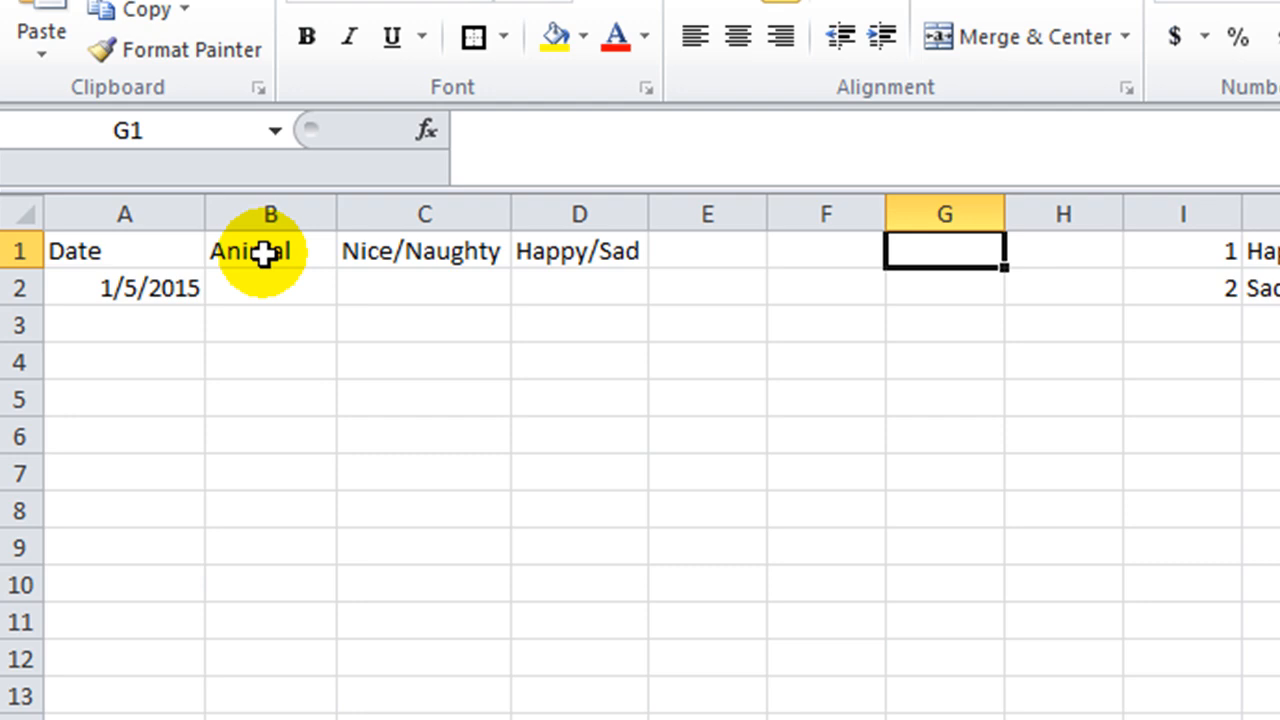
mouse_move(424, 252)
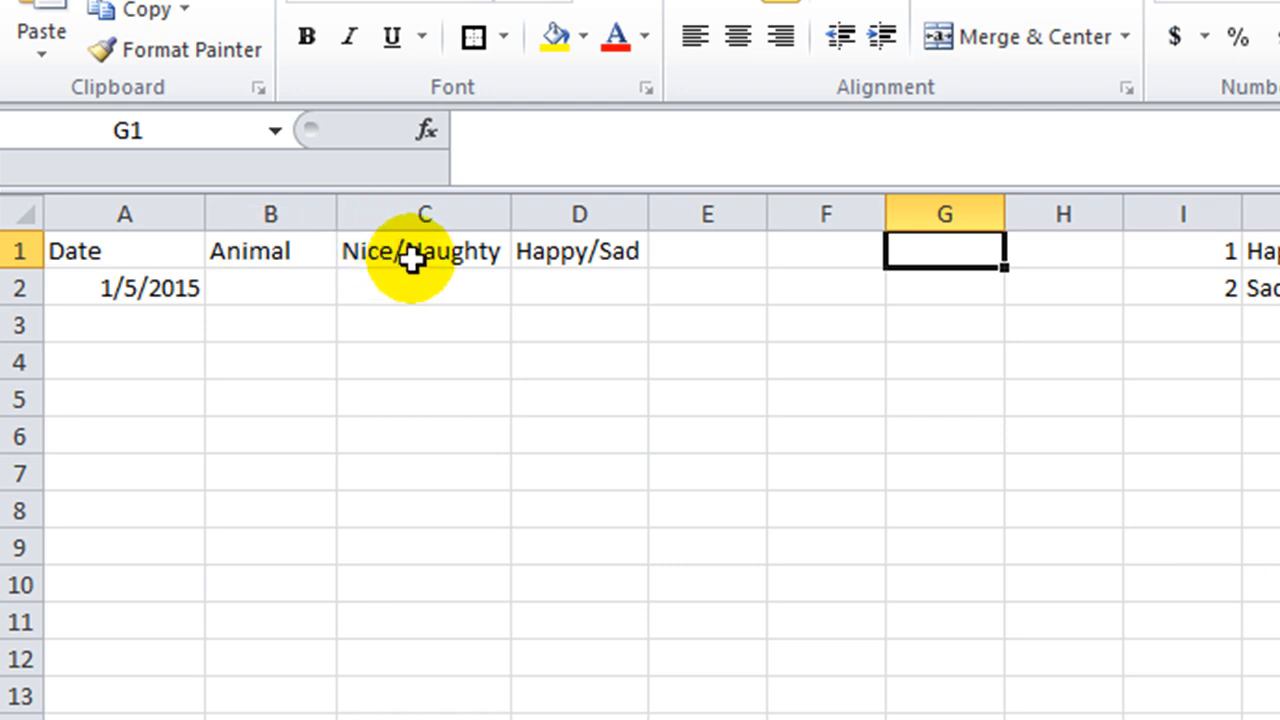
mouse_move(456, 244)
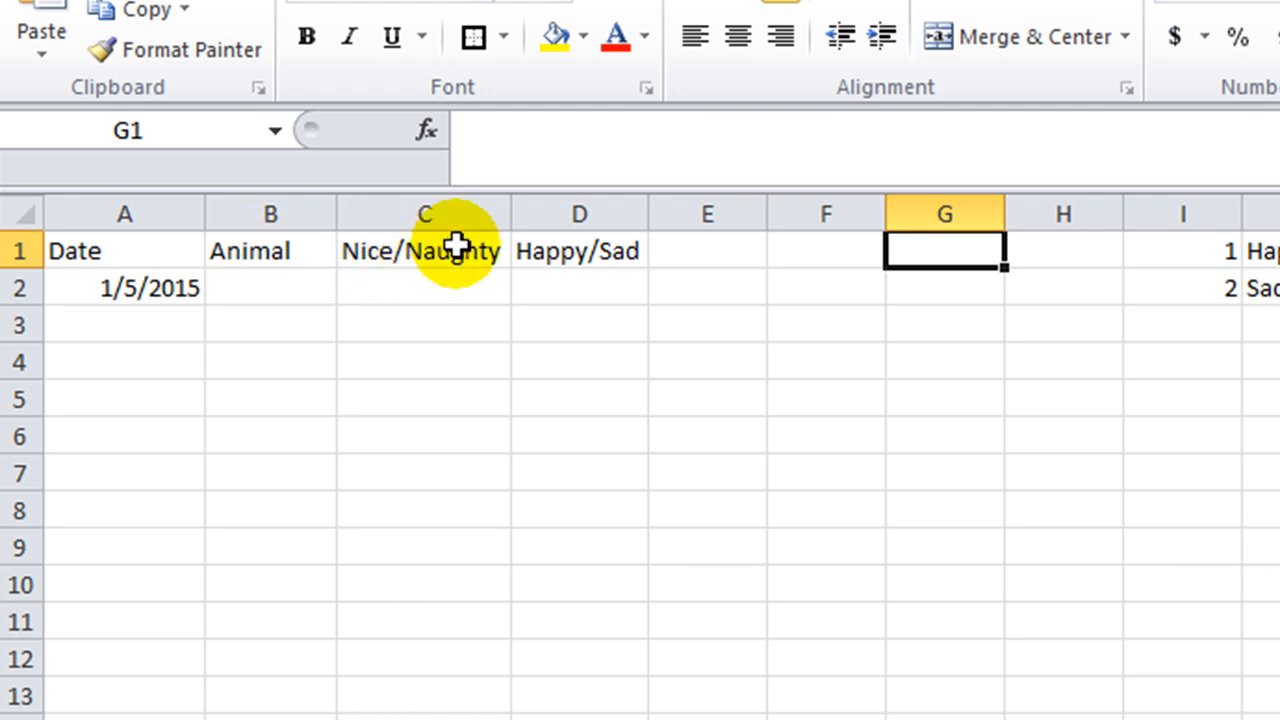
mouse_move(316, 396)
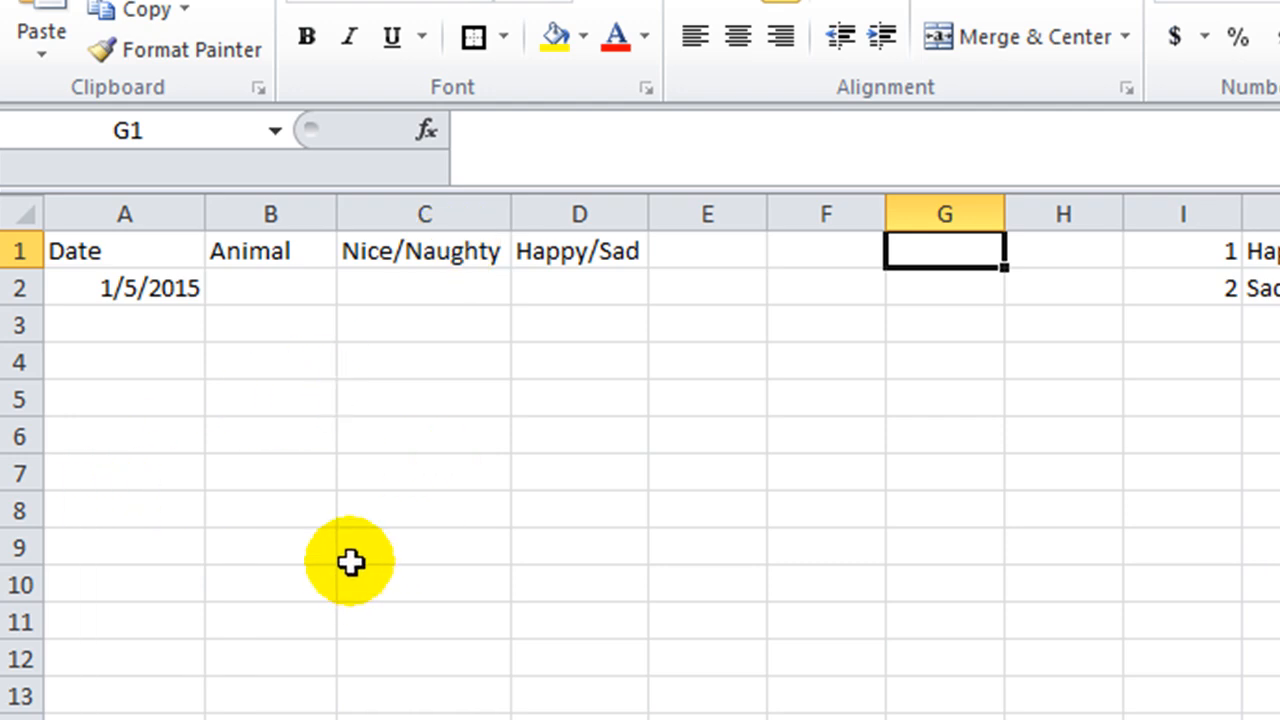
mouse_move(228, 288)
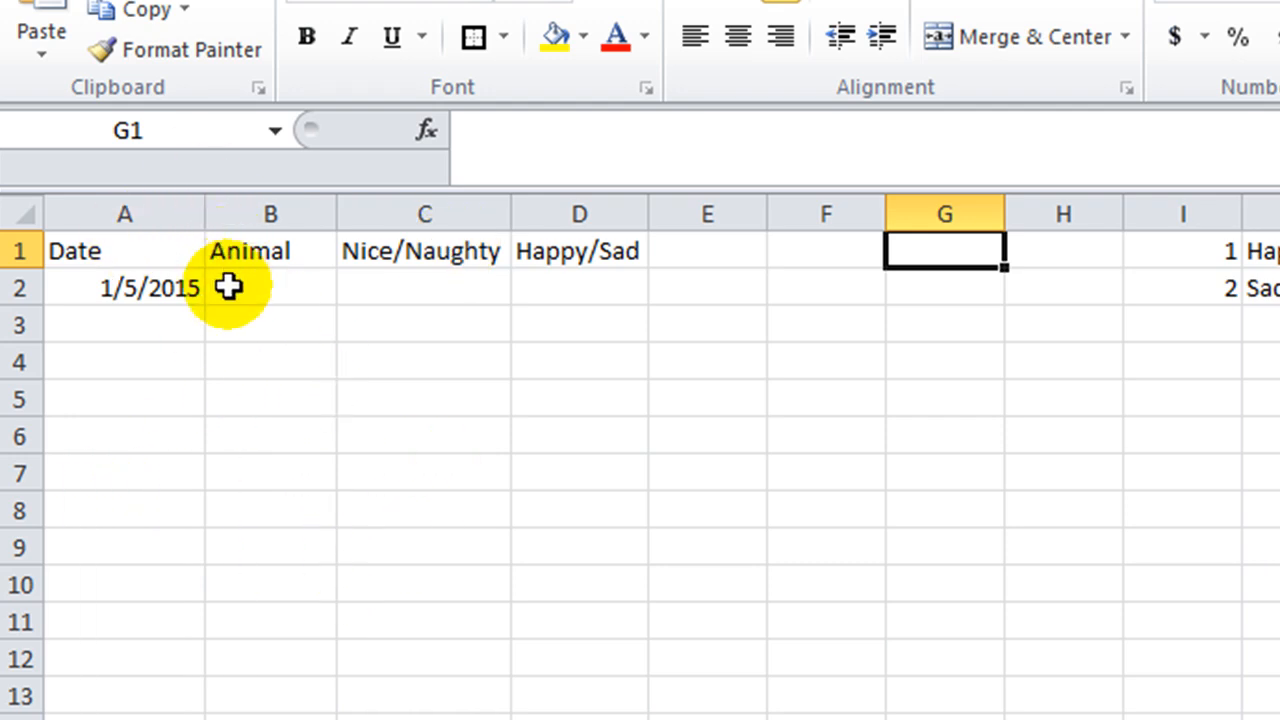
mouse_move(528, 568)
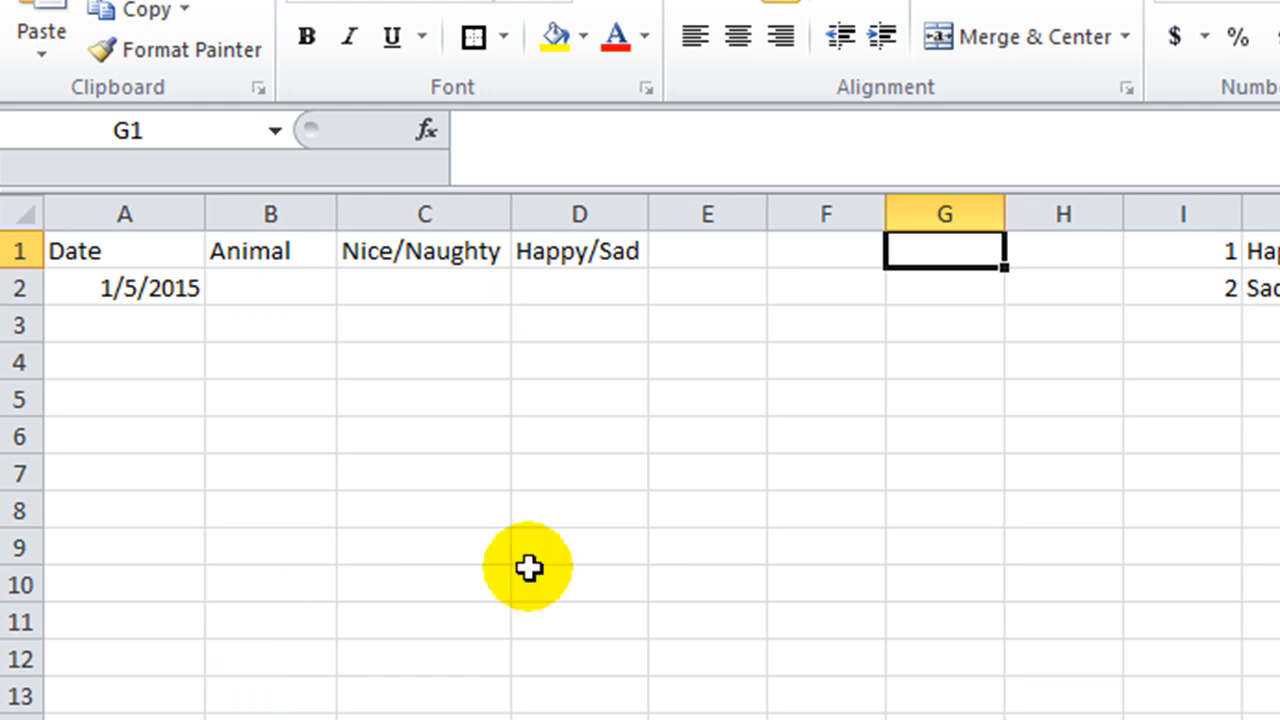
mouse_move(490, 616)
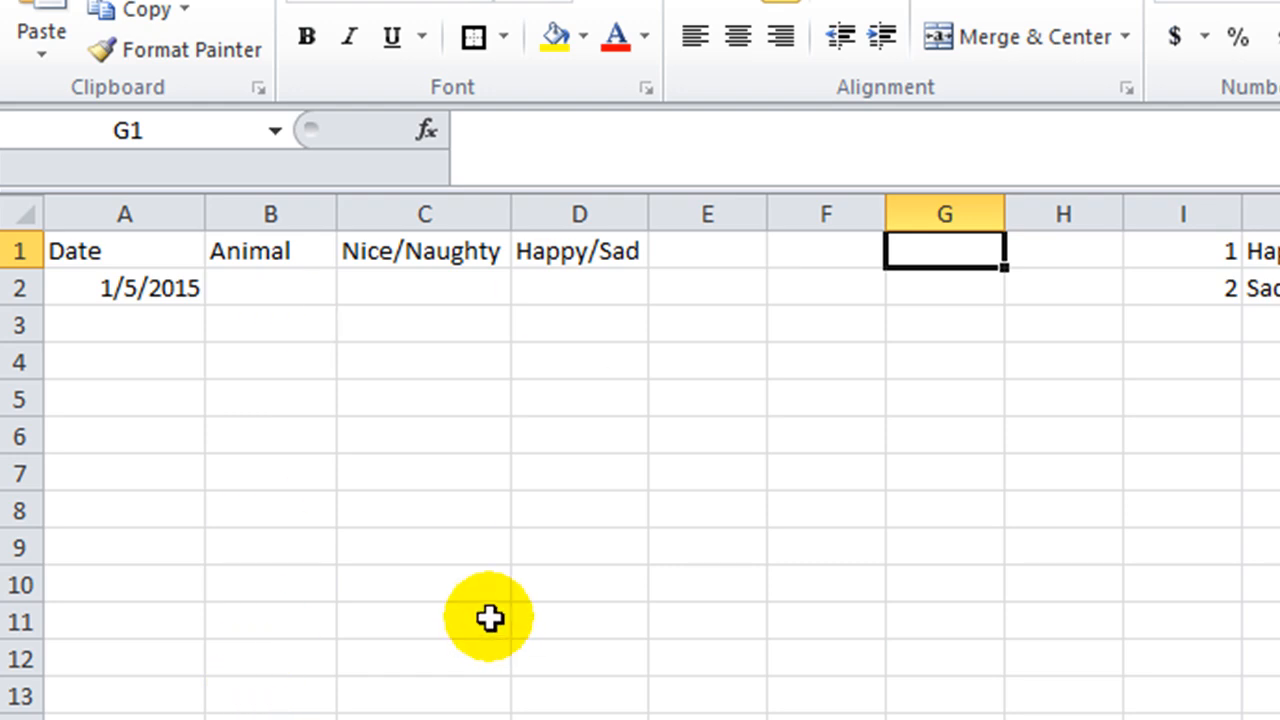
mouse_move(490, 604)
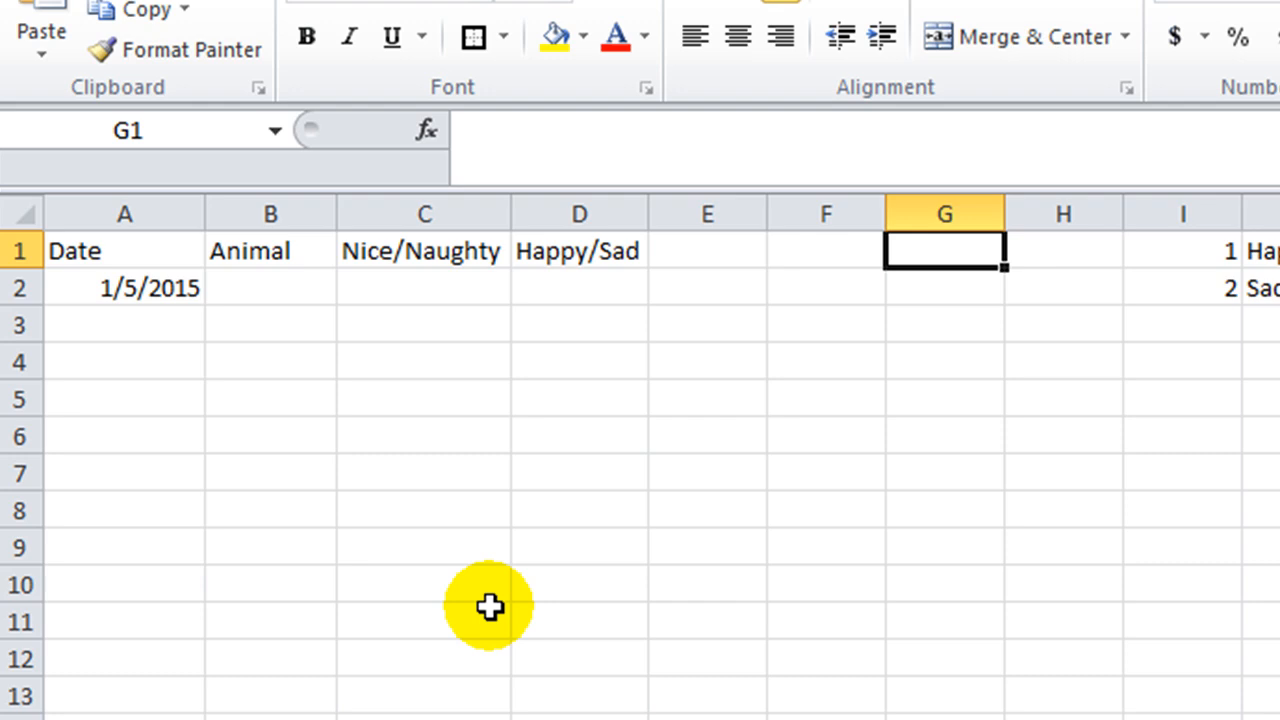
mouse_move(142, 312)
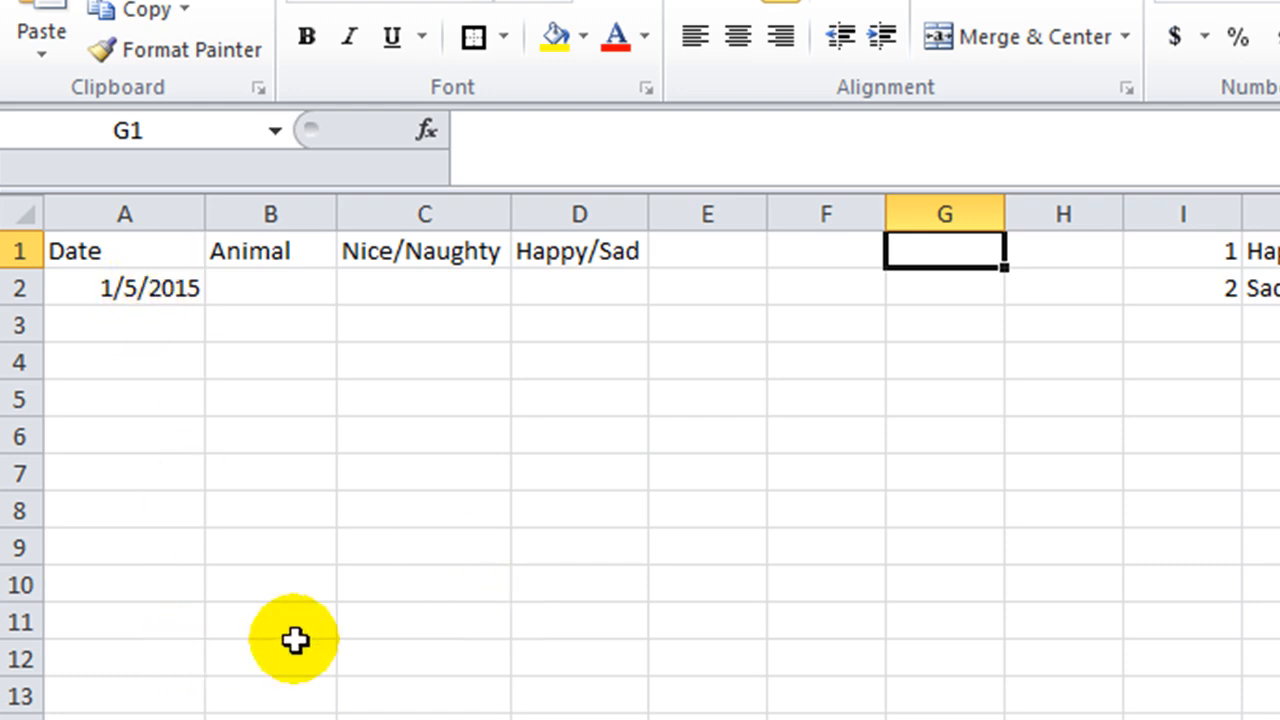
mouse_move(1030, 348)
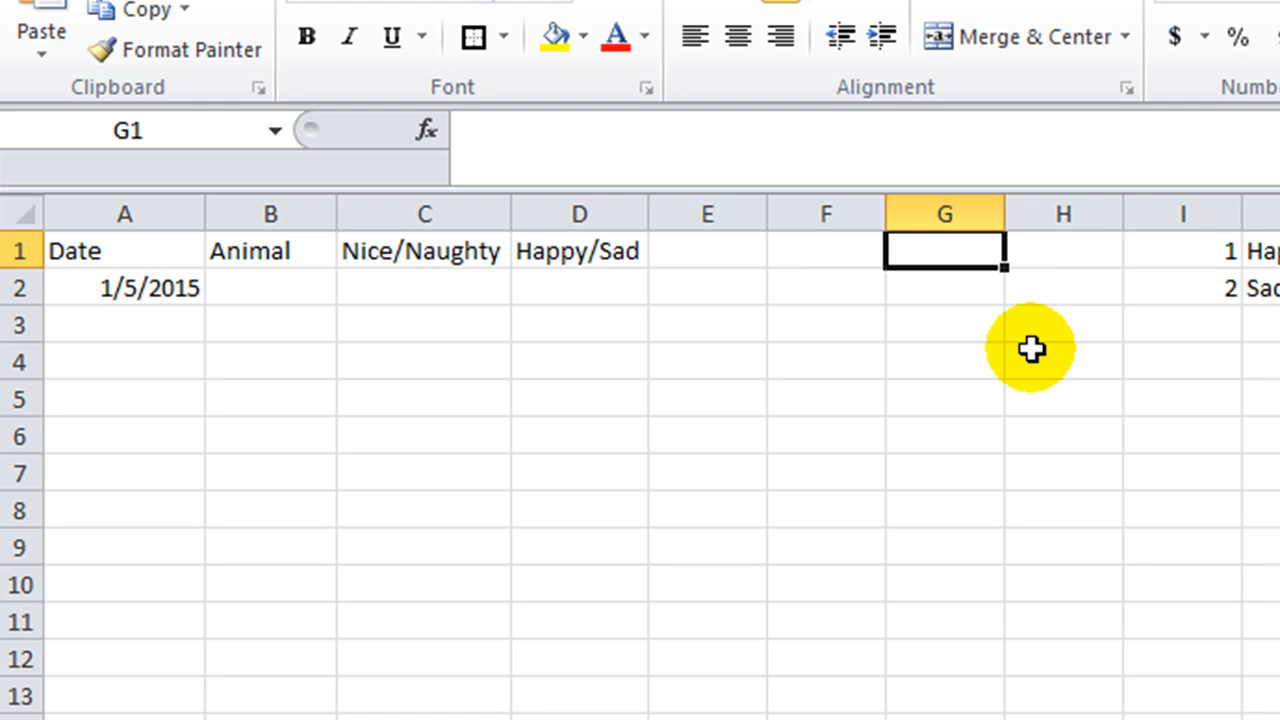
Enter the boundary dates 5/17/2013 and 1/1/2011 and select the empty Date cells.
text(5/17/2013)
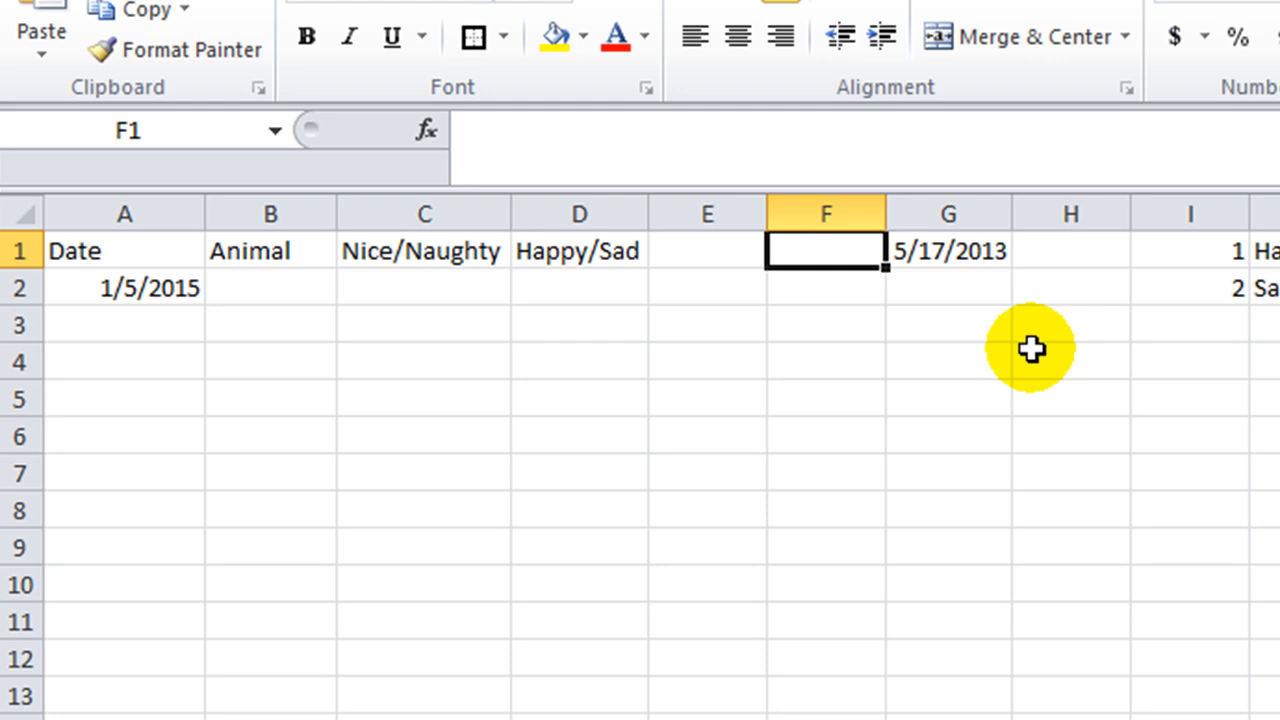
text(1/1/2011)
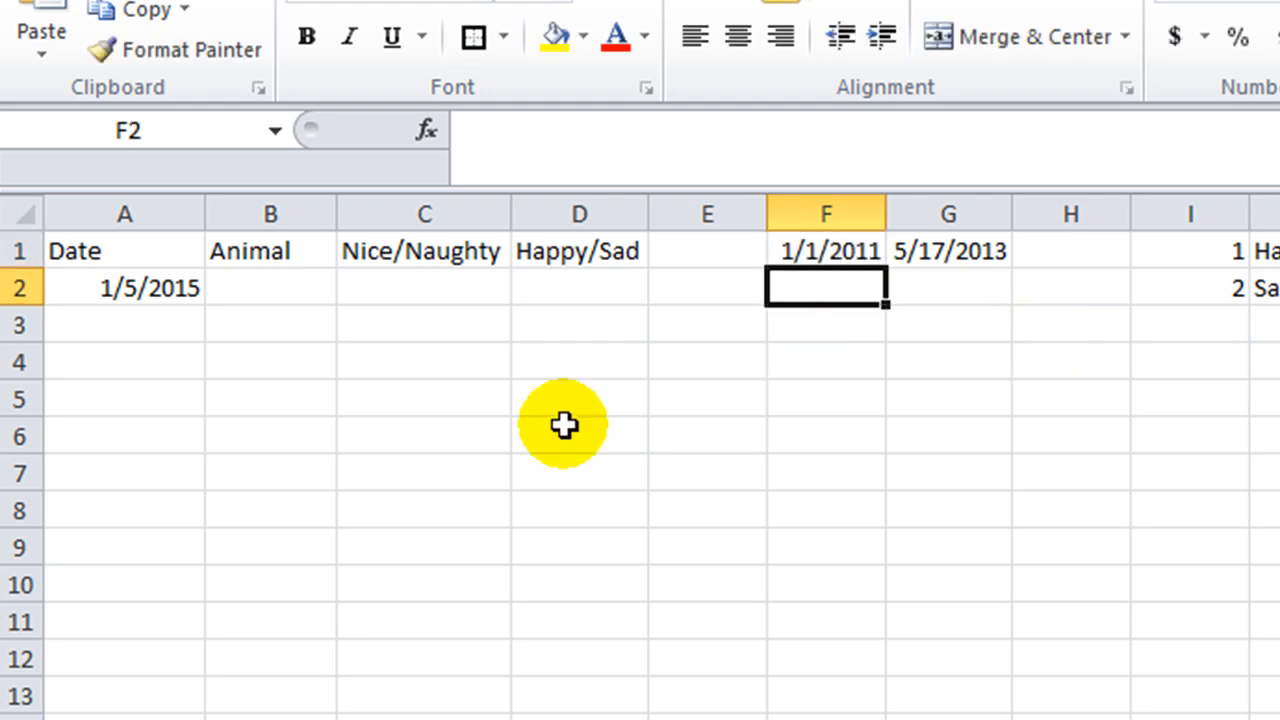
drag(124, 288, 124, 696)
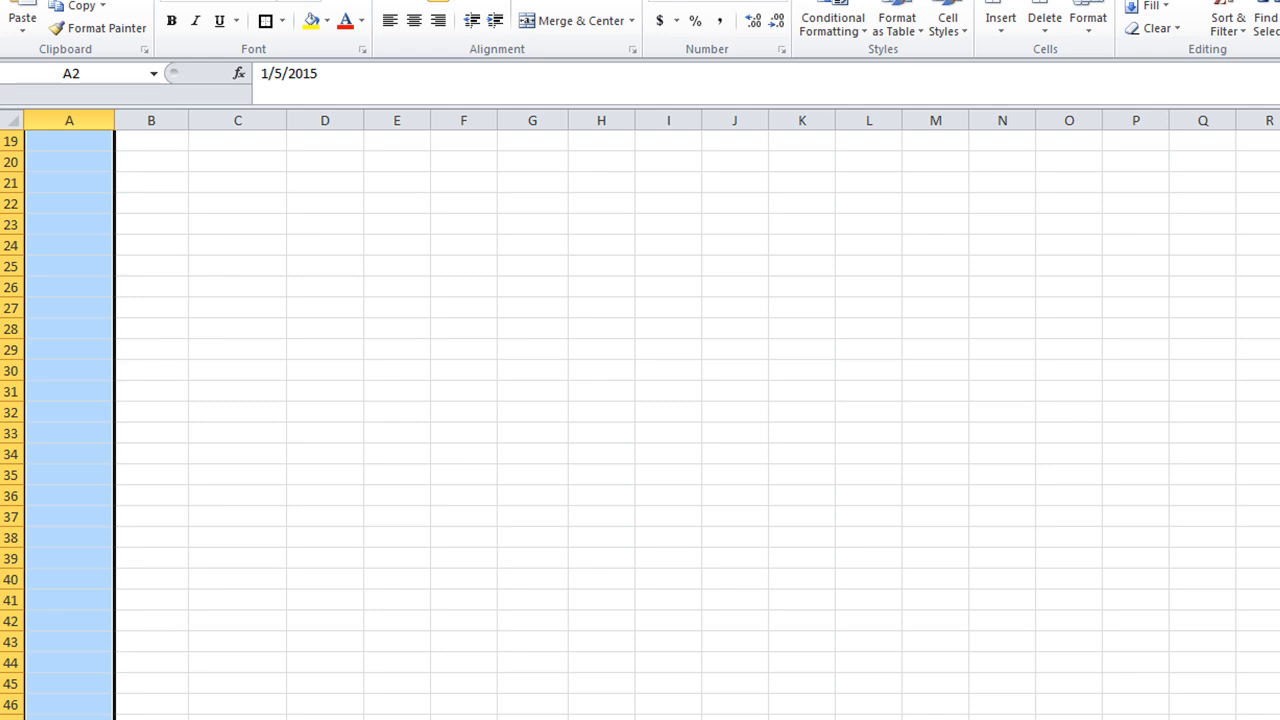
Start a RANDBETWEEN formula using the 1/1/2011 and 5/17/2013 cells as bounds.
text(=rand)
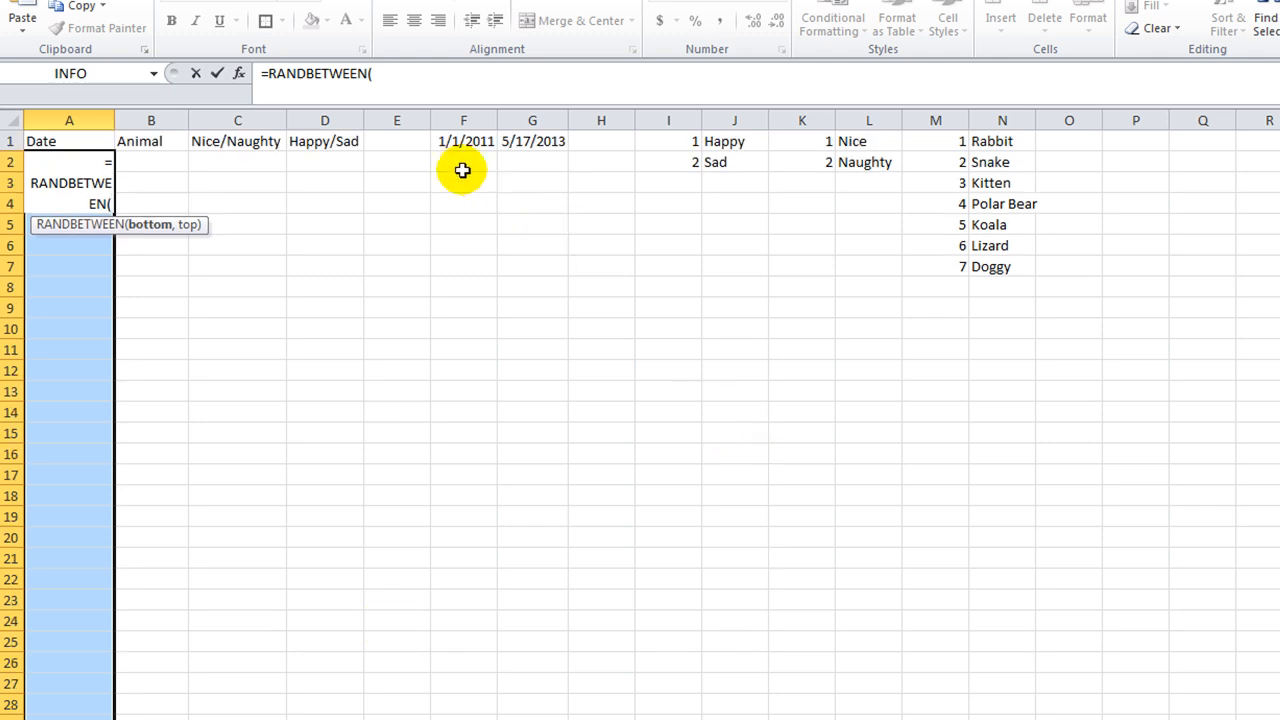
click(464, 140)
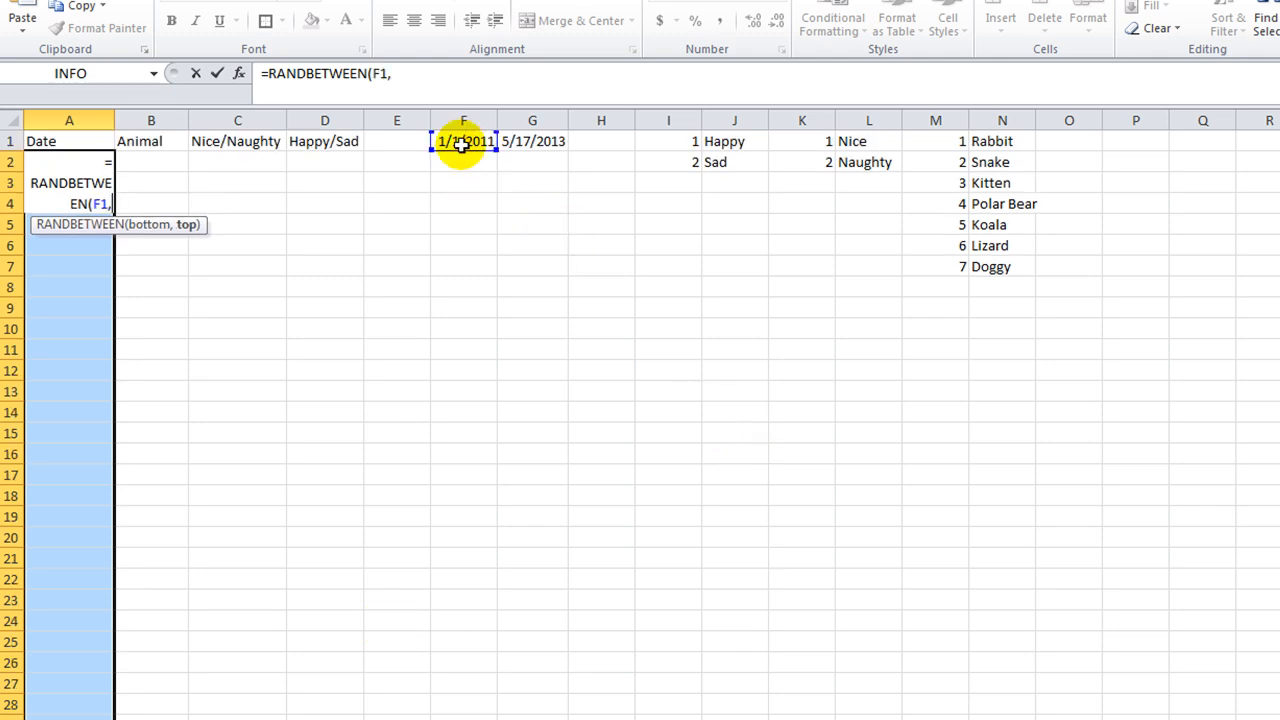
click(532, 140)
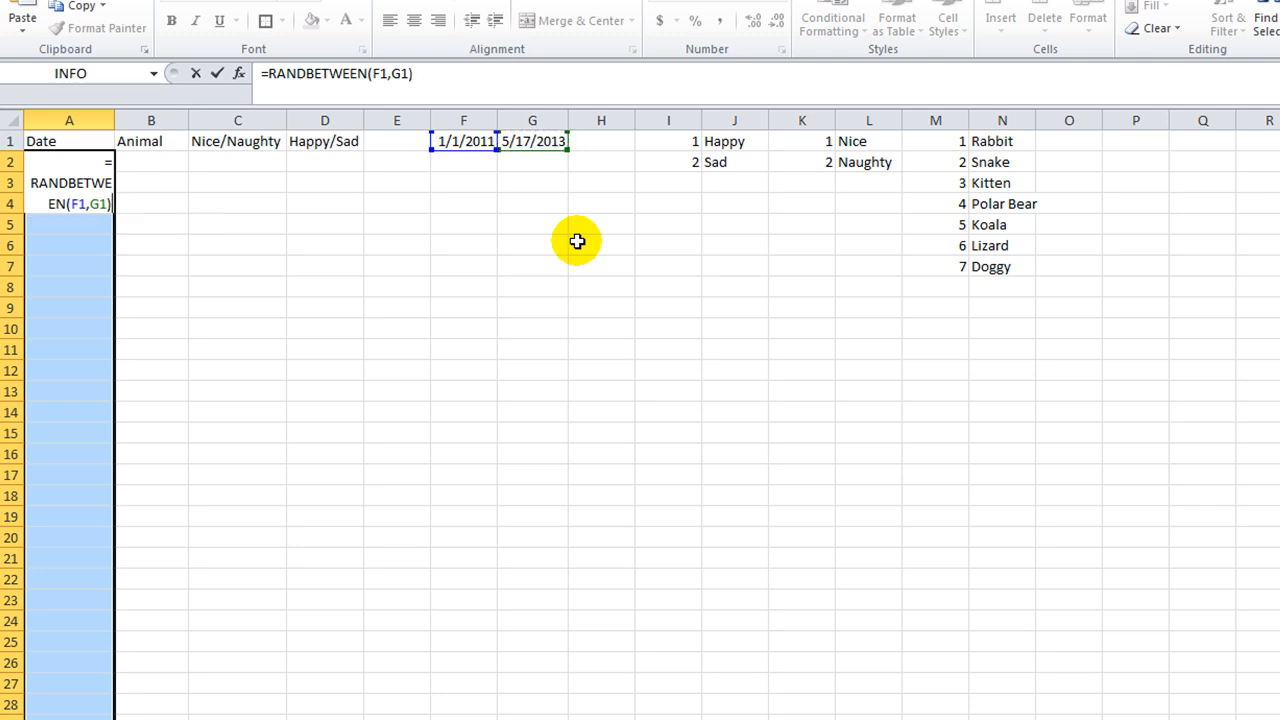
mouse_move(576, 220)
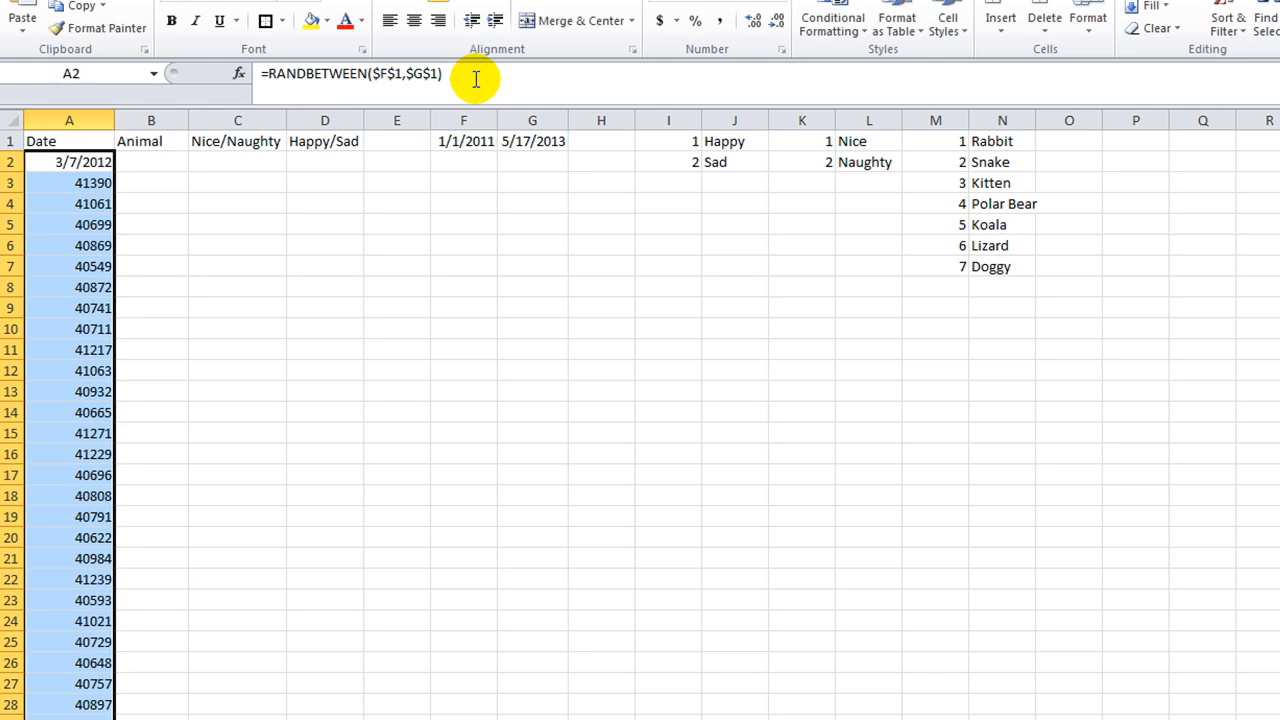
Format the whole Date column as dates instead of serial numbers.
click(68, 140)
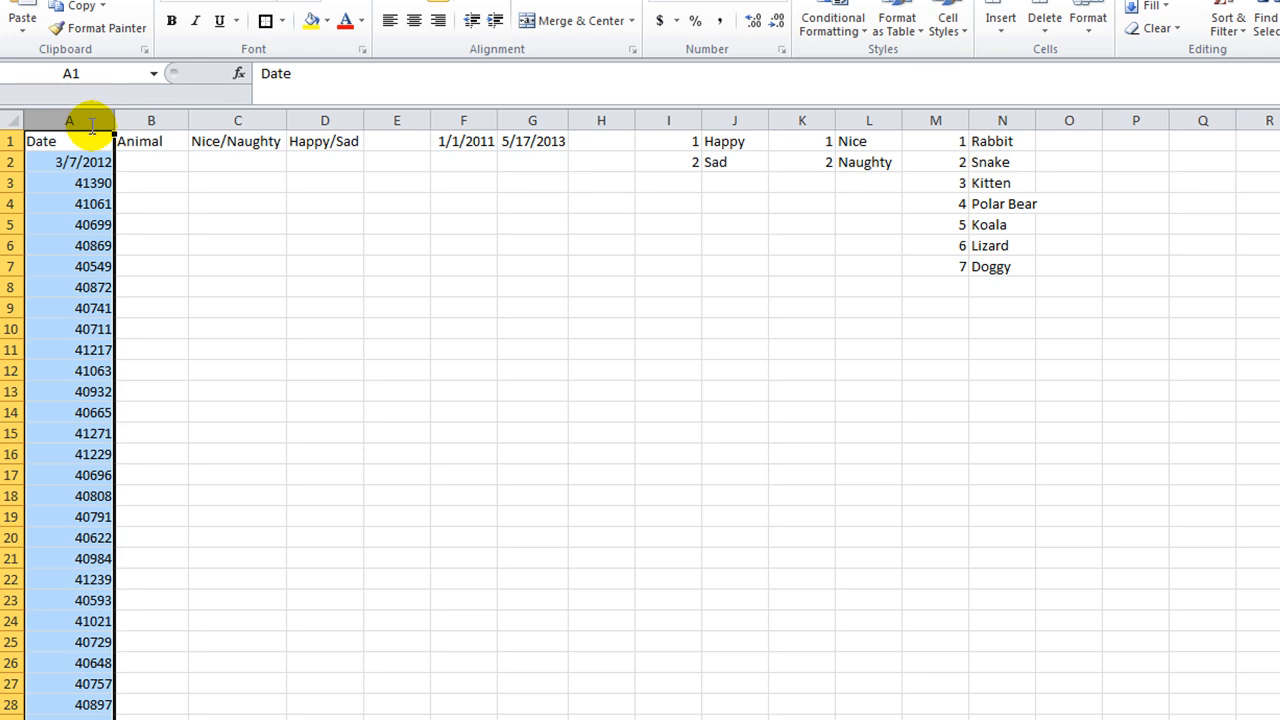
mouse_move(236, 336)
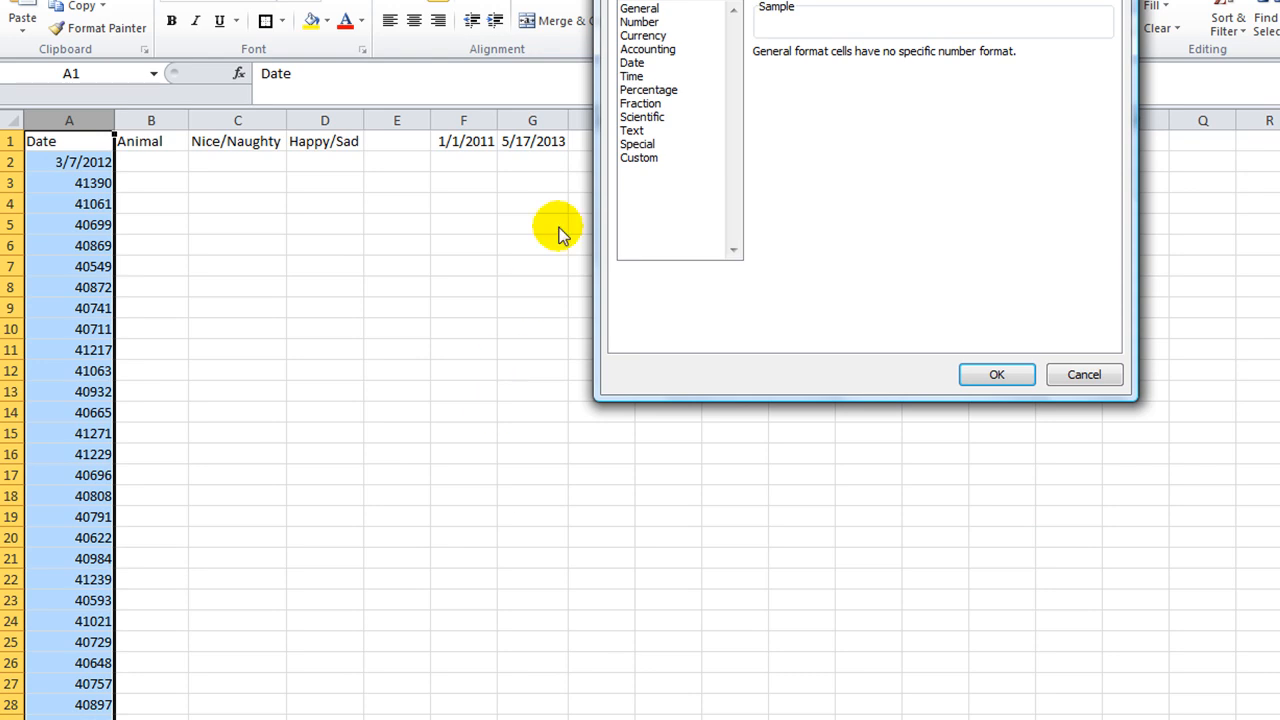
click(632, 62)
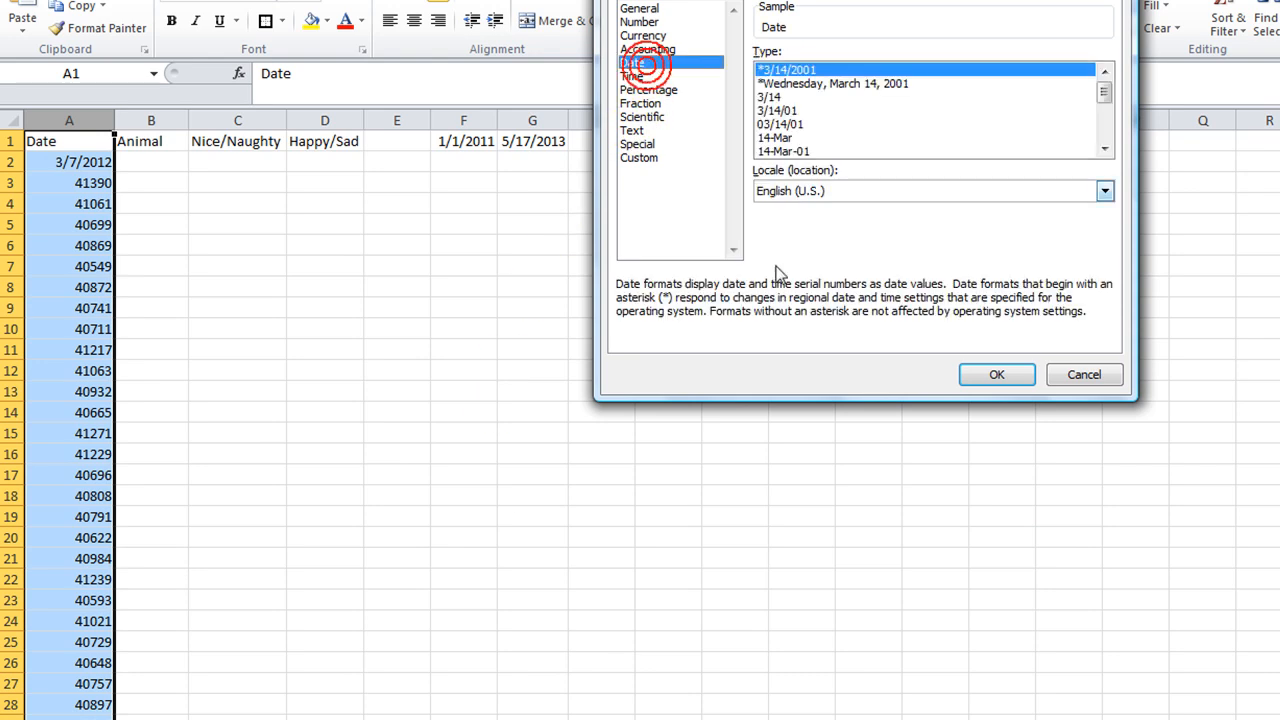
click(996, 374)
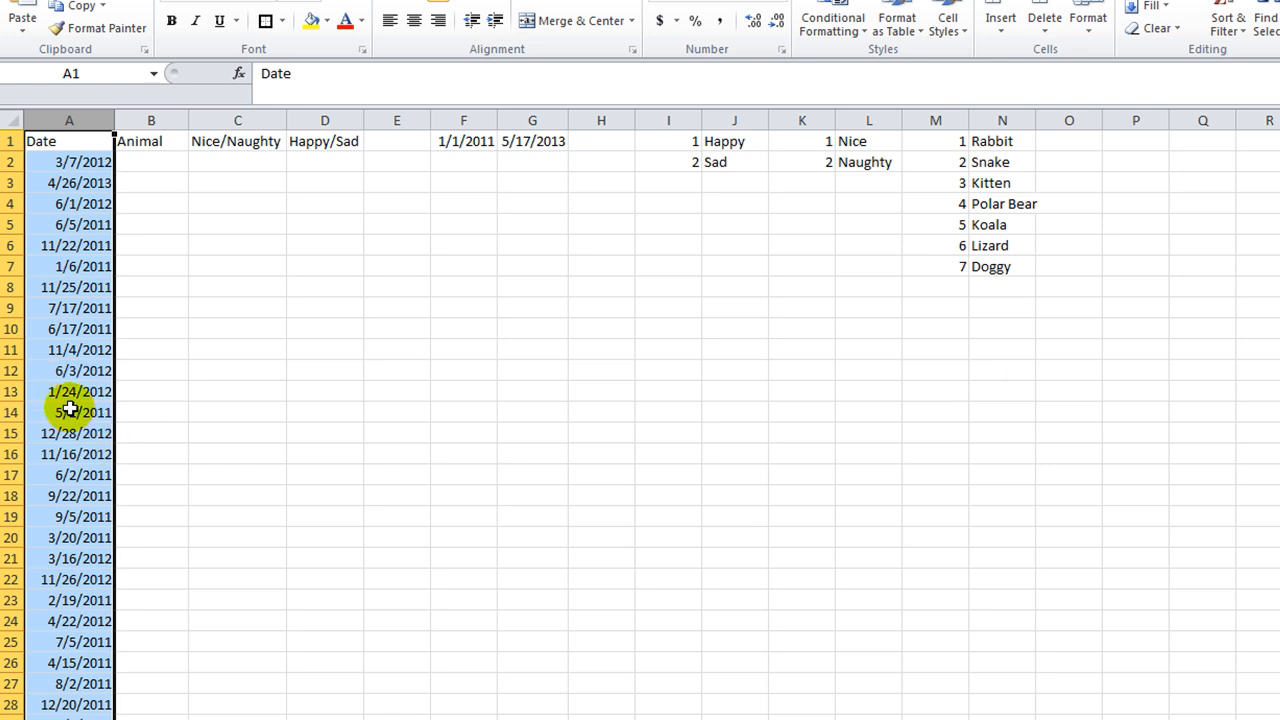
mouse_move(566, 368)
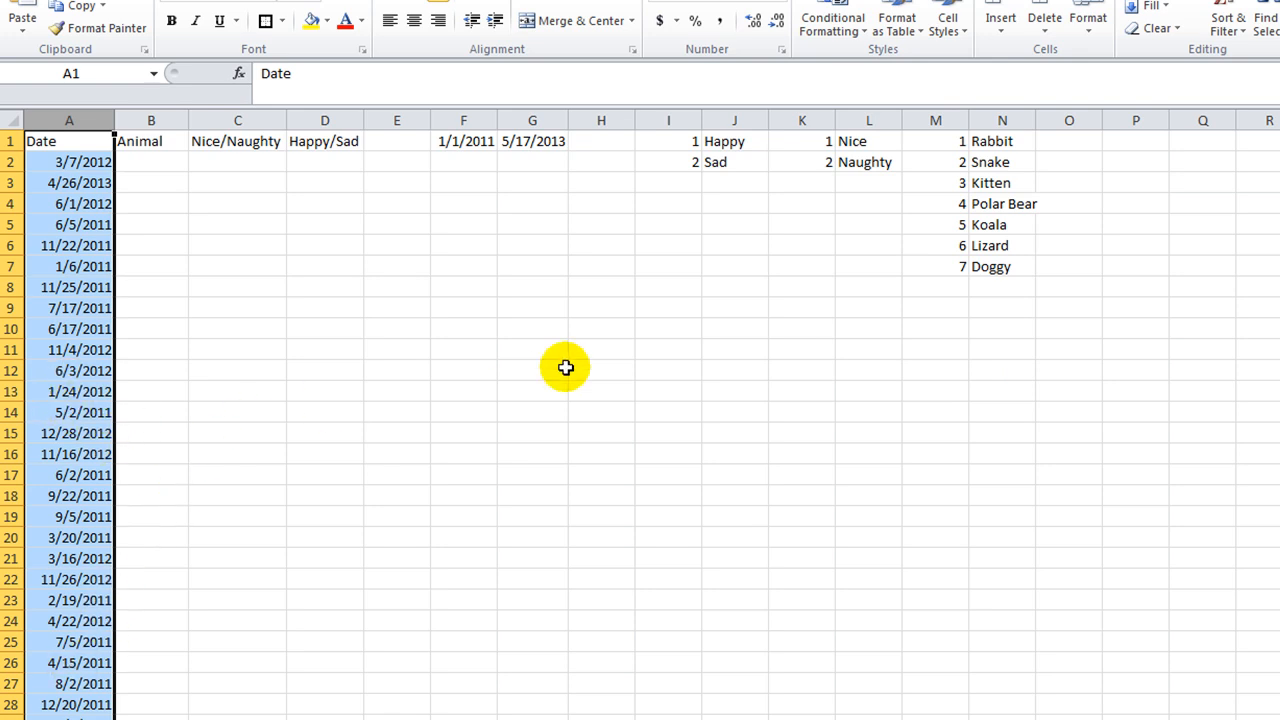
In the first Animal cell begin a formula with RANDBETWEEN(1,7) over the seven-animal list.
click(152, 160)
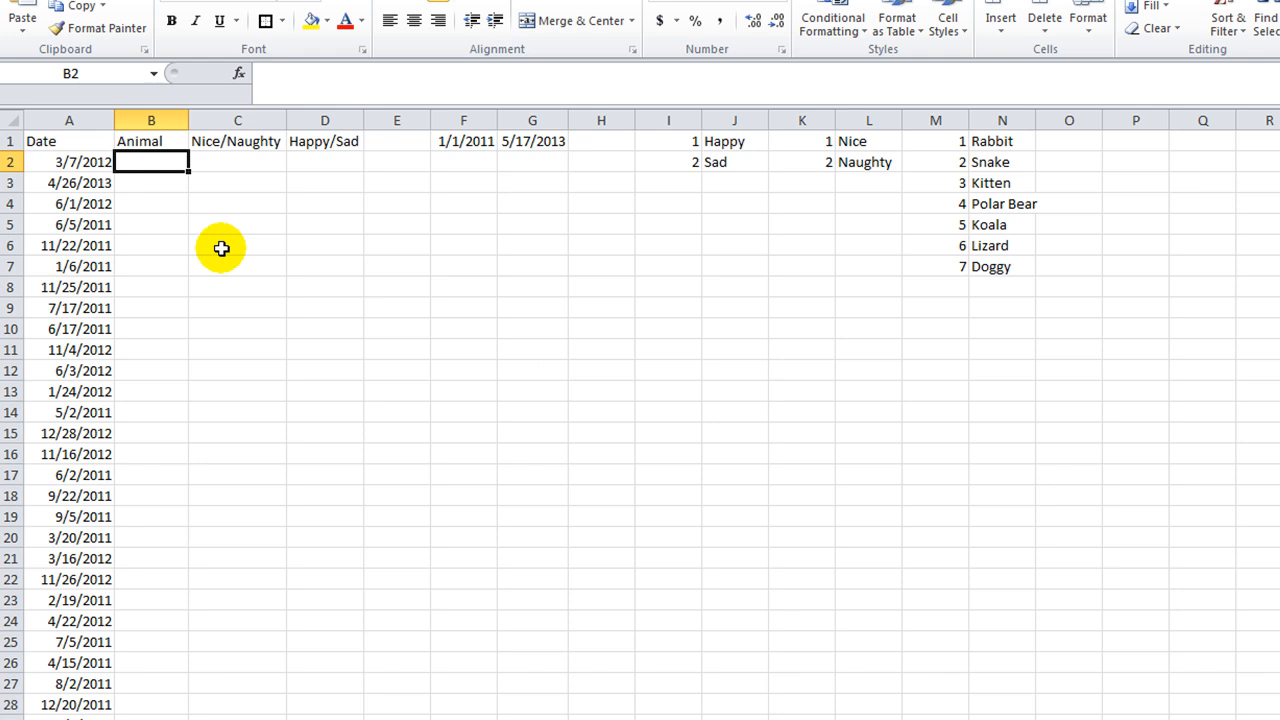
mouse_move(764, 148)
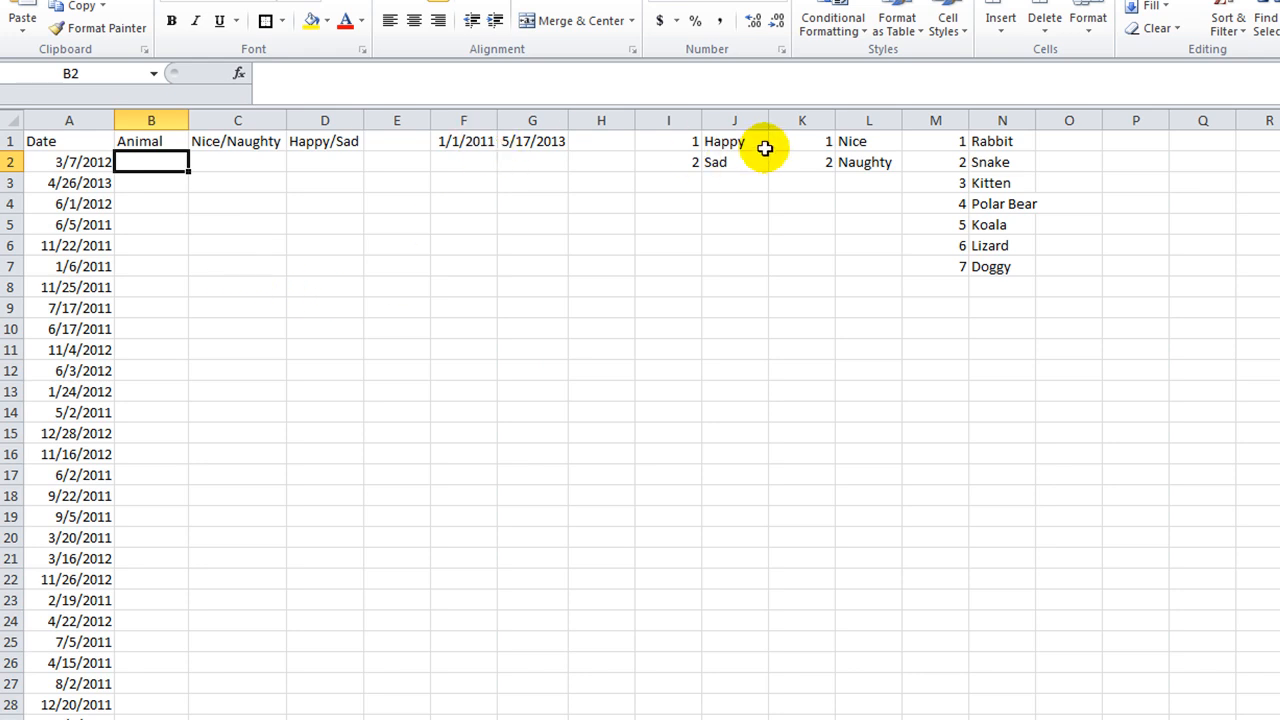
drag(936, 140, 1000, 244)
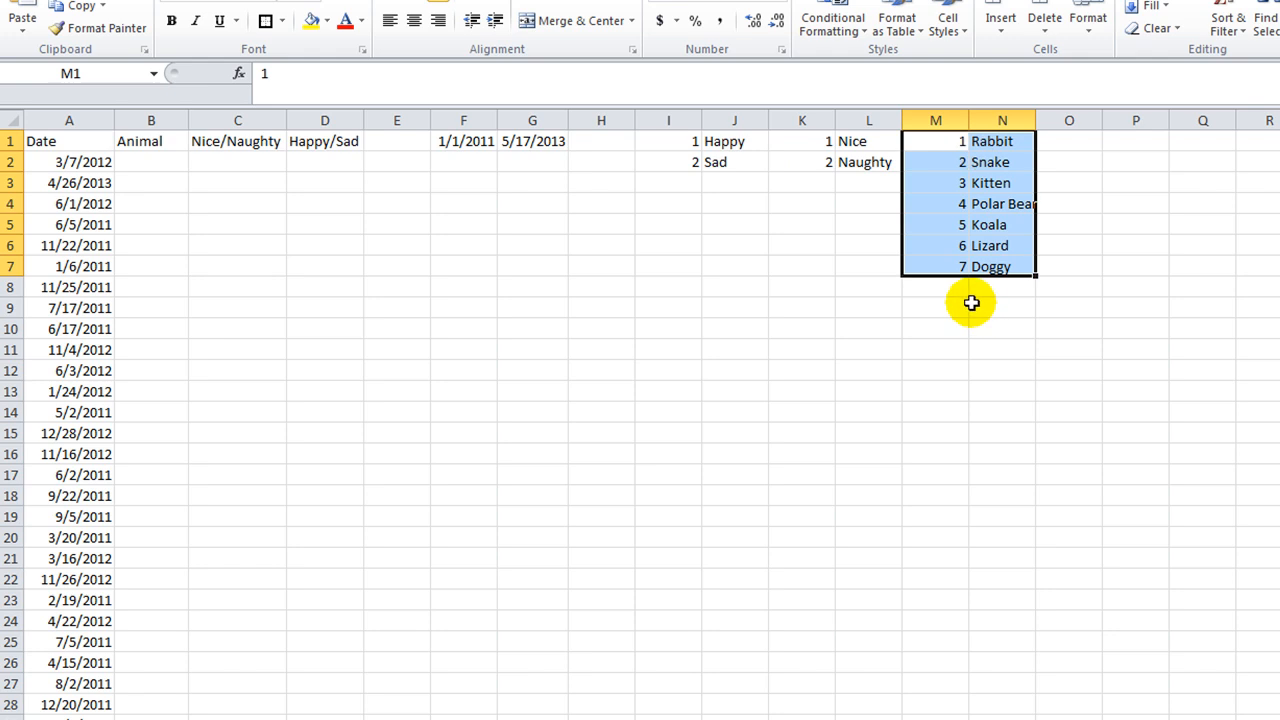
mouse_move(932, 144)
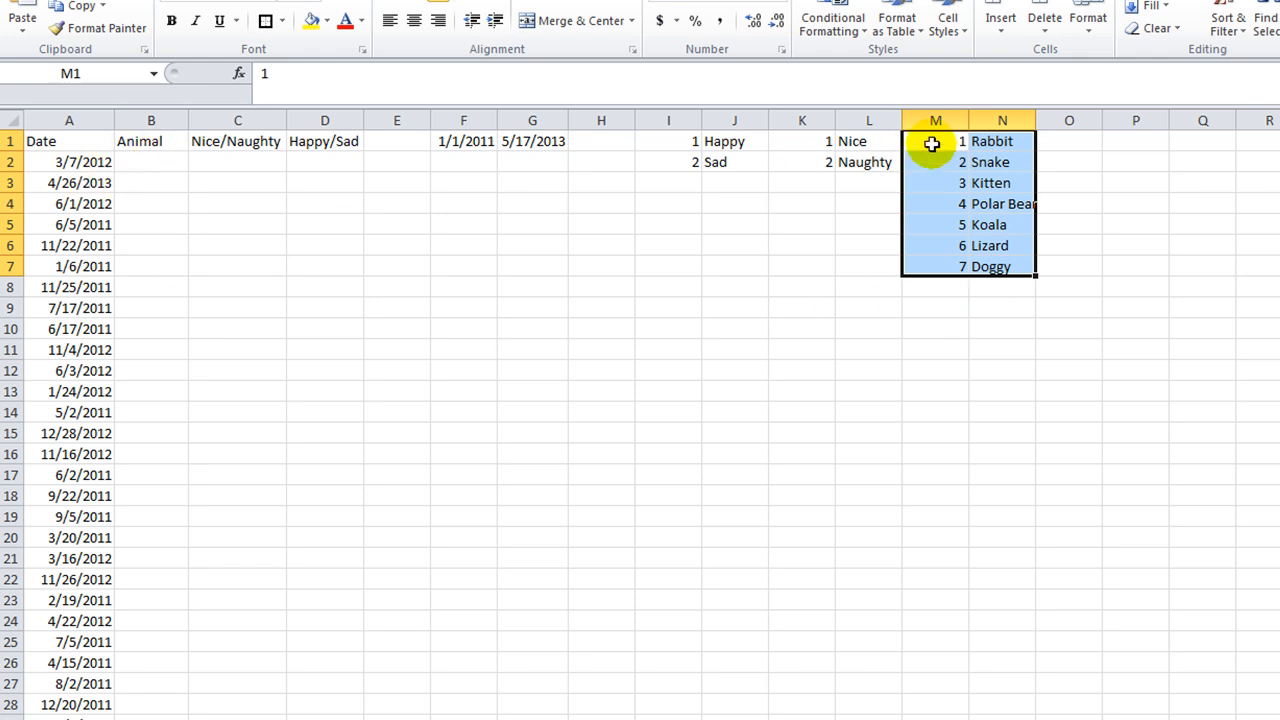
click(936, 328)
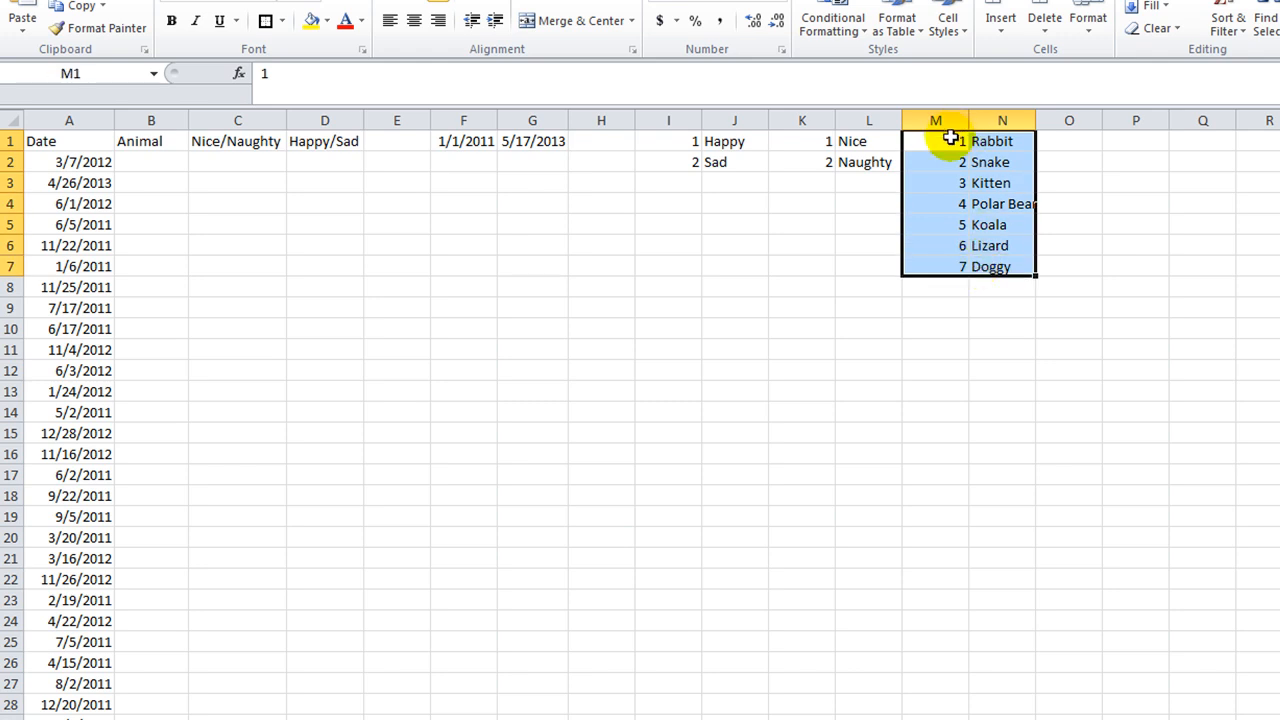
mouse_move(202, 246)
text(=)
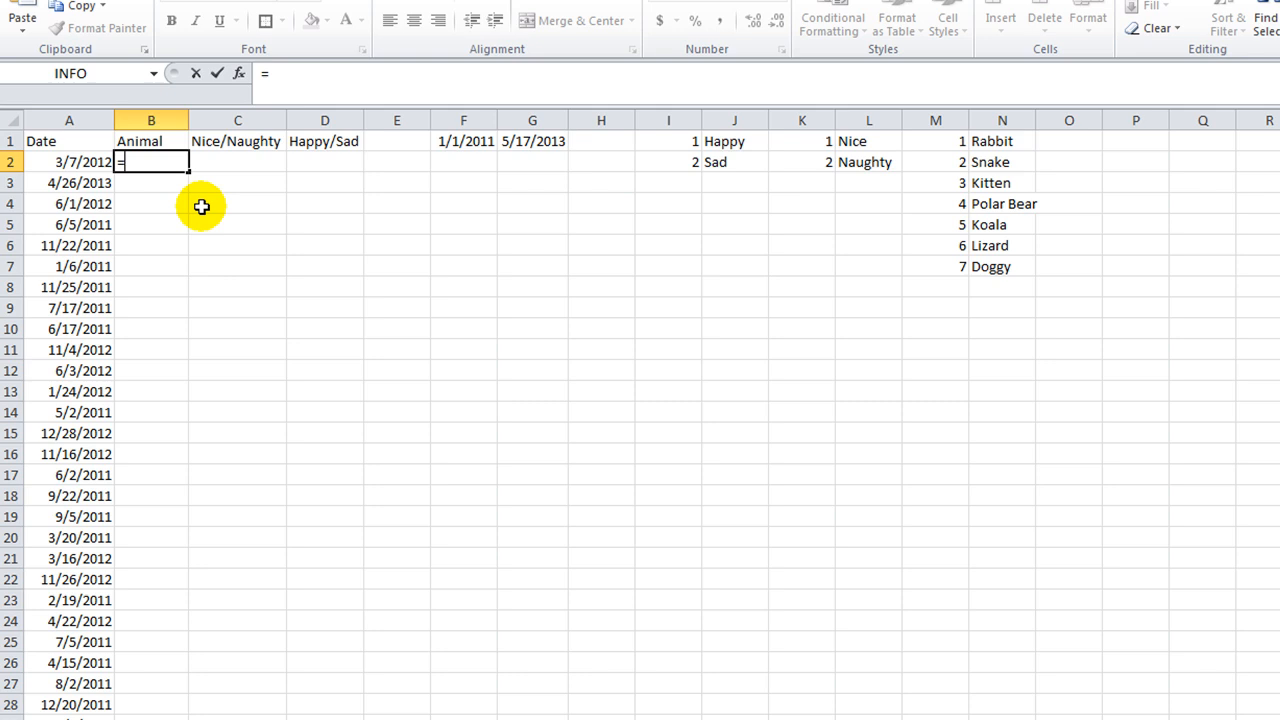
text(RANDBETWEEN()
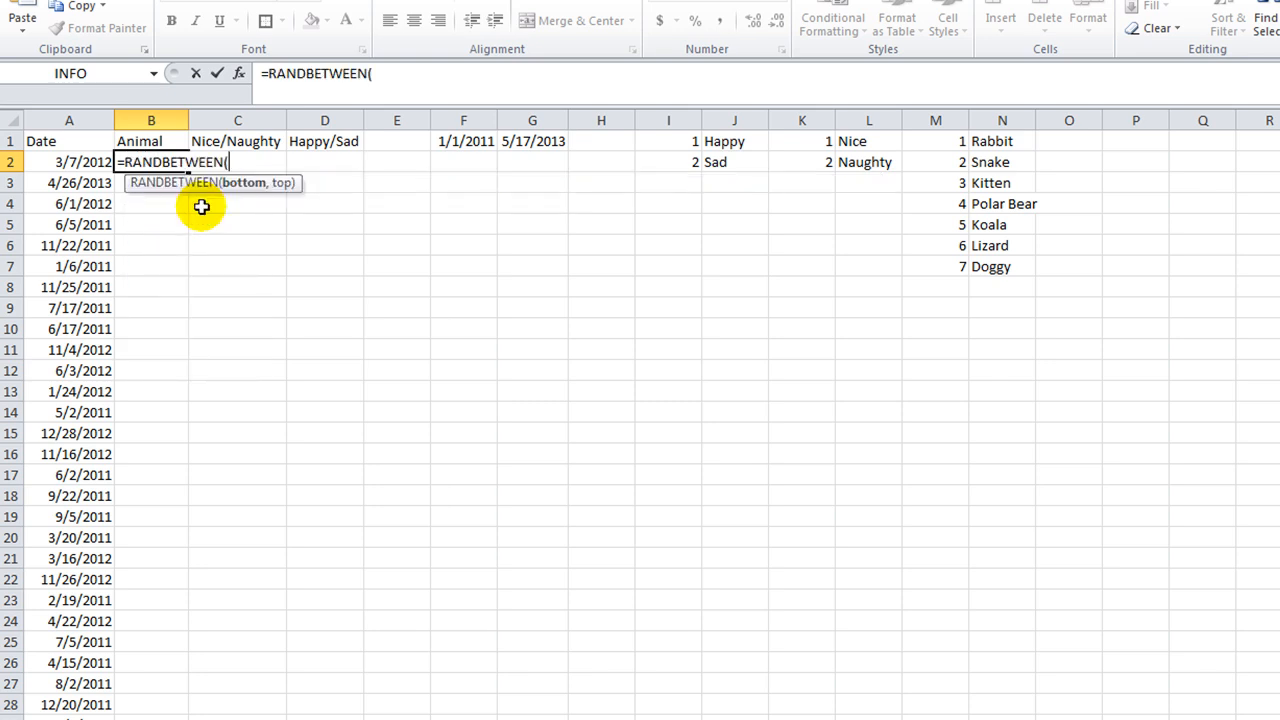
text(1,7)
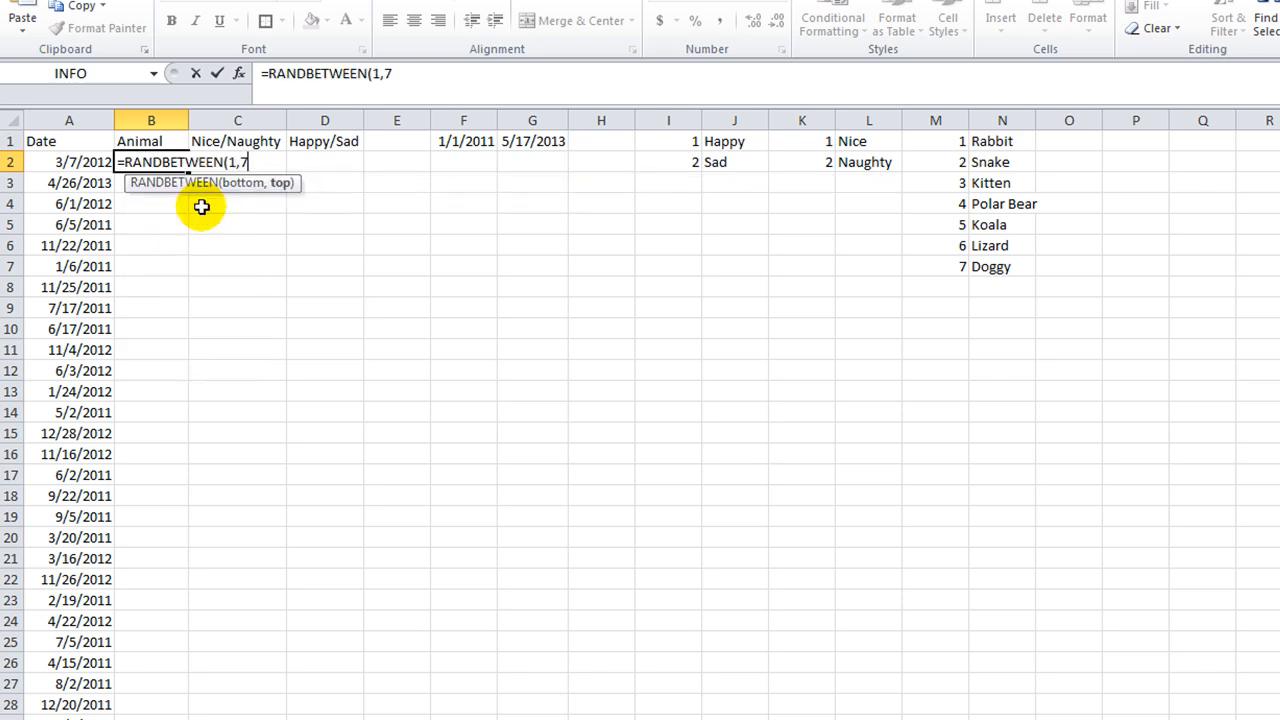
text())
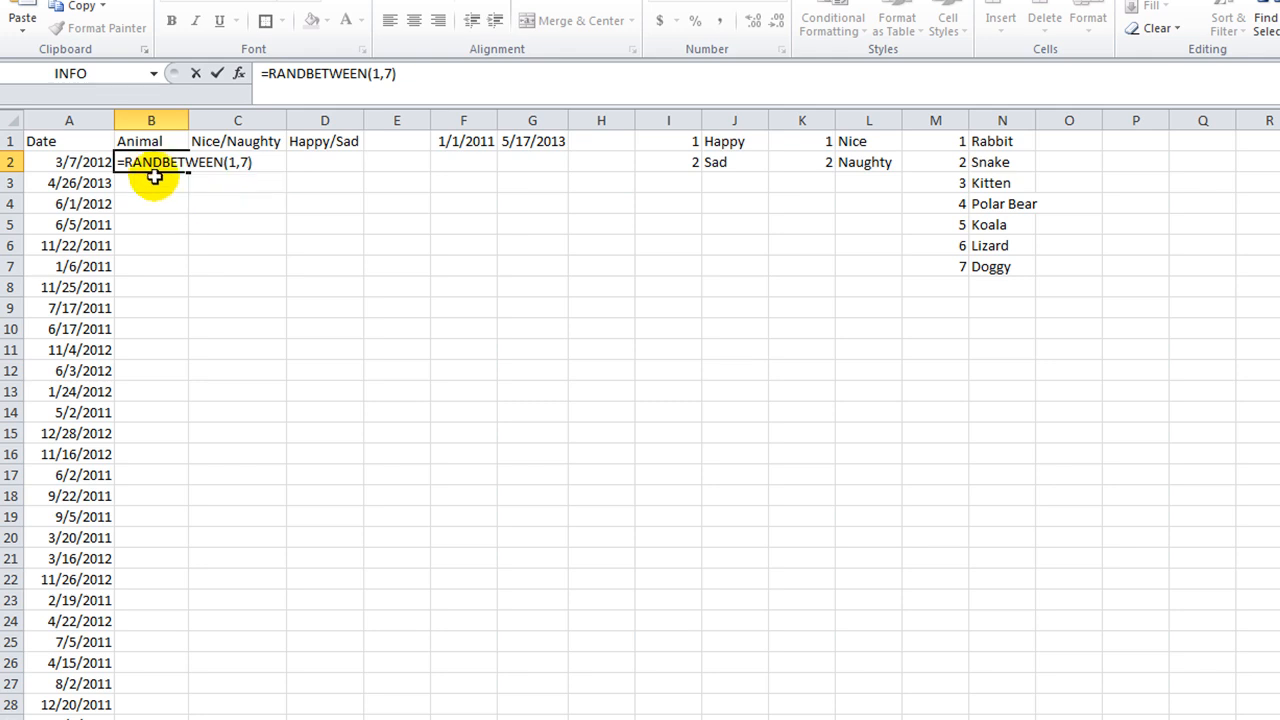
mouse_move(252, 178)
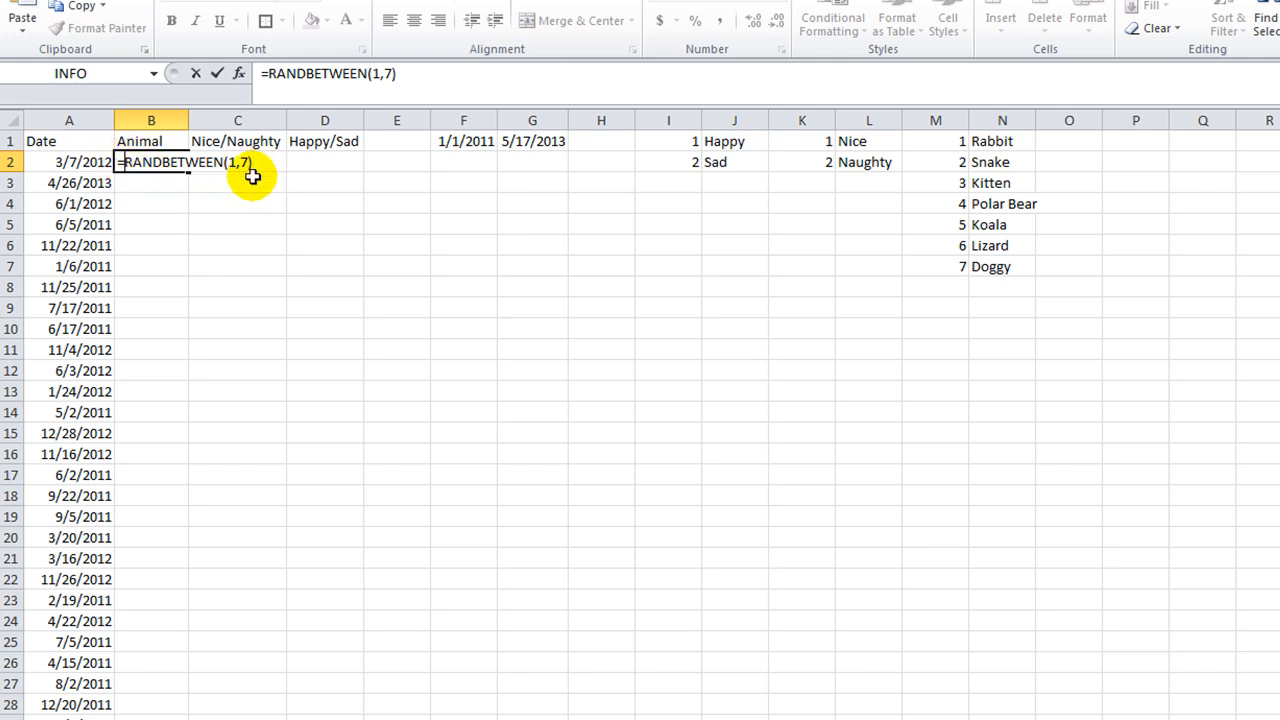
mouse_move(264, 200)
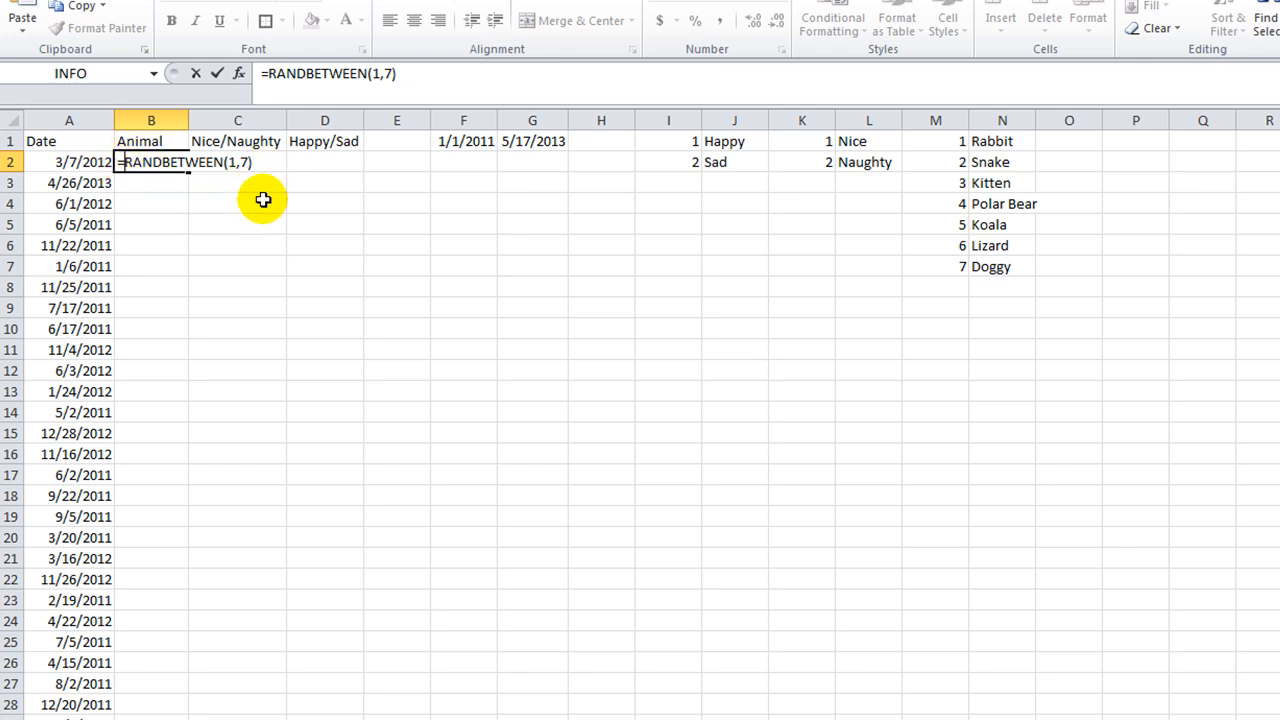
Wrap it in a VLOOKUP on the locked animal list returning column 2 and confirm it.
text(vl)
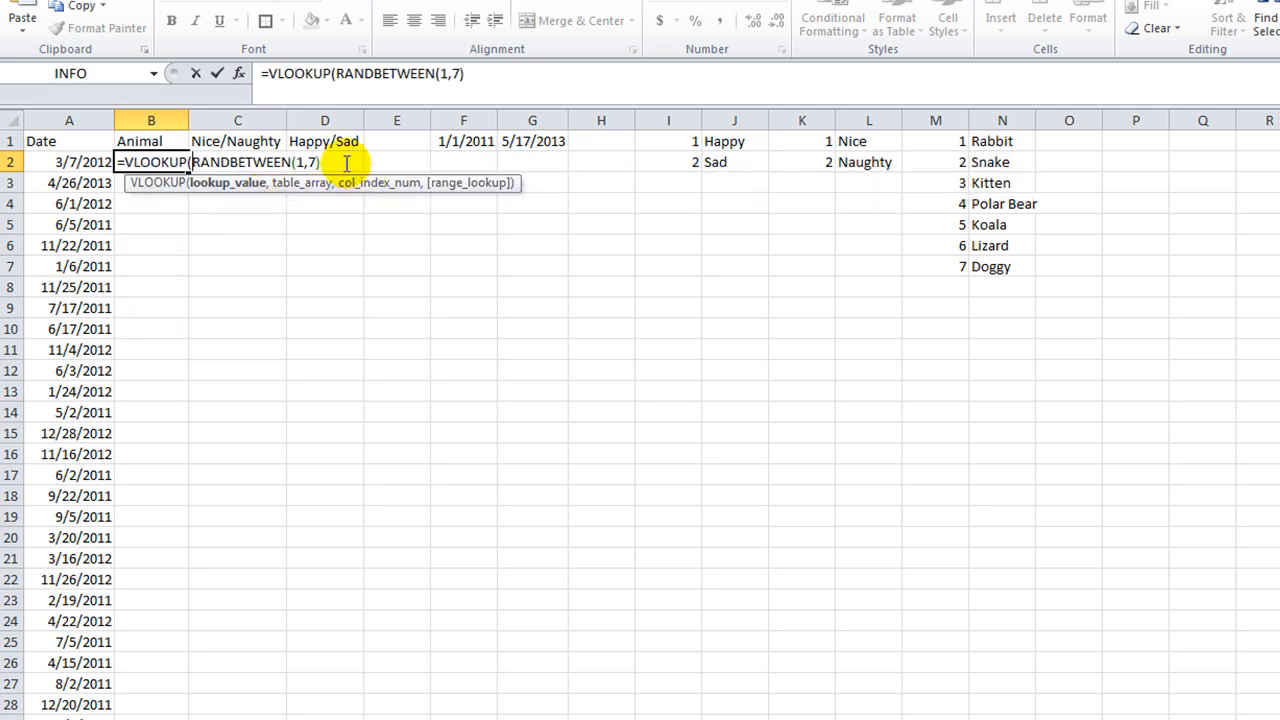
text(,)
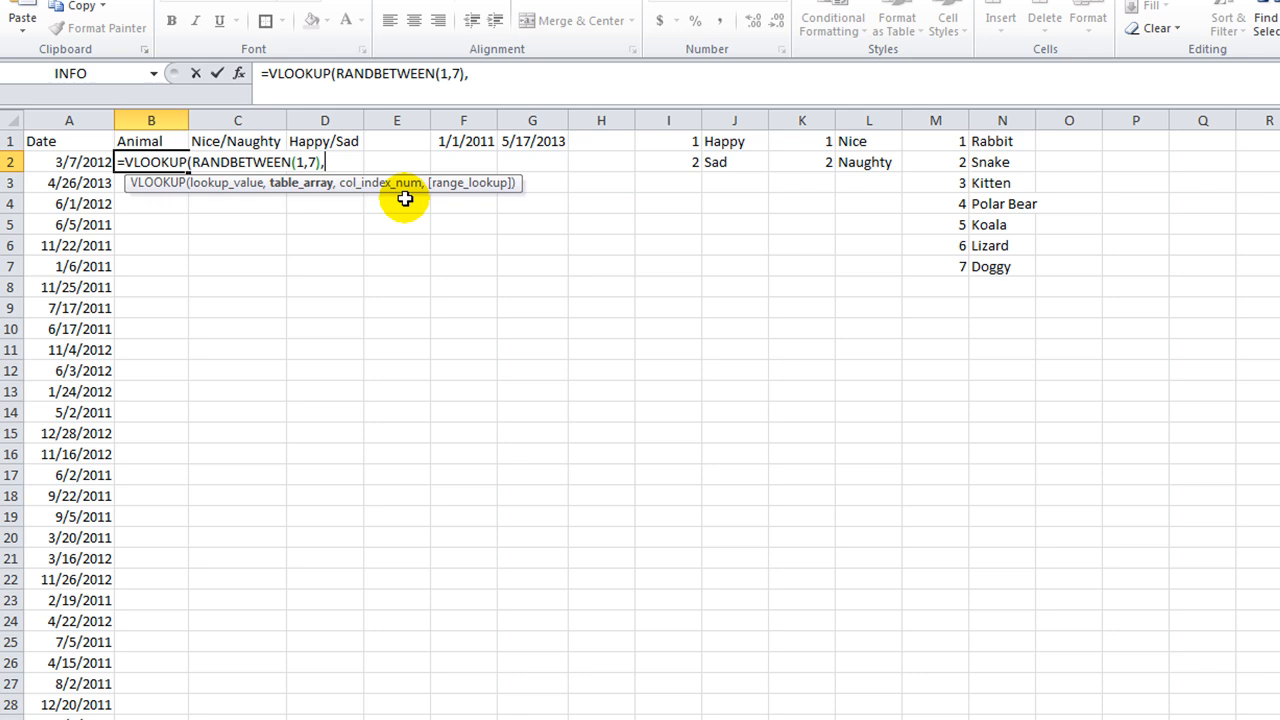
mouse_move(936, 142)
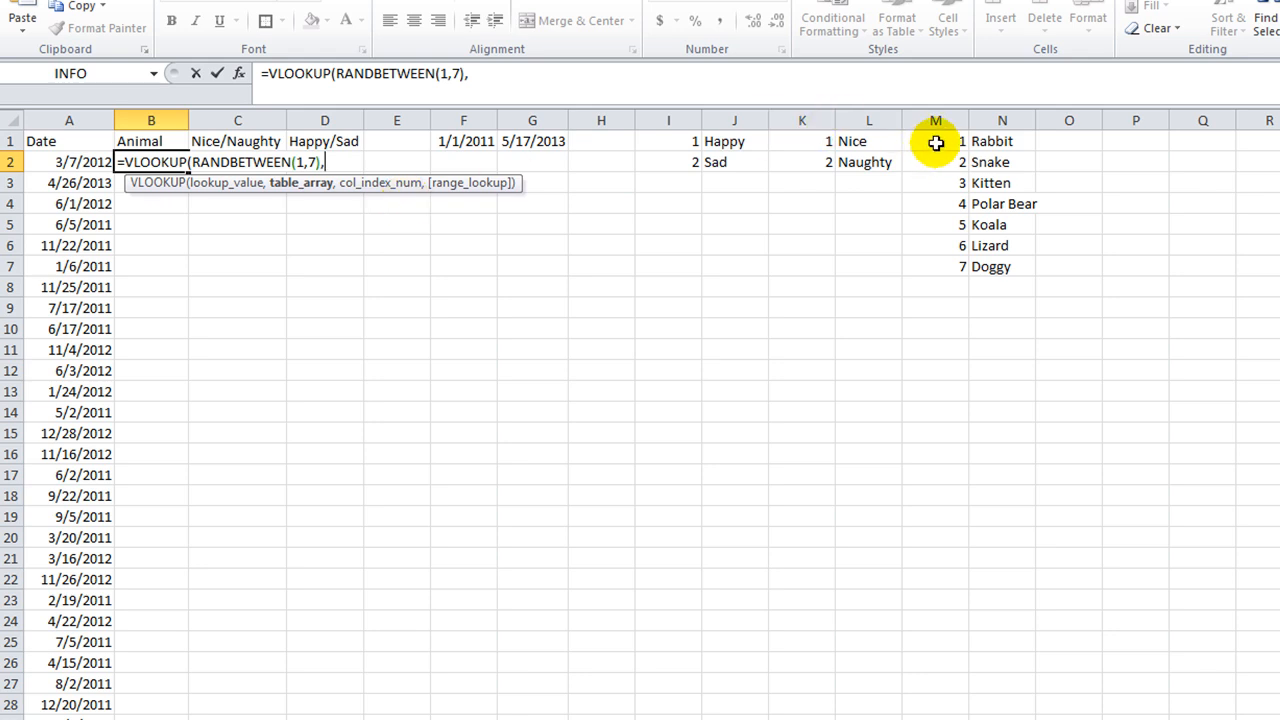
drag(936, 140, 1000, 266)
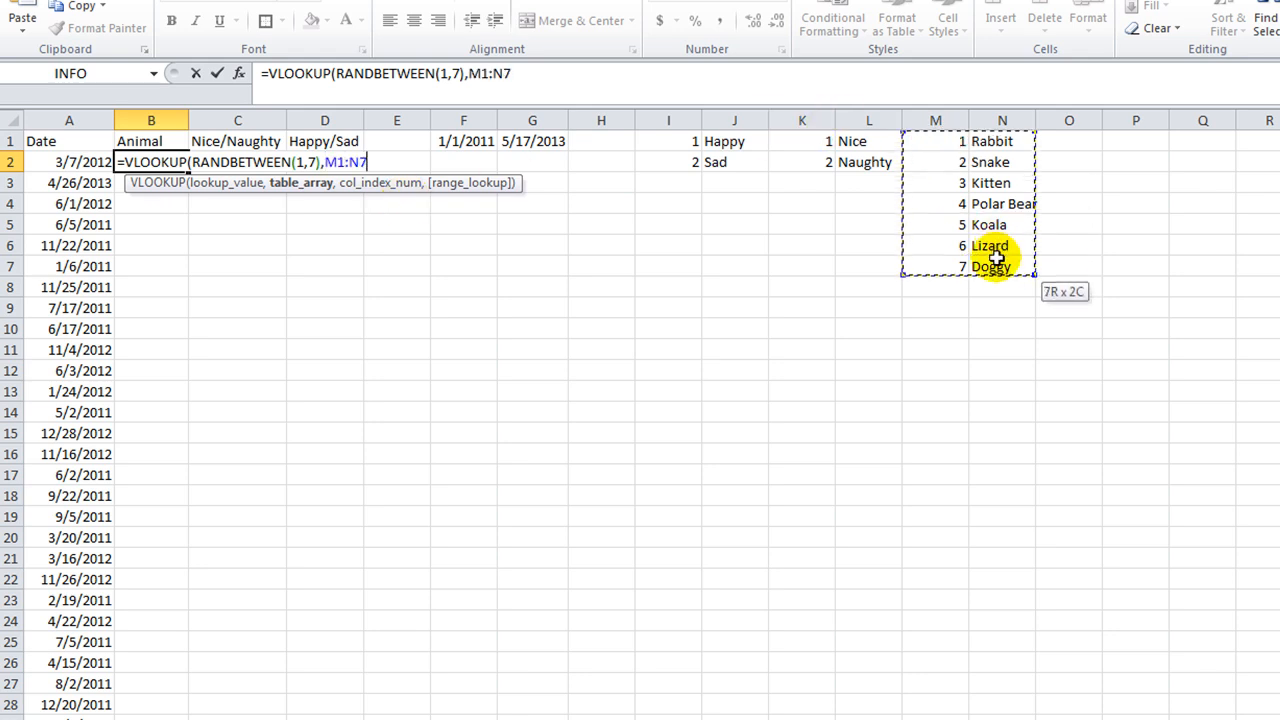
key(f4)
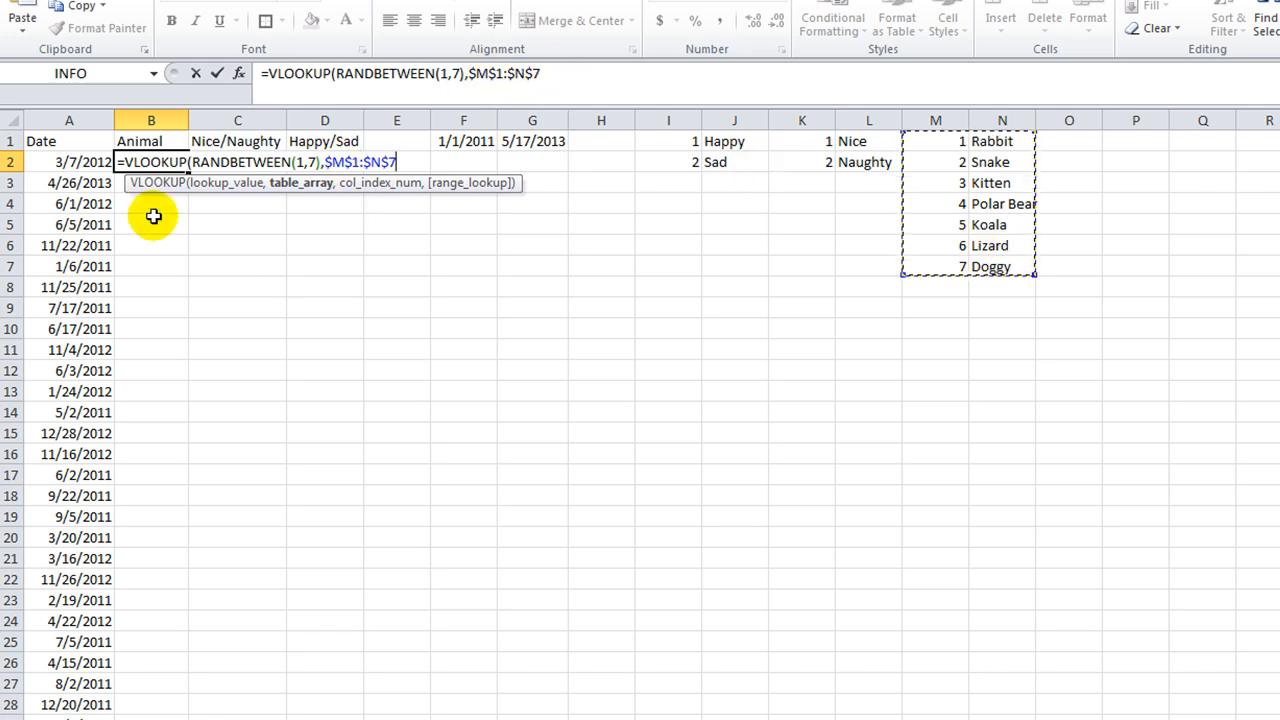
mouse_move(450, 204)
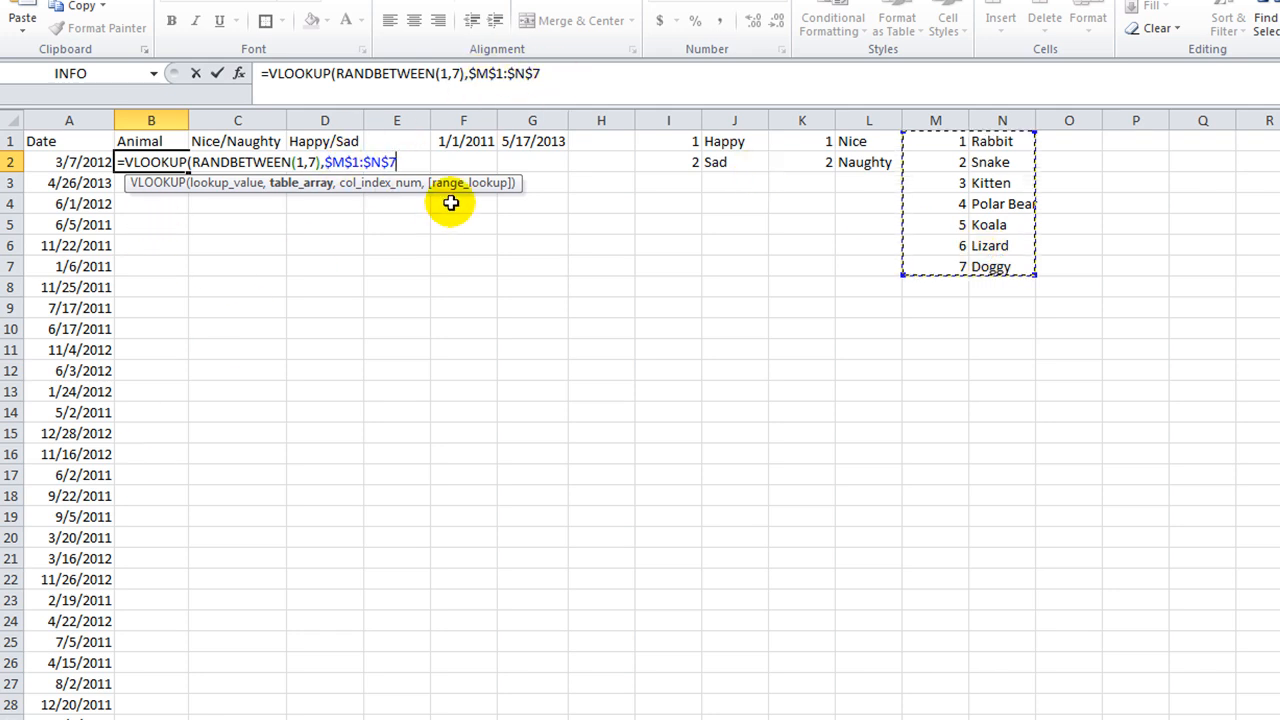
text(,)
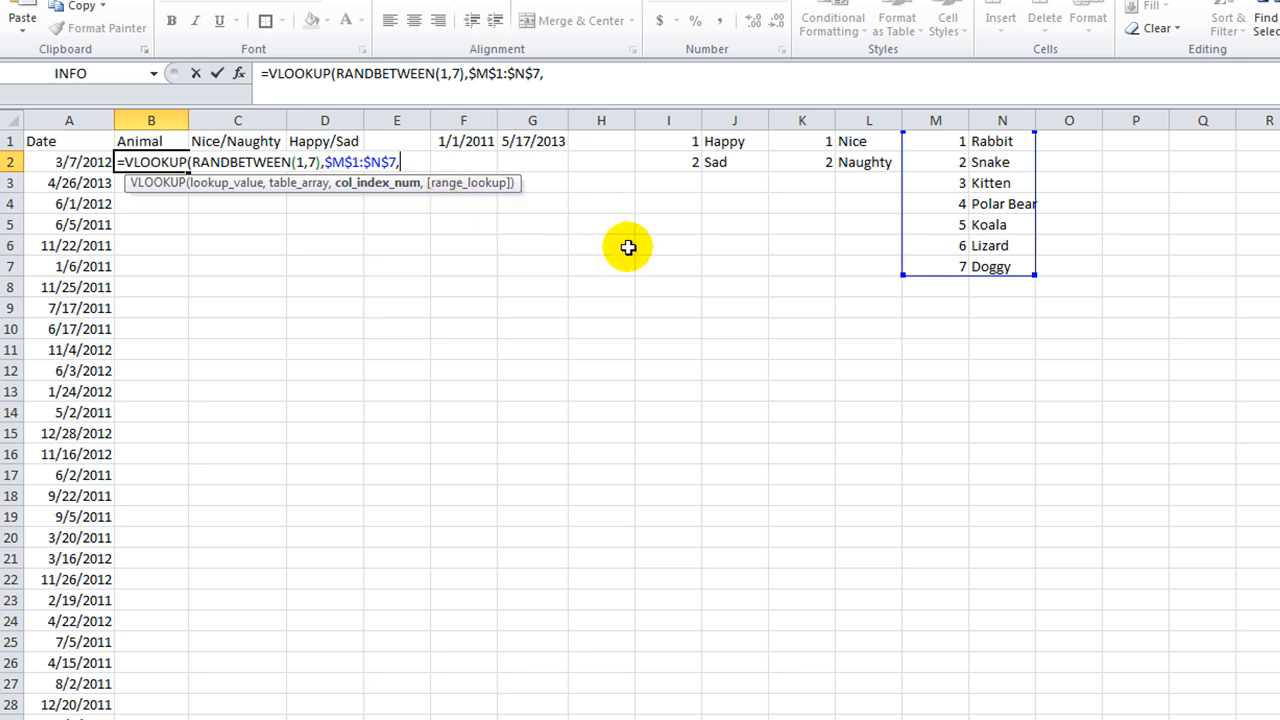
mouse_move(1012, 254)
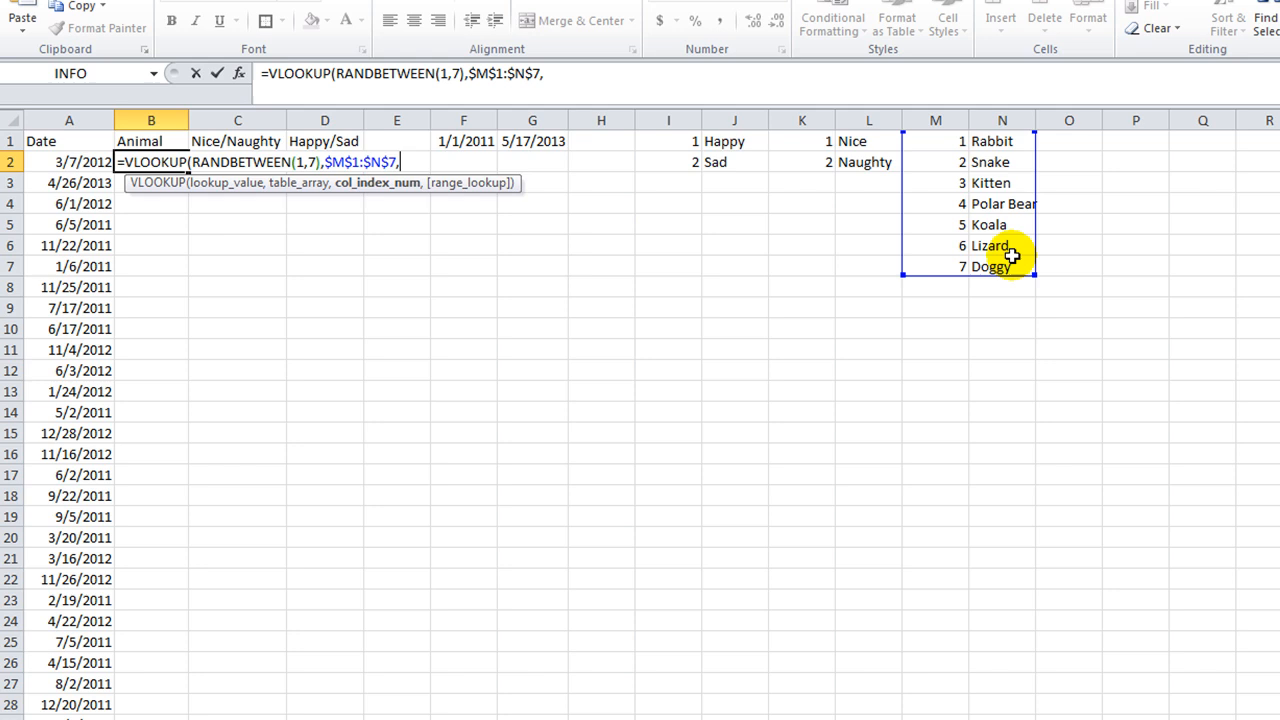
mouse_move(928, 260)
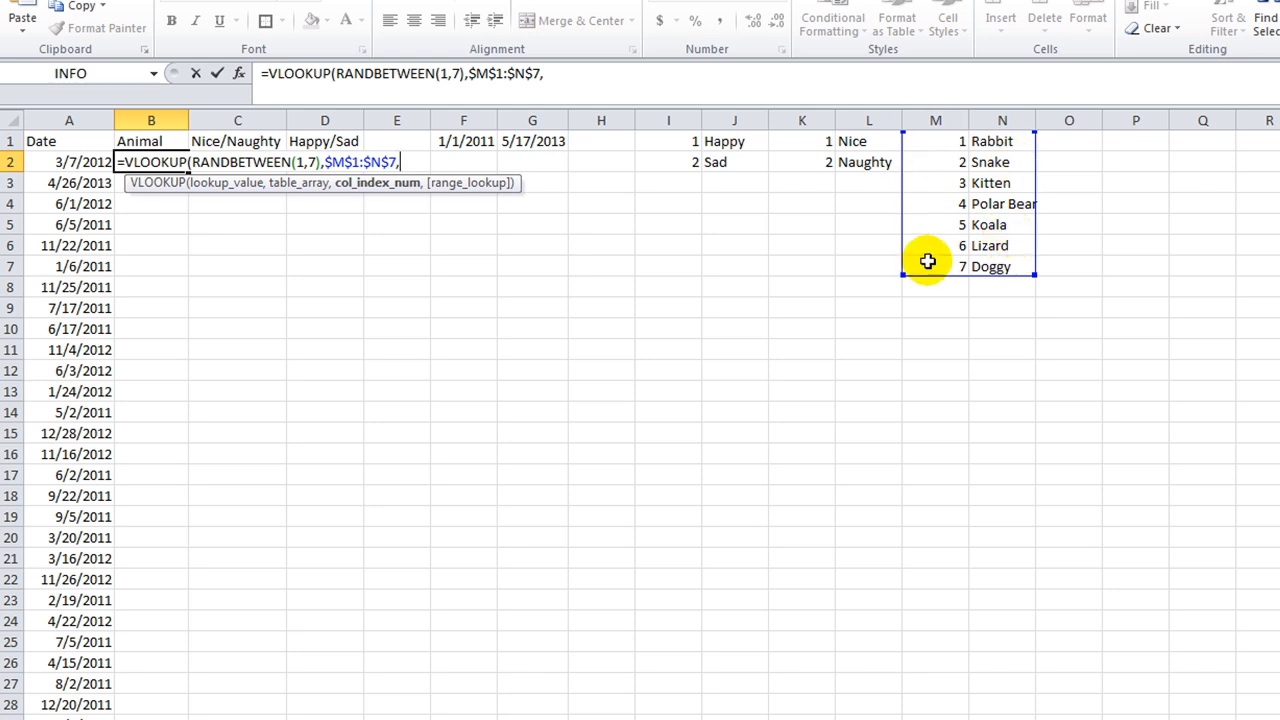
mouse_move(920, 204)
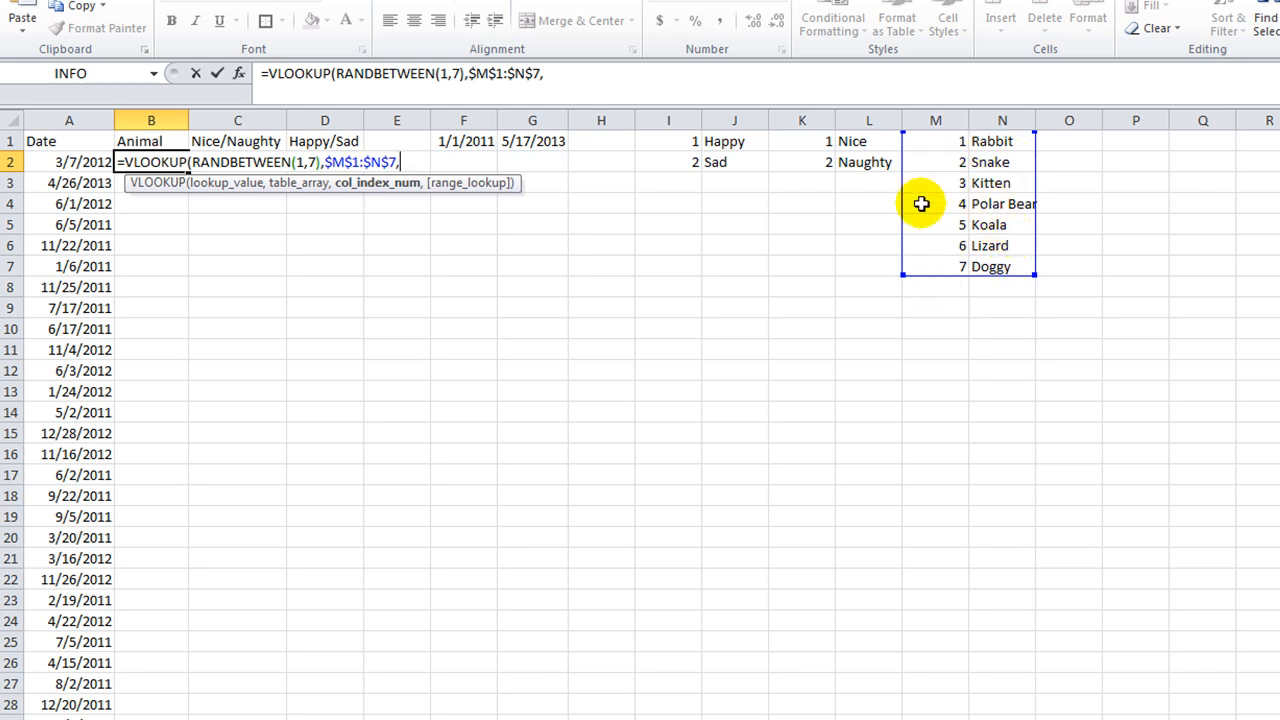
text(2,0))
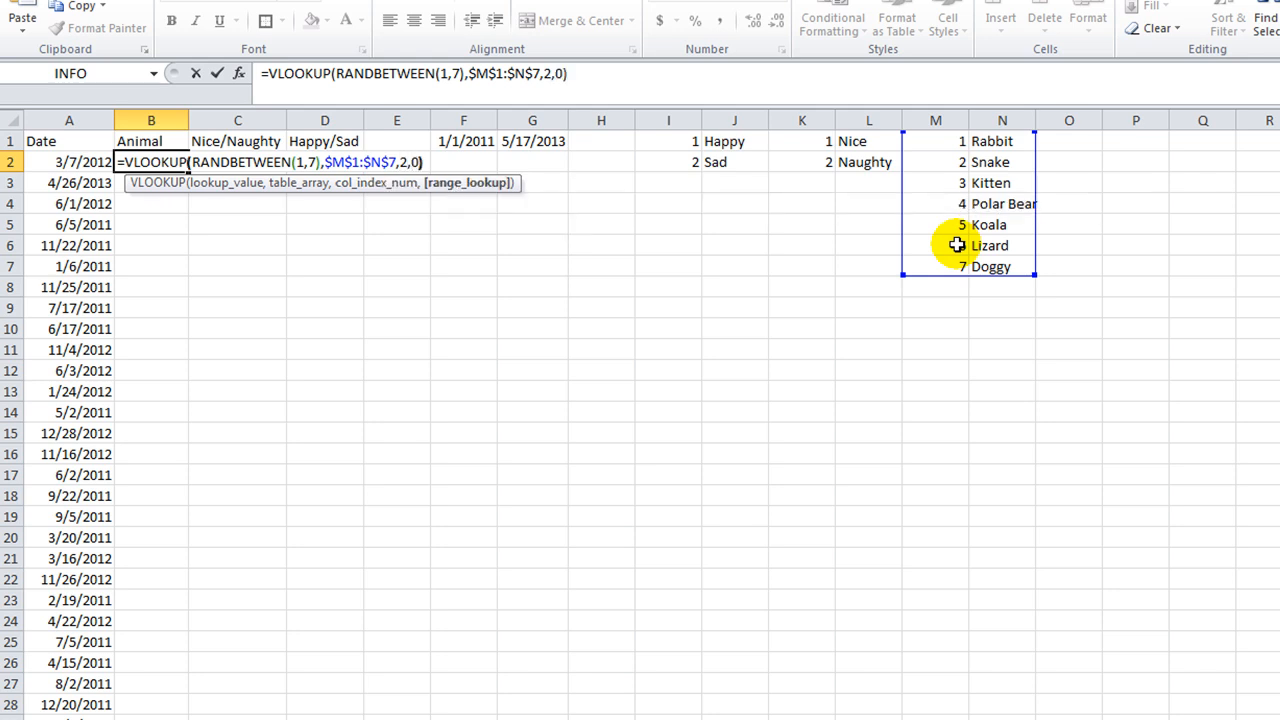
key(Return)
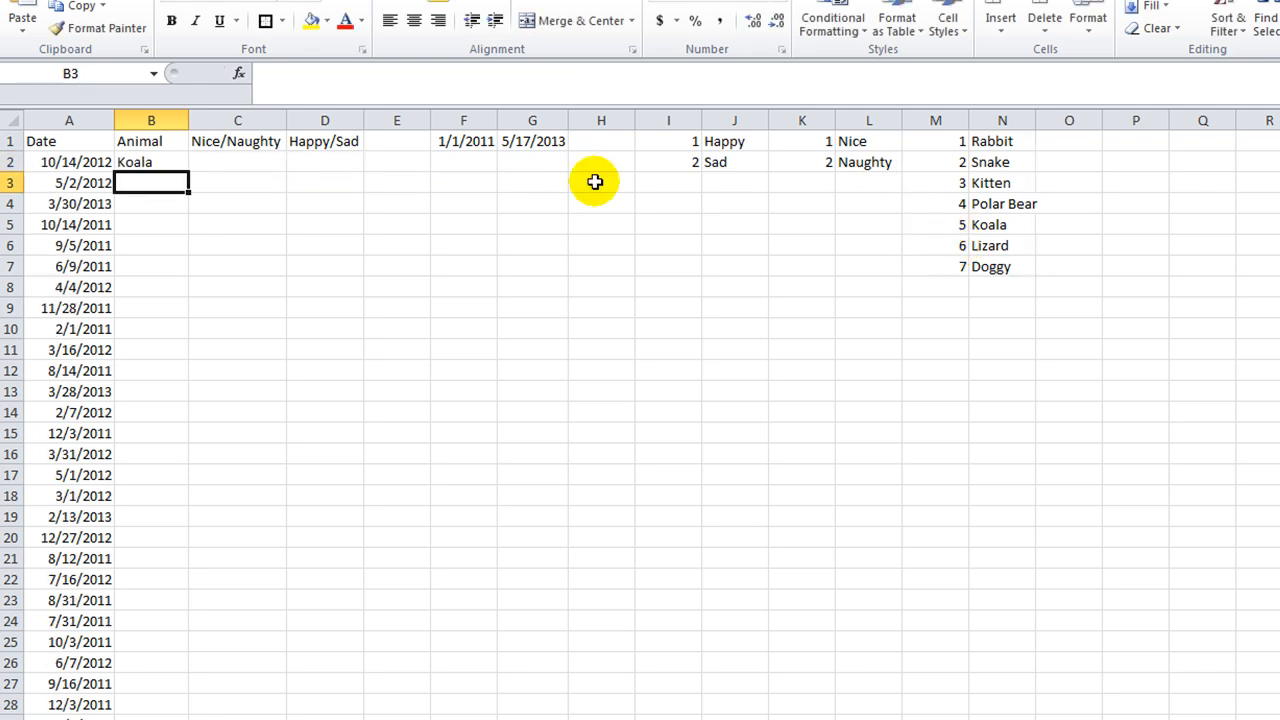
Copy the random animal formula down the whole Animal column.
click(152, 160)
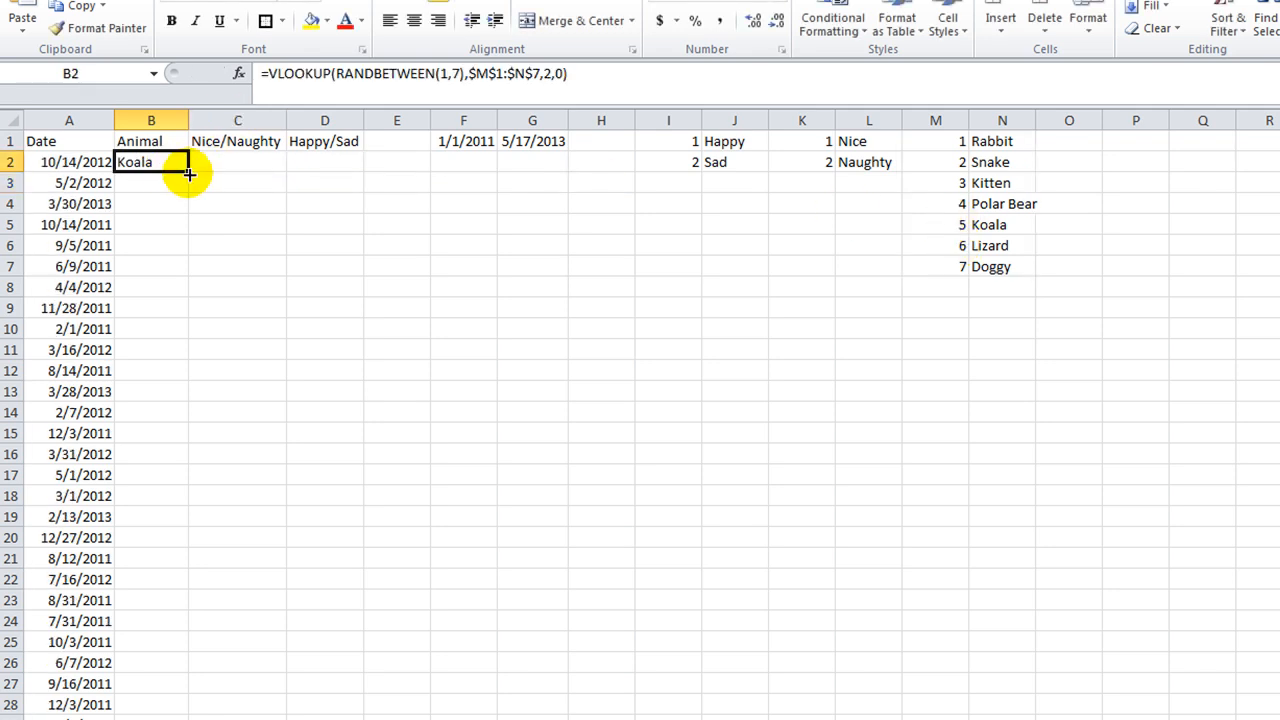
click(236, 160)
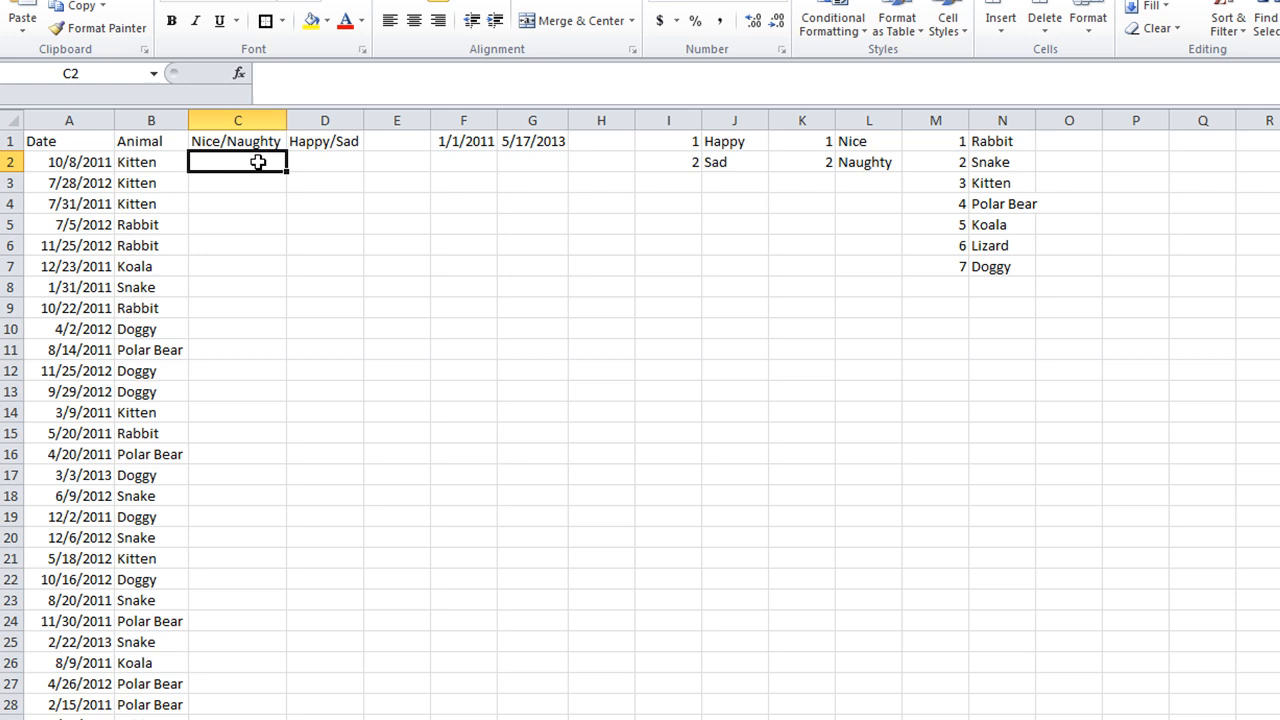
Start the Nice/Naughty formula with RANDBETWEEN(1,2), fixing a mistyped function name.
text(=)
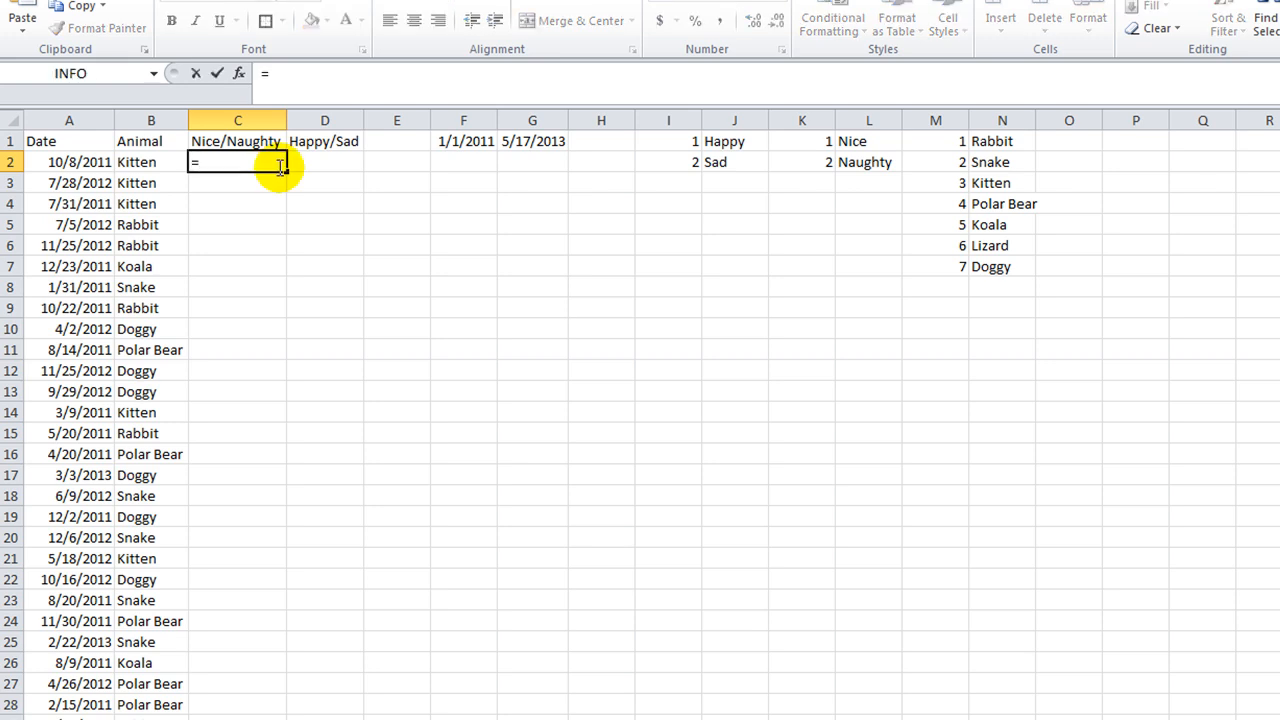
text(RAND()
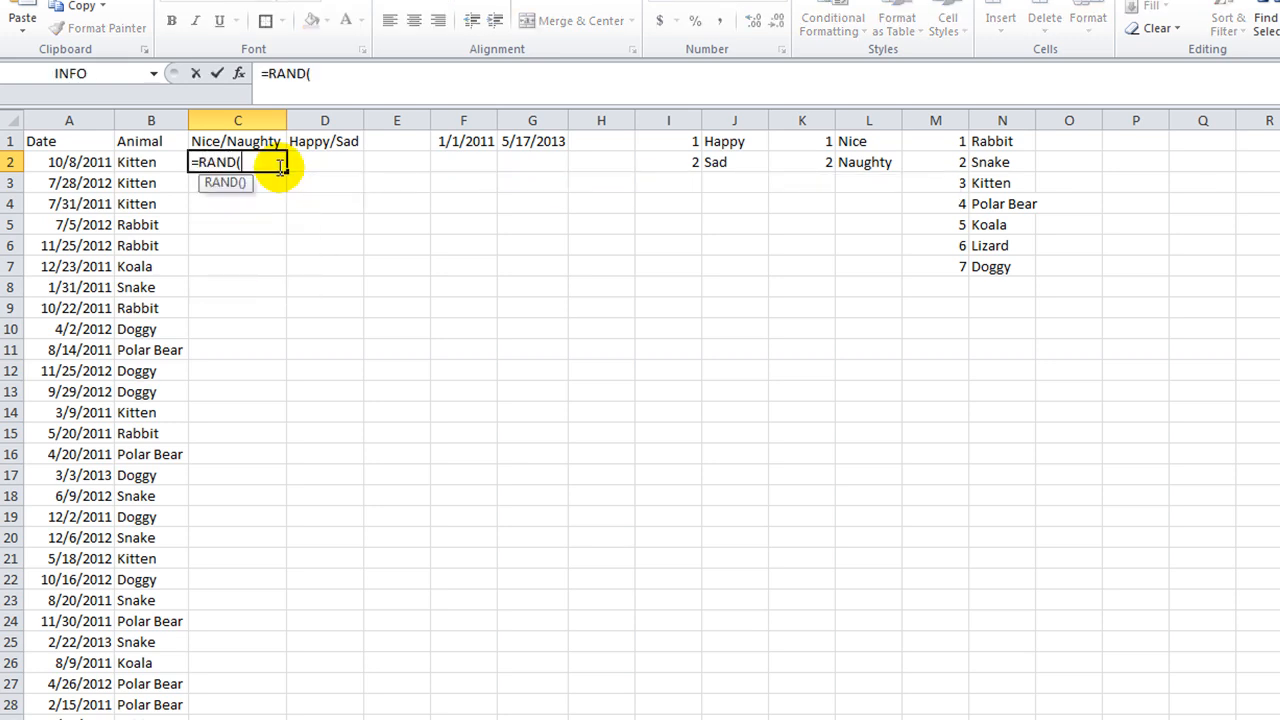
key(Backspace)
text(BETWEEN)
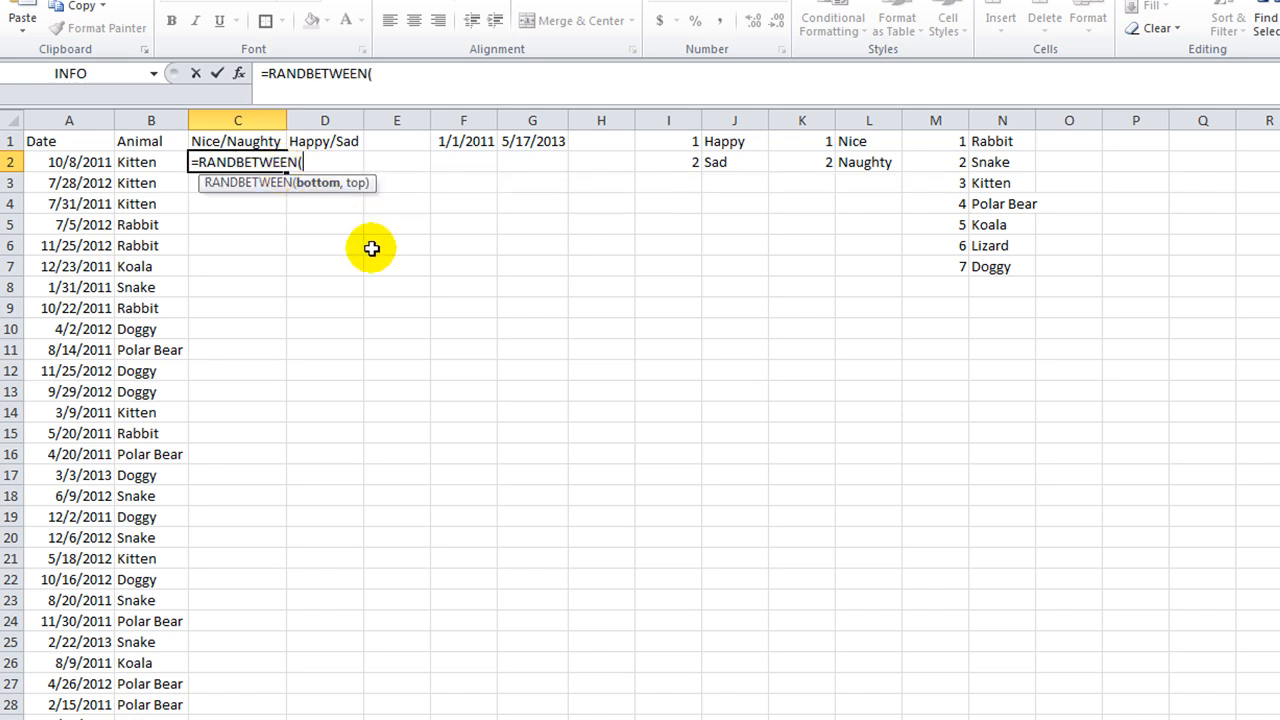
mouse_move(524, 276)
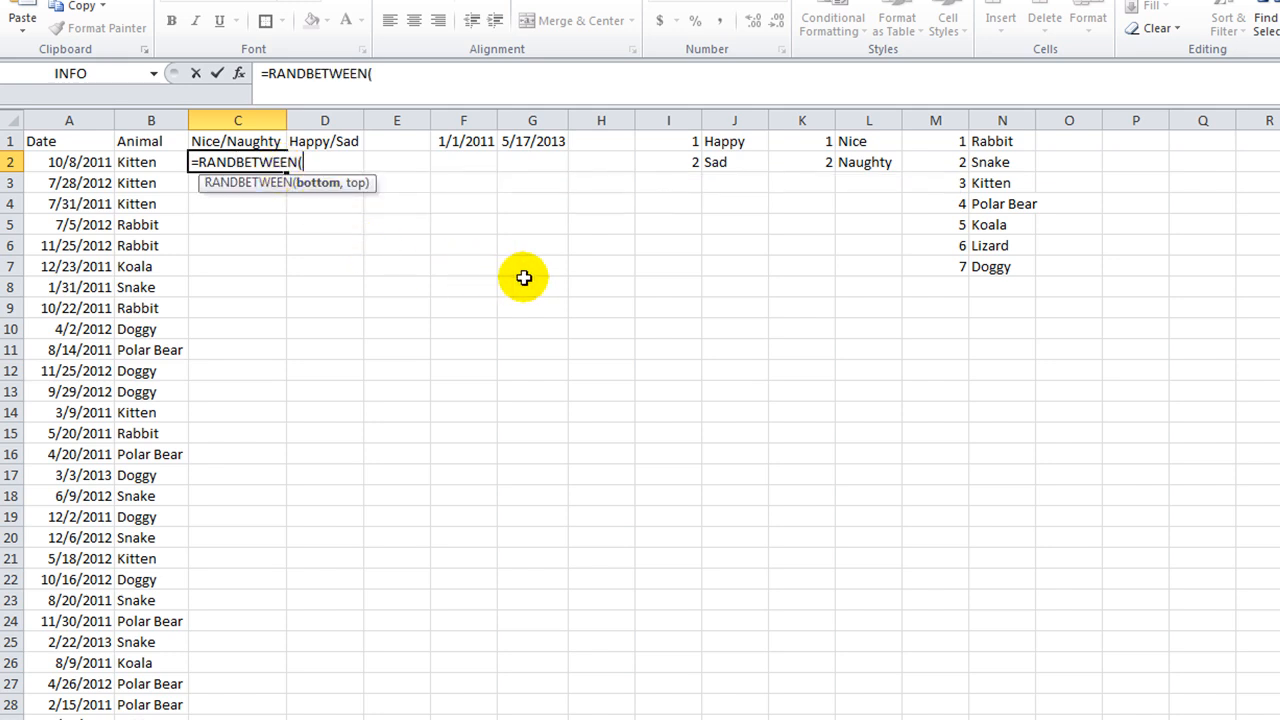
text(1,2)
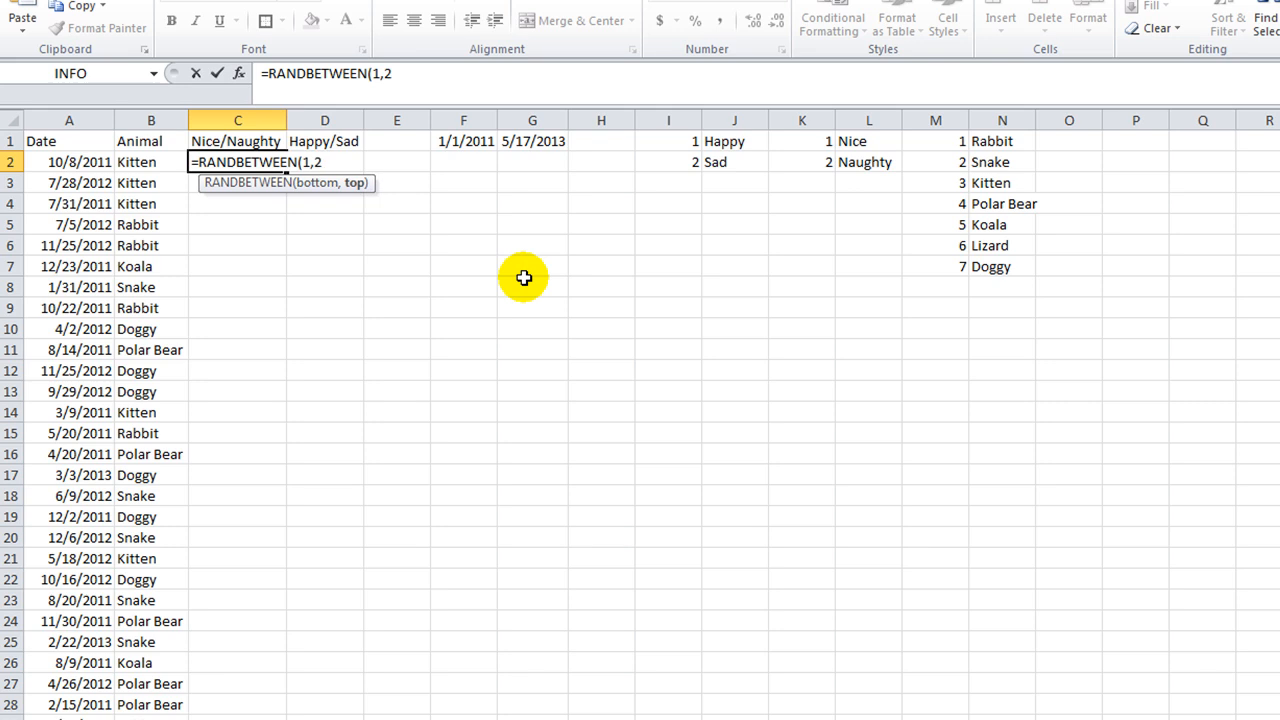
text())
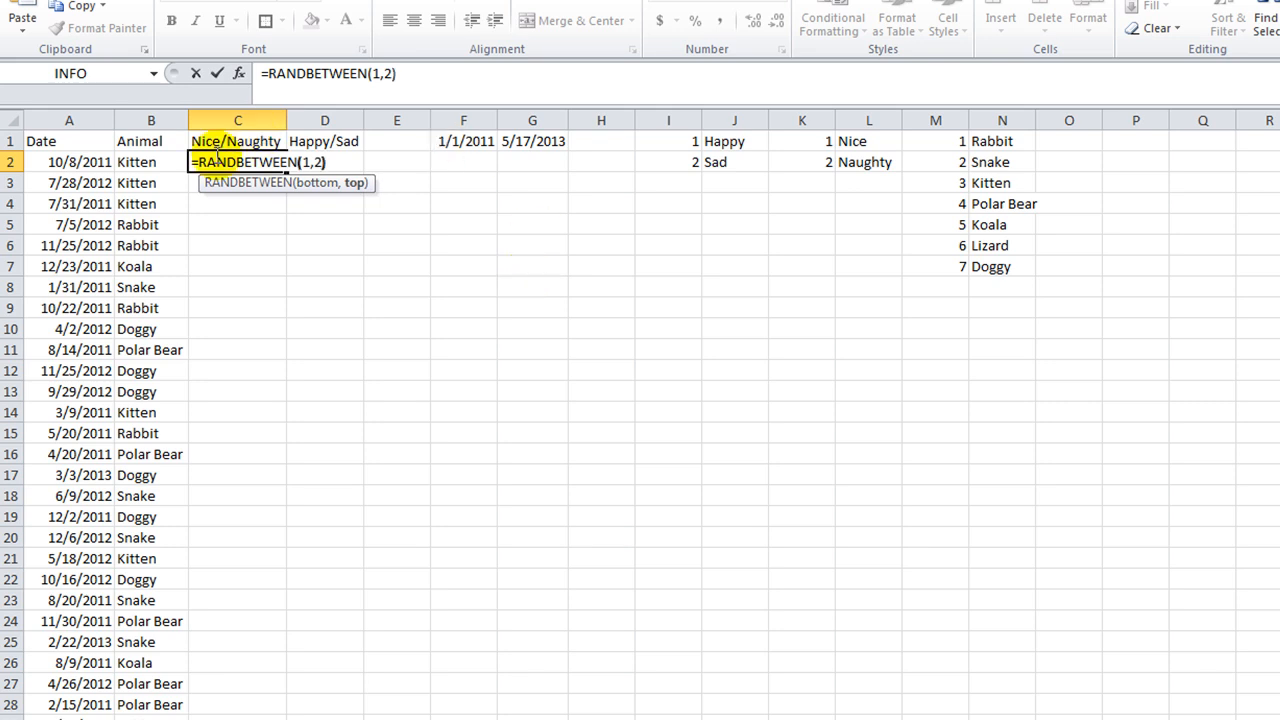
Wrap it in a VLOOKUP on the absolute K1:L2 key returning column 2.
text(vl)
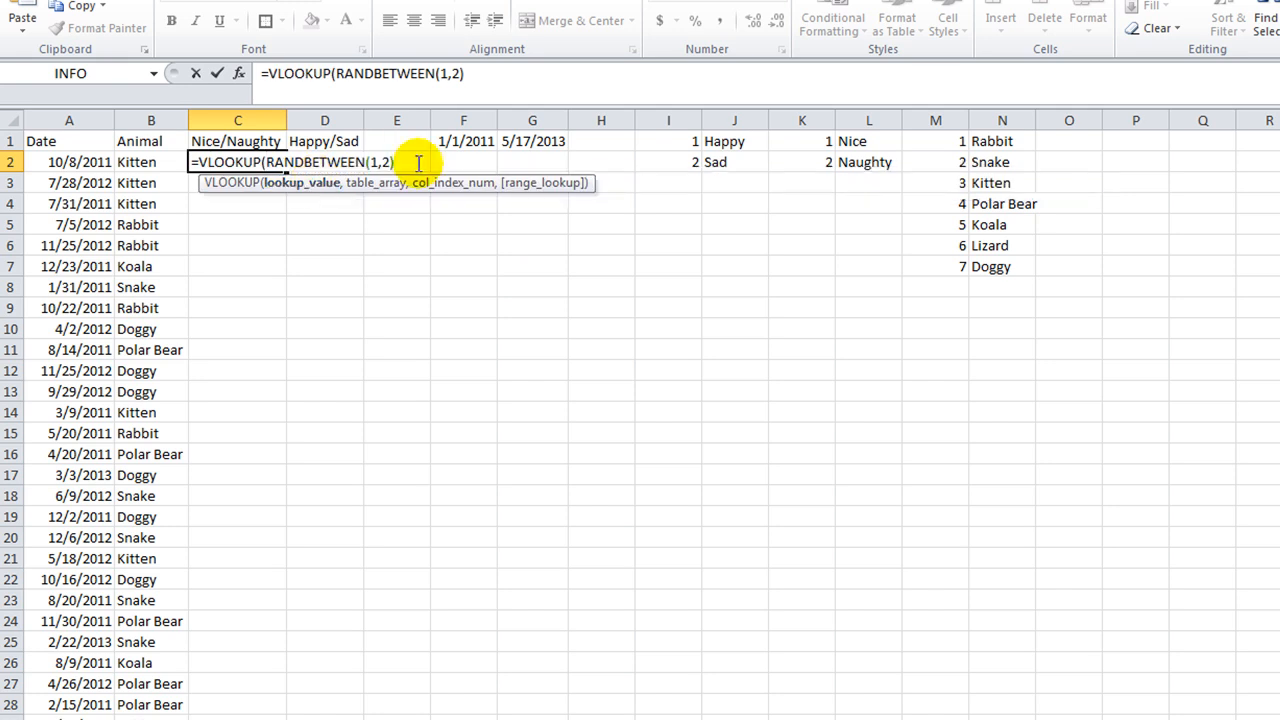
text(,)
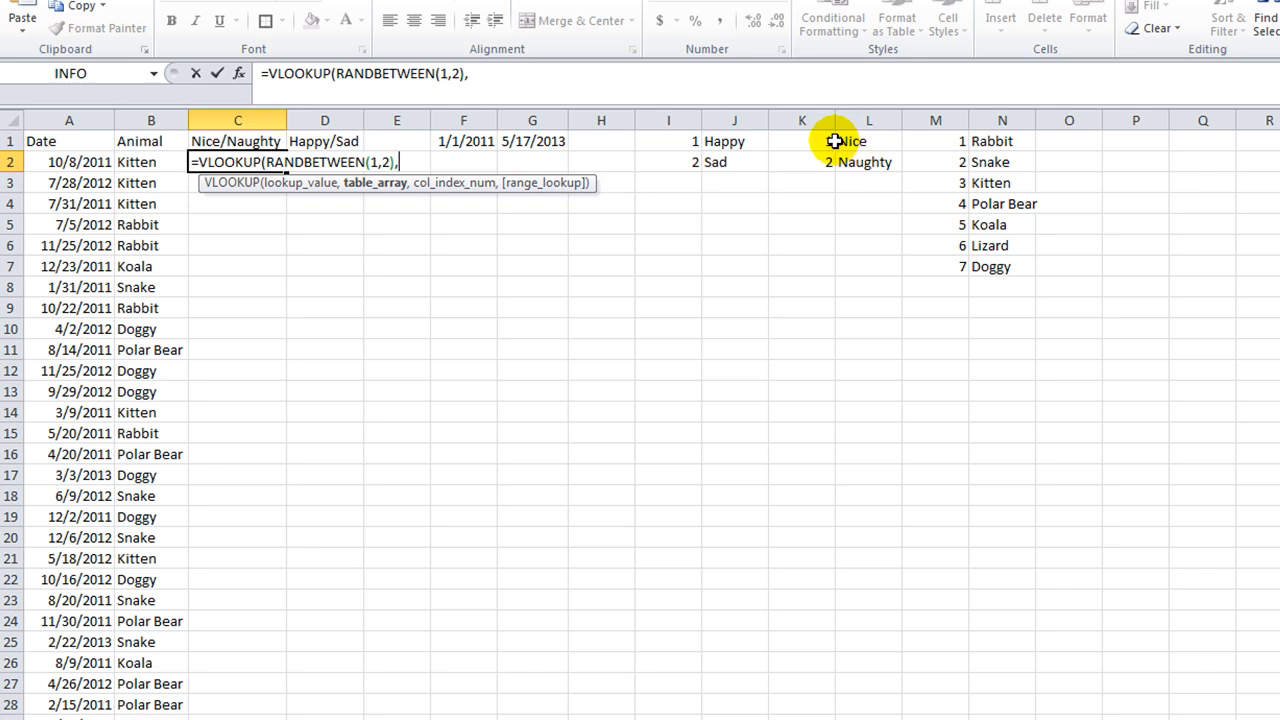
drag(800, 140, 868, 162)
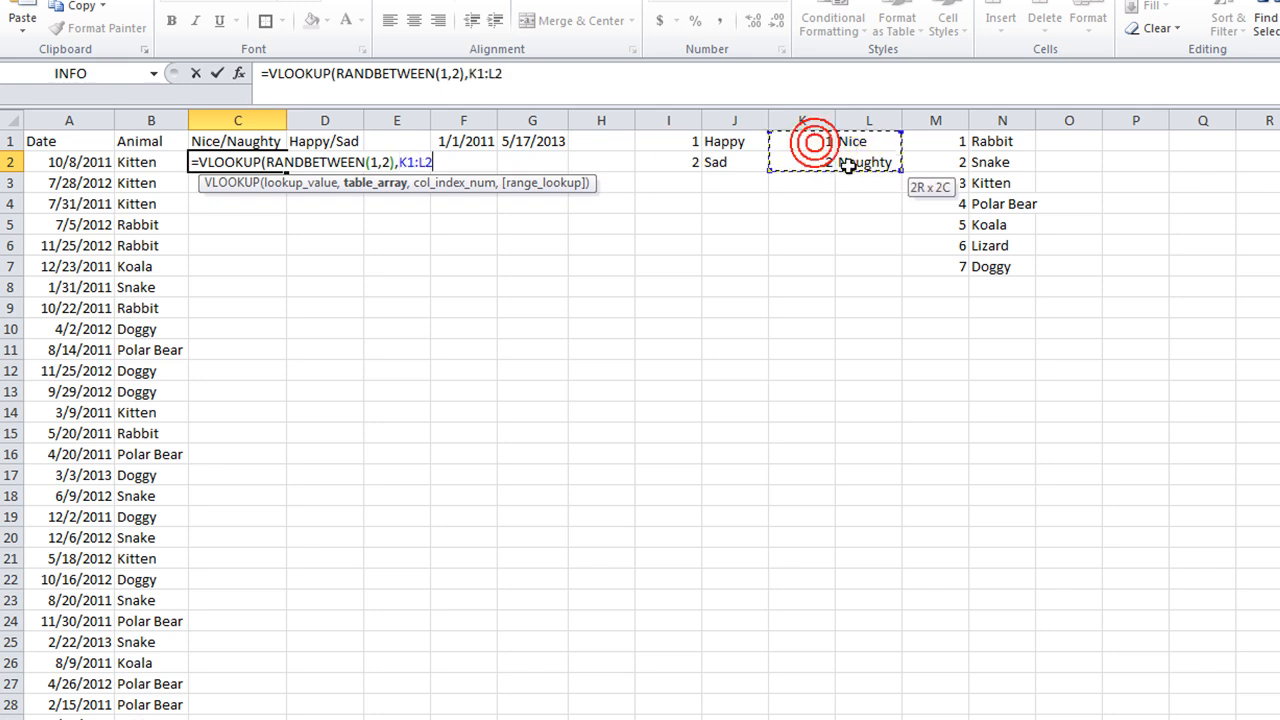
key(f4)
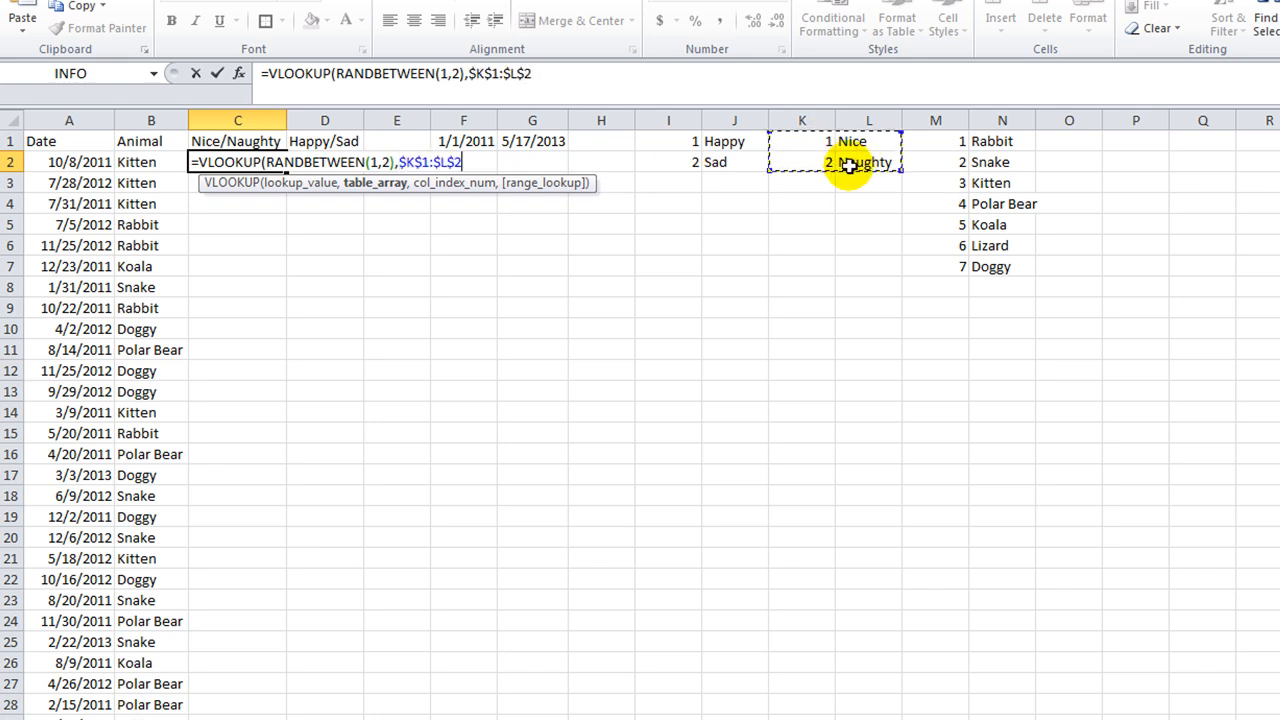
text(2,)
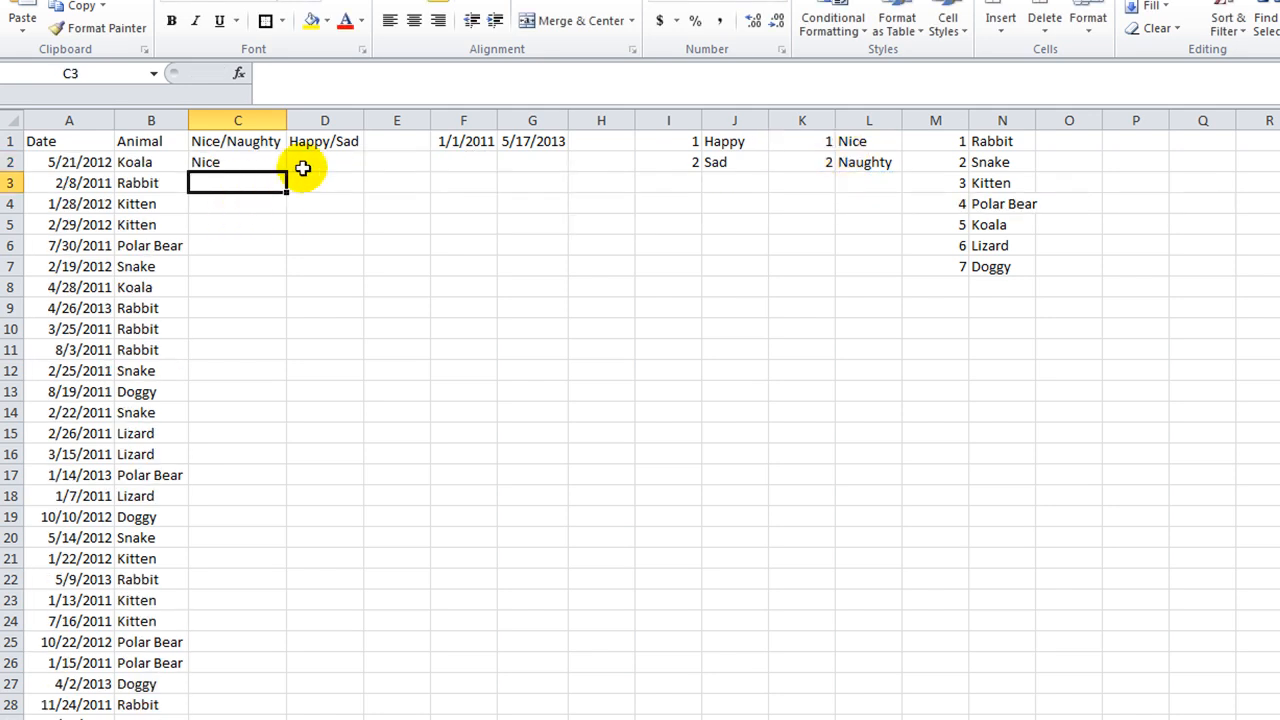
click(324, 160)
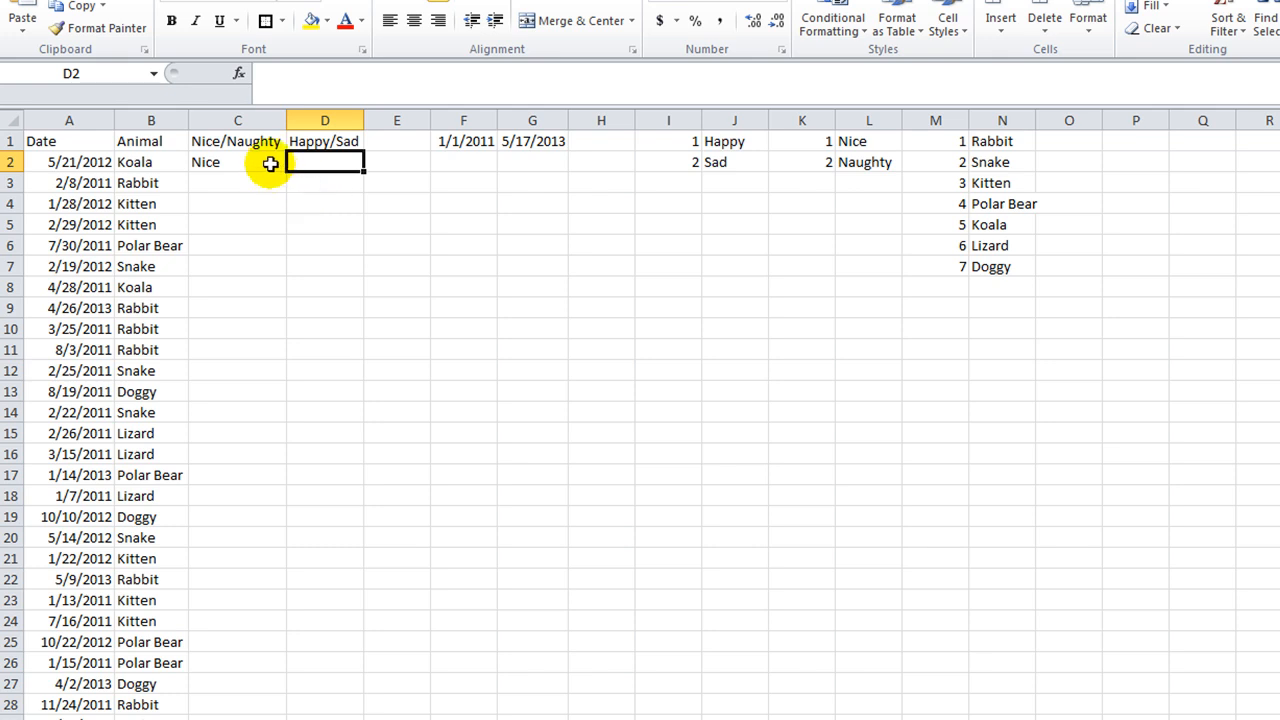
Enter =VLOOKUP(RANDBETWEEN(1,2),$K$1:$L$2,2,0) and fill both row-2 formulas down the table.
text(=VLOOKUP(RANDBETWEEN(1,2),$K$1:$L$2,2,0))
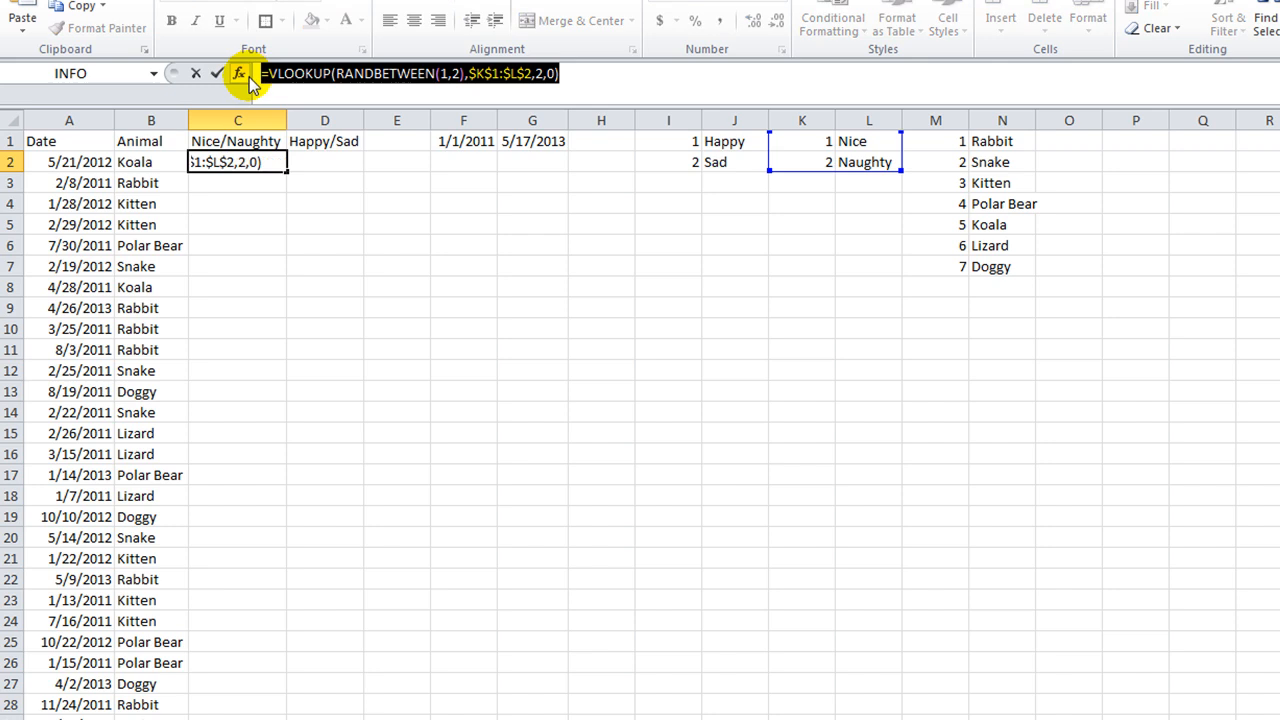
key(Return)
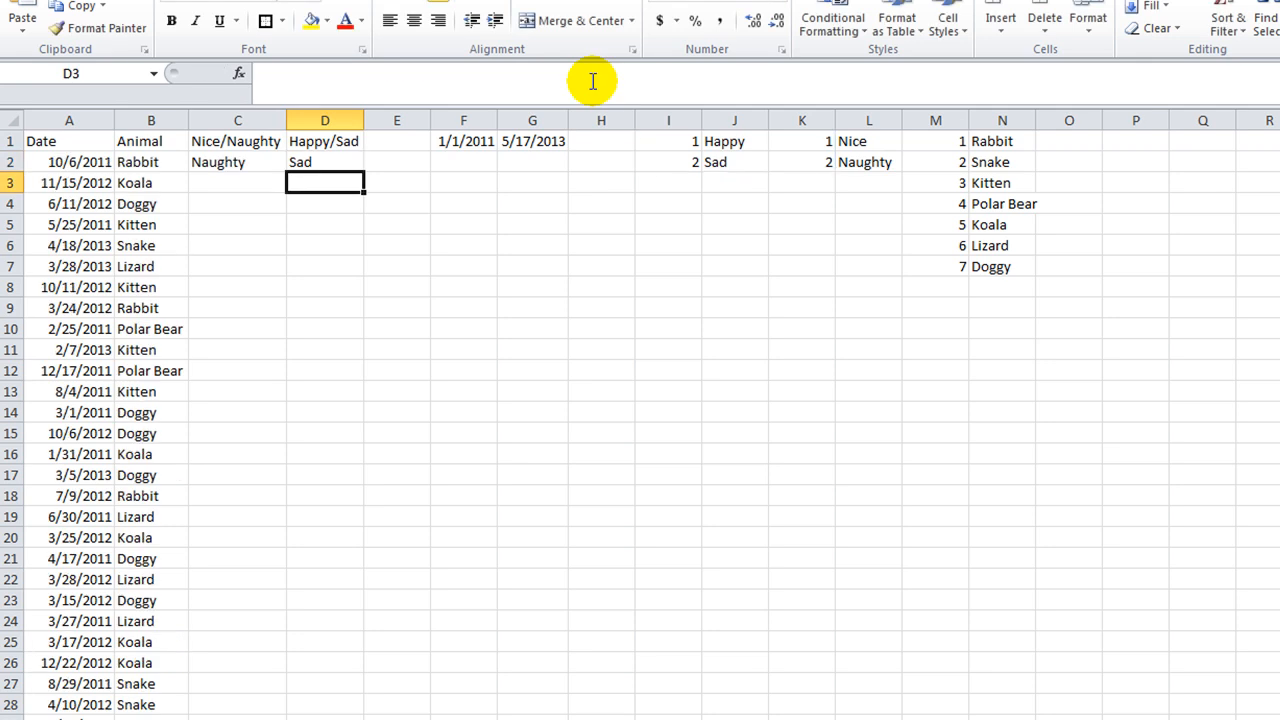
click(236, 160)
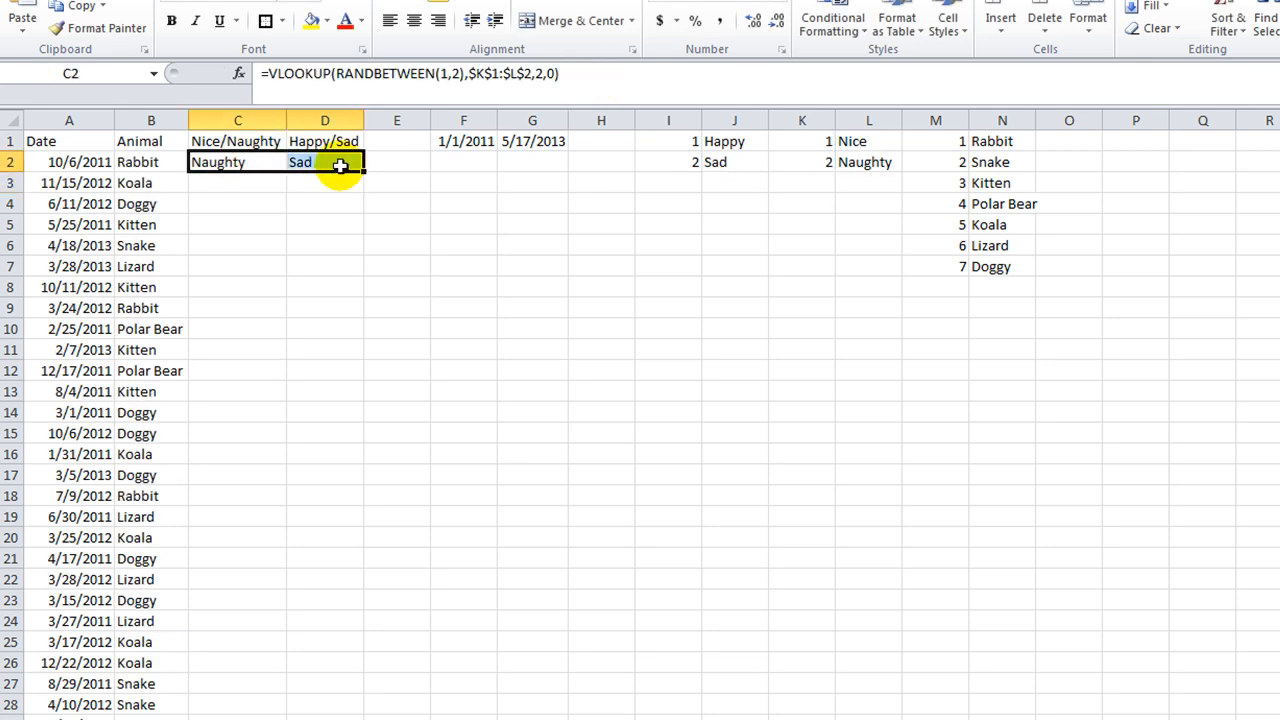
click(464, 328)
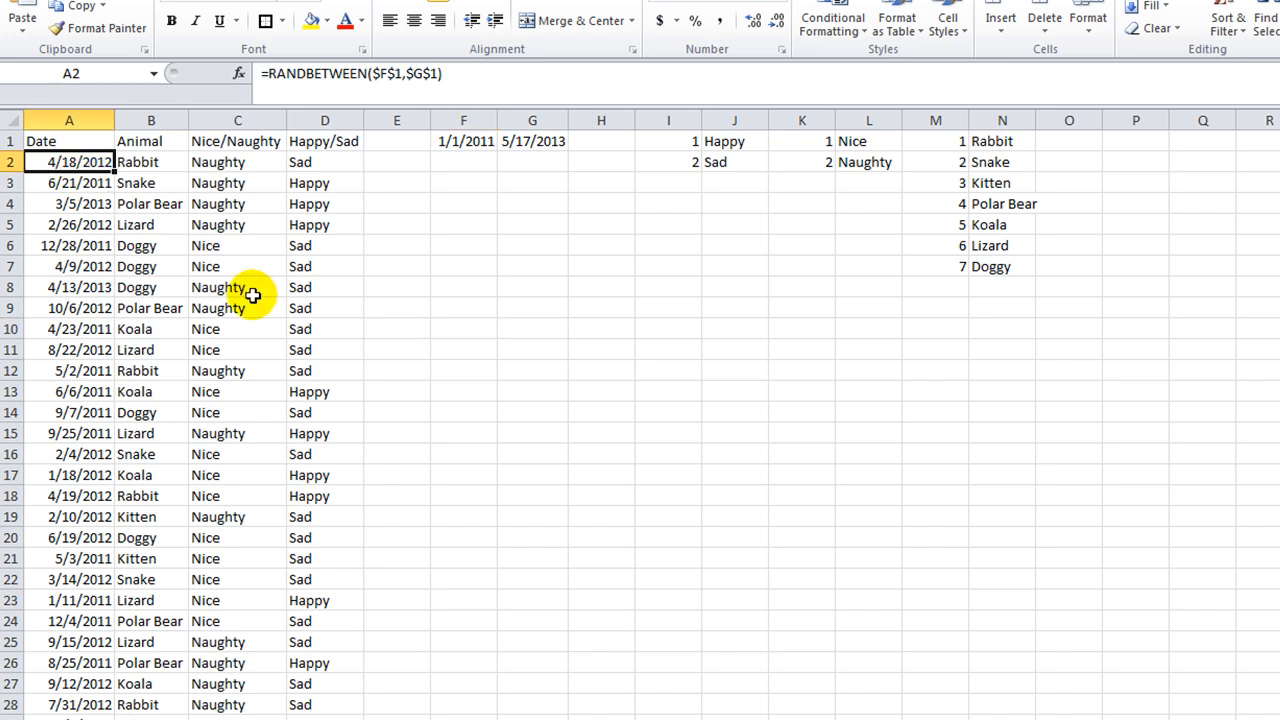
Inspect an Animal formula, then select and copy the whole four-column data table.
click(324, 288)
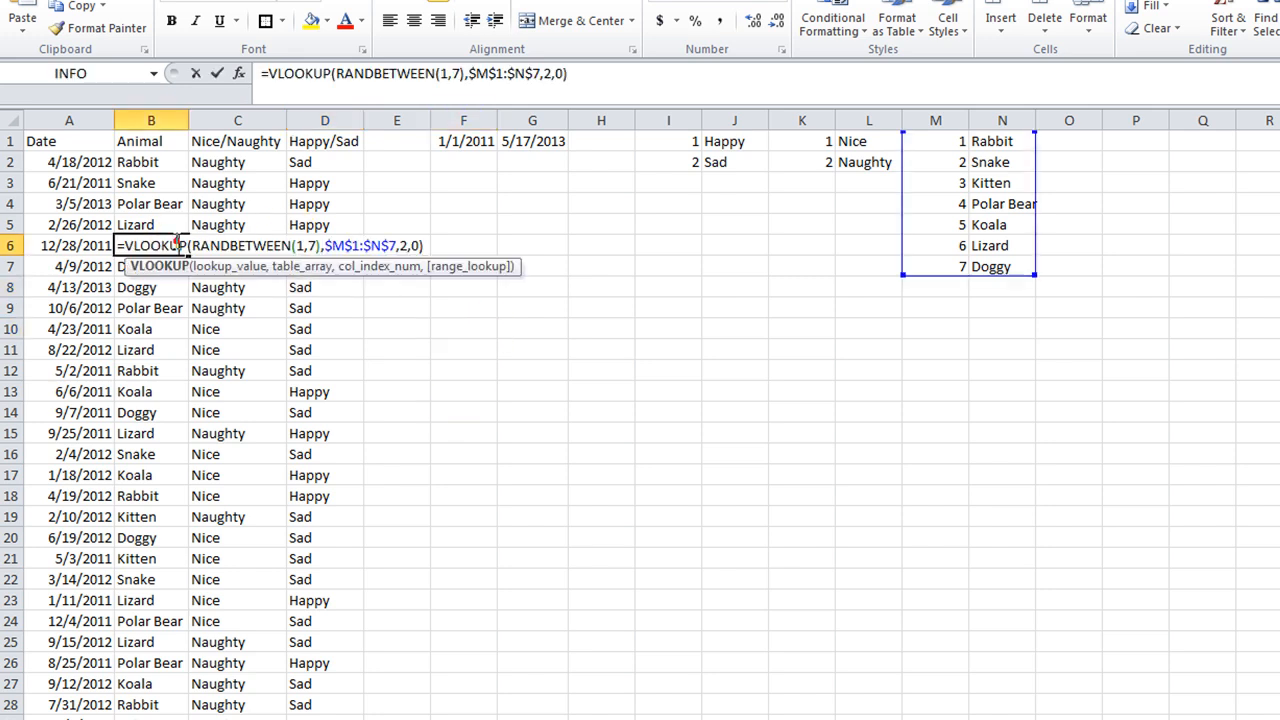
key(Return)
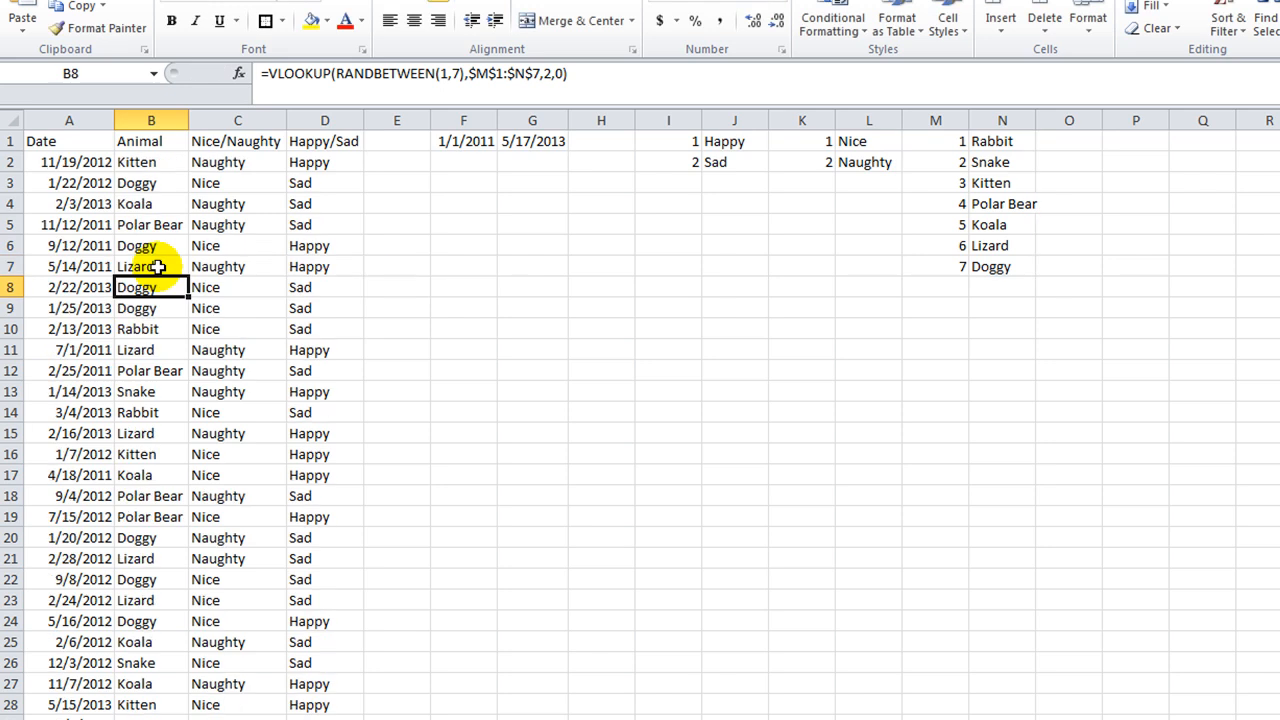
click(396, 328)
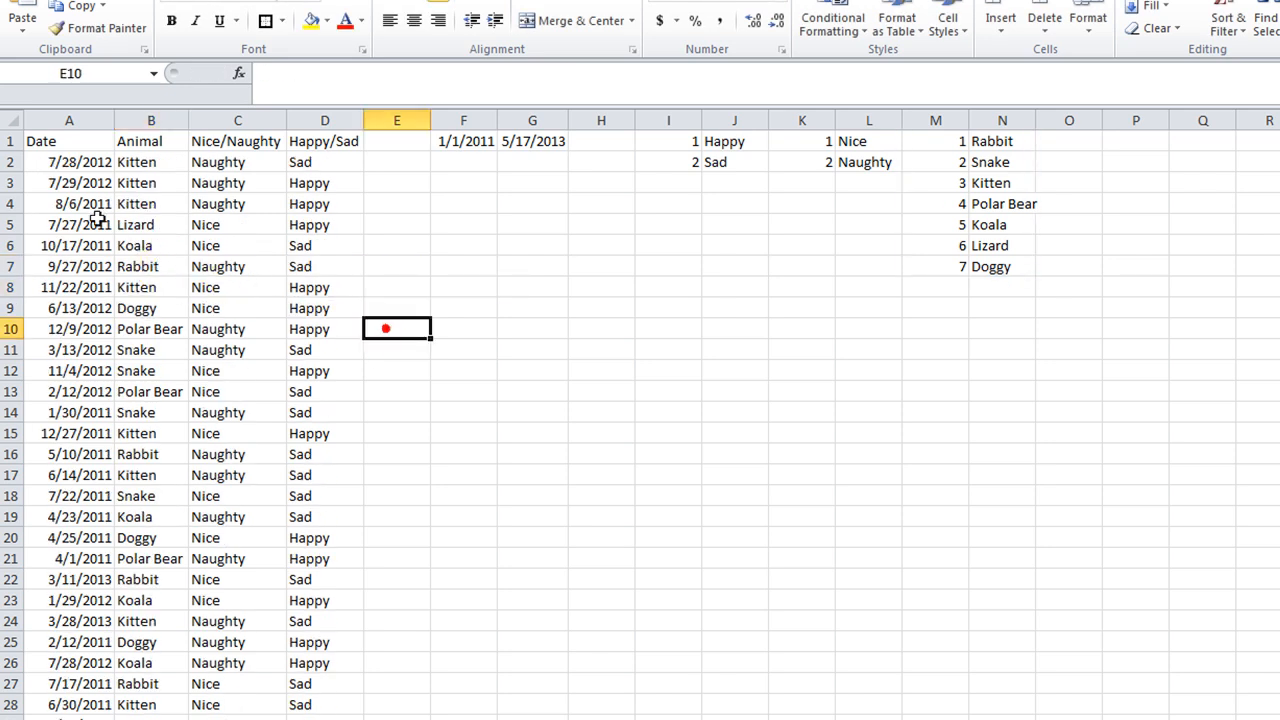
click(68, 160)
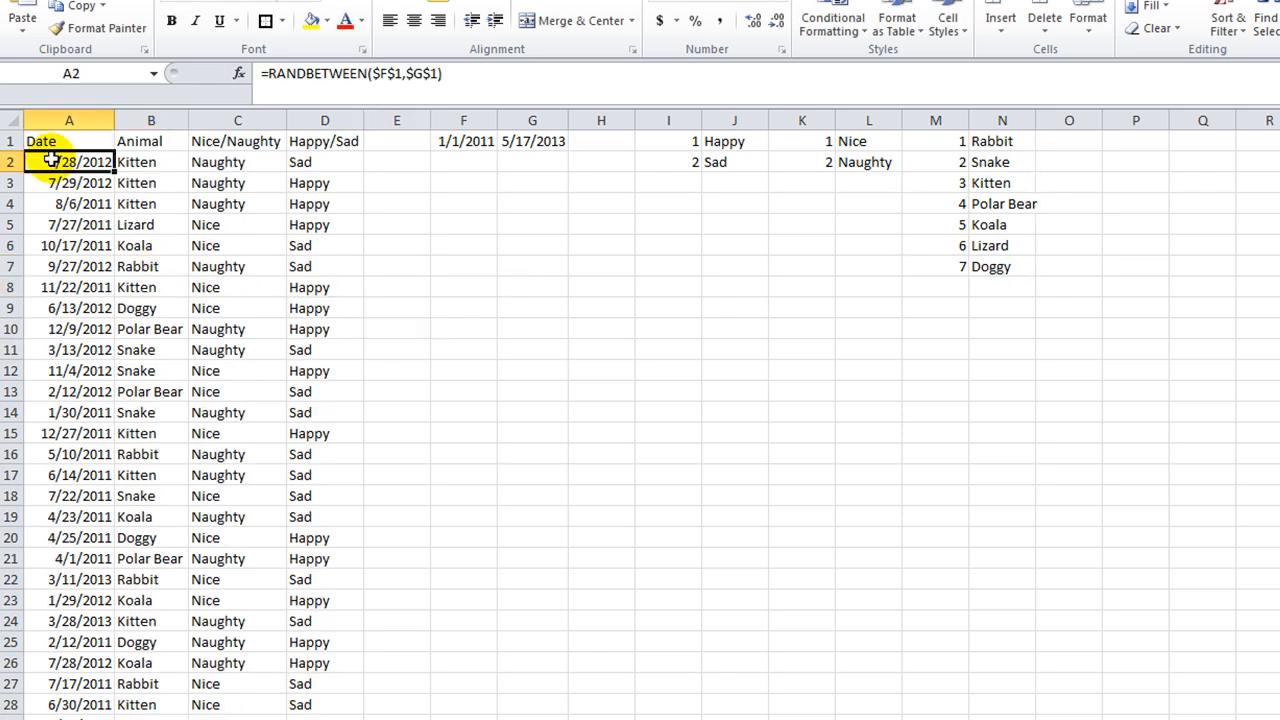
drag(68, 160, 324, 160)
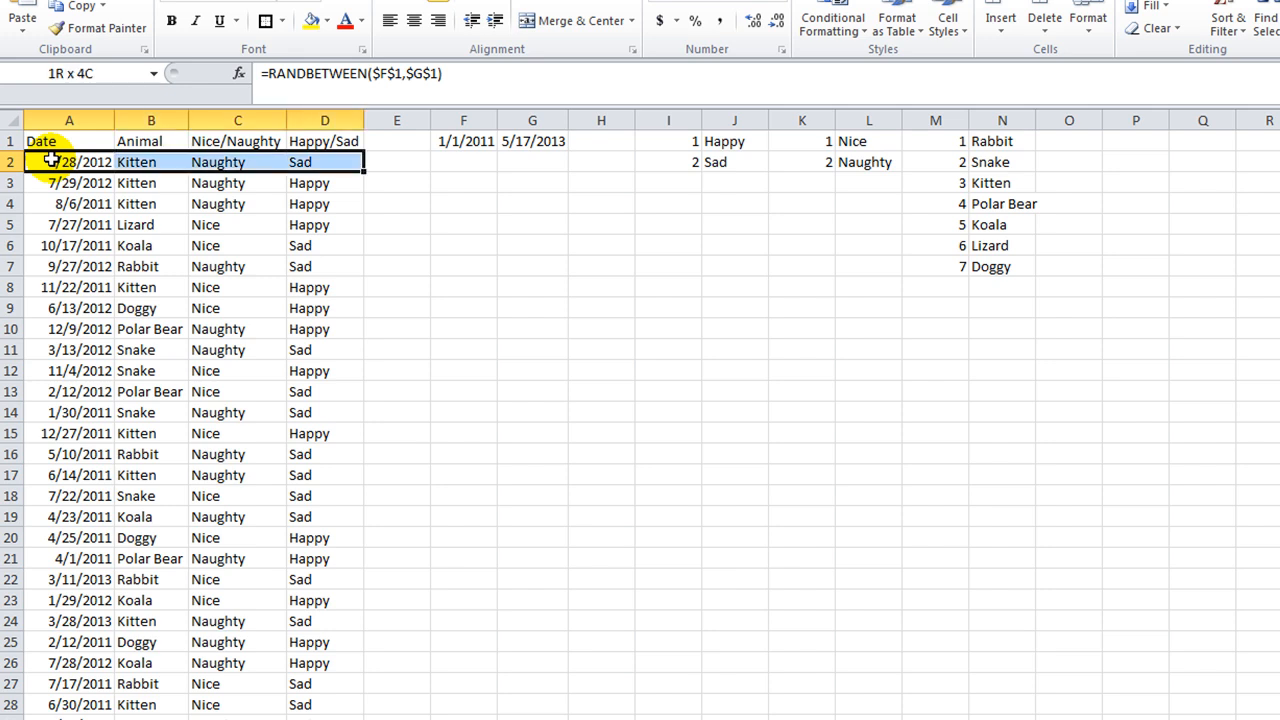
scroll(down, 3)
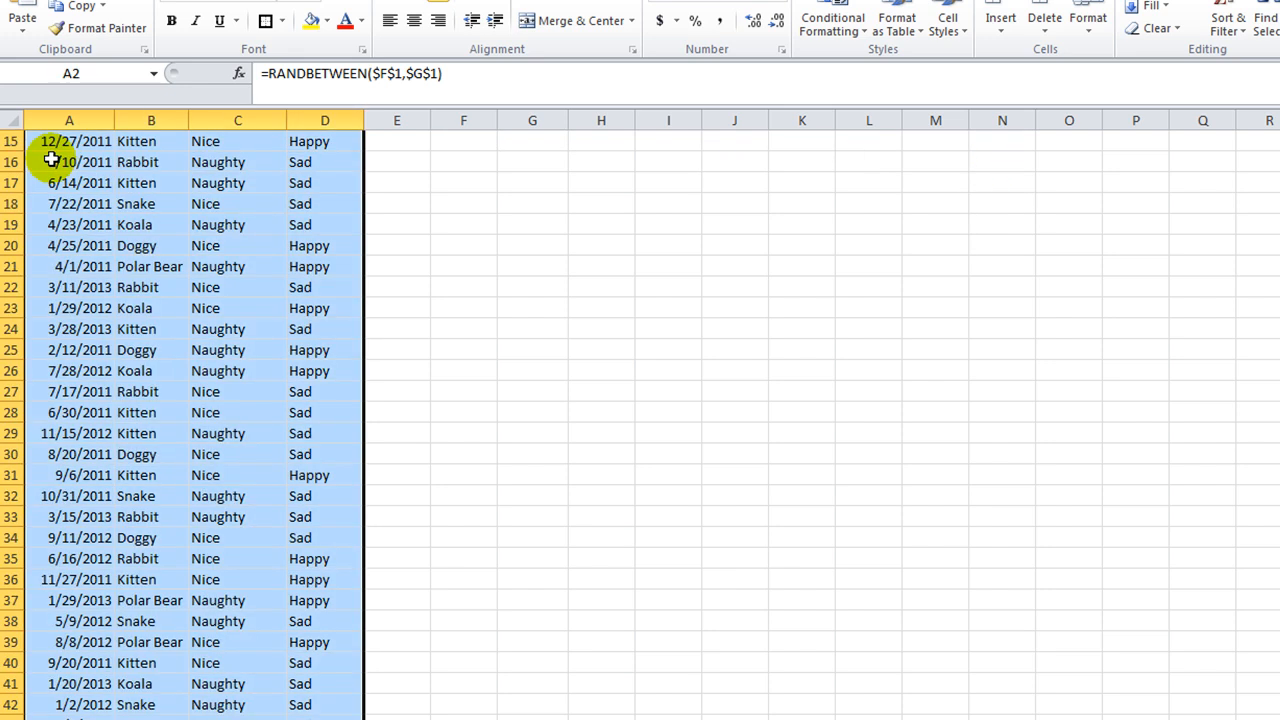
scroll(up, 3)
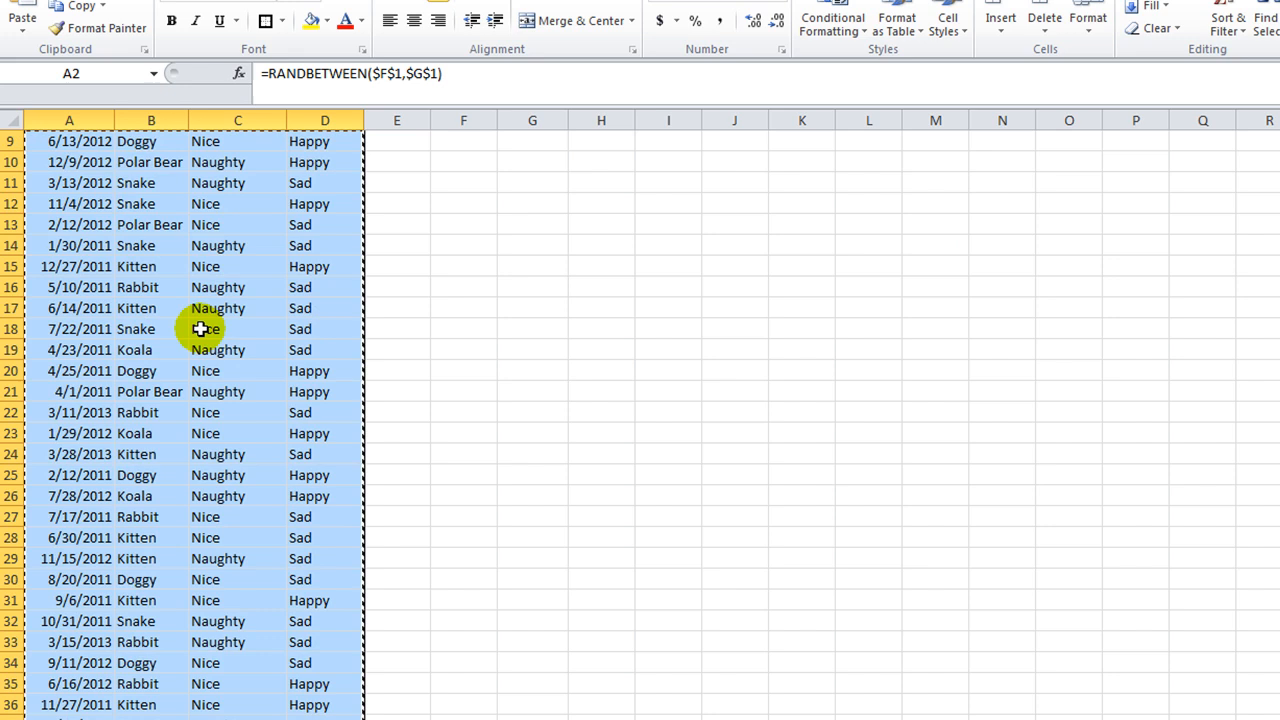
scroll(up, 3)
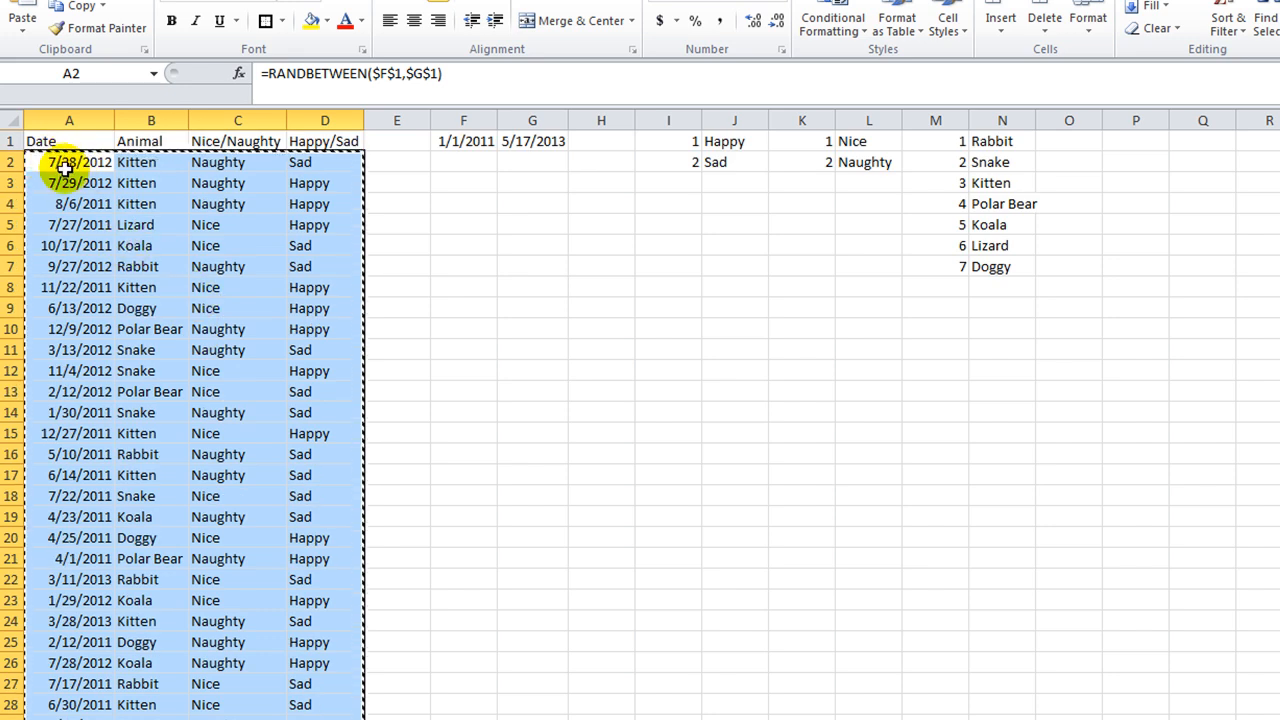
Paste the table back as plain values and check a Happy/Sad cell holds a value.
right_click(68, 162)
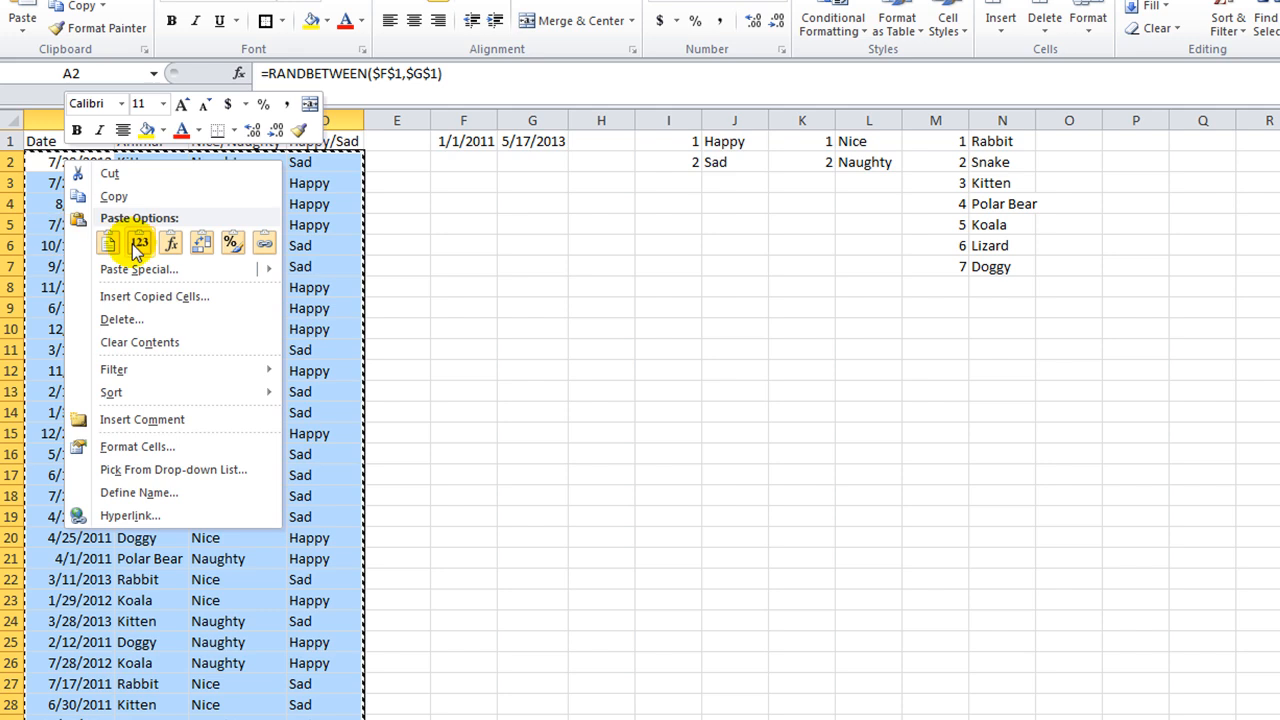
click(140, 242)
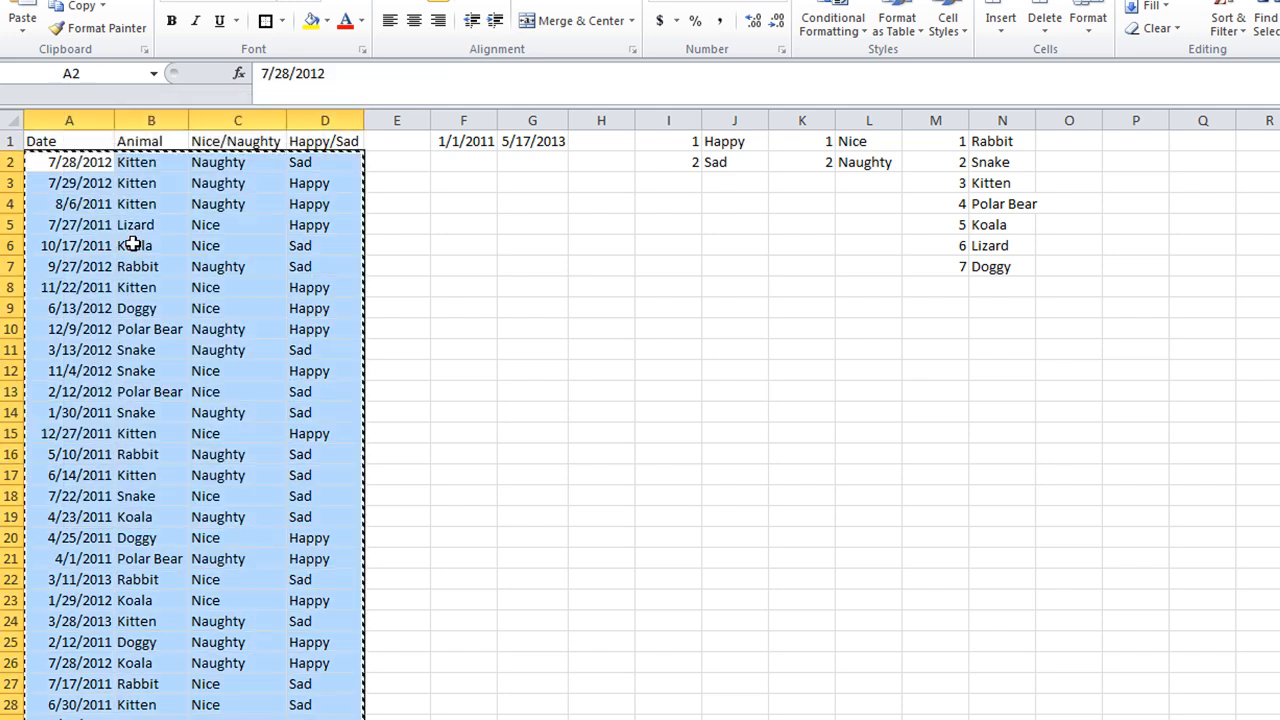
click(324, 328)
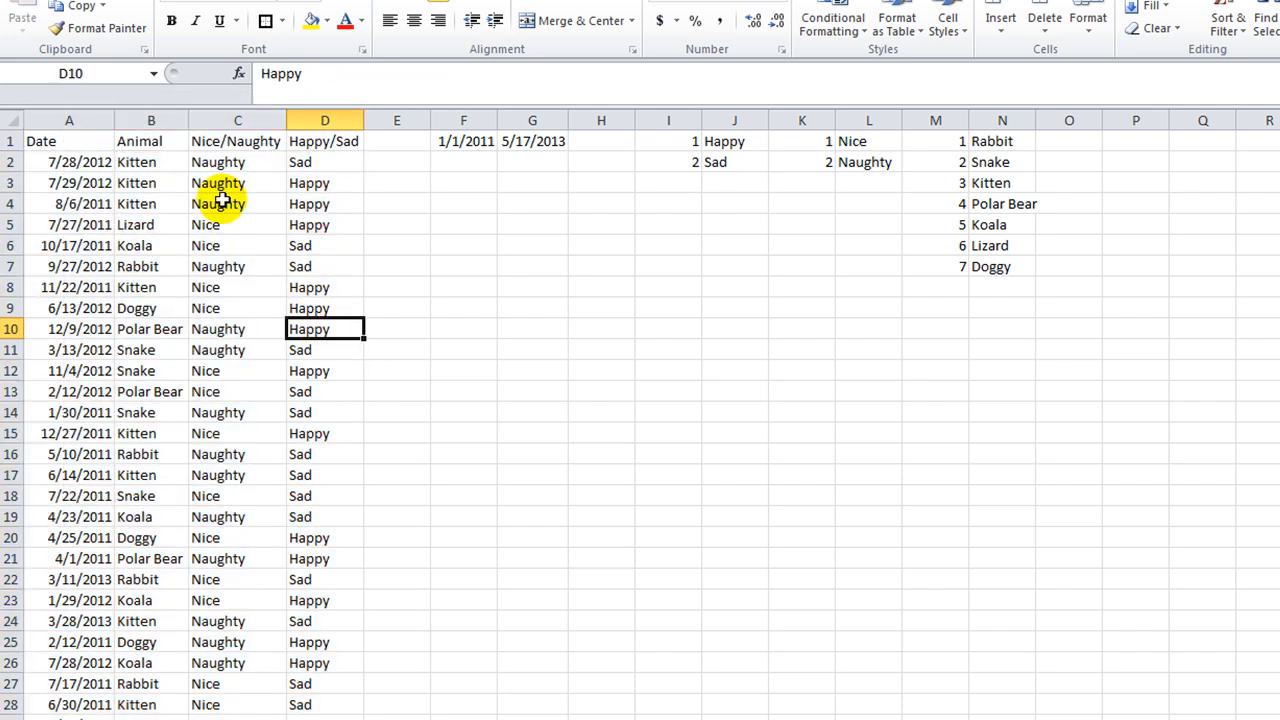
click(152, 308)
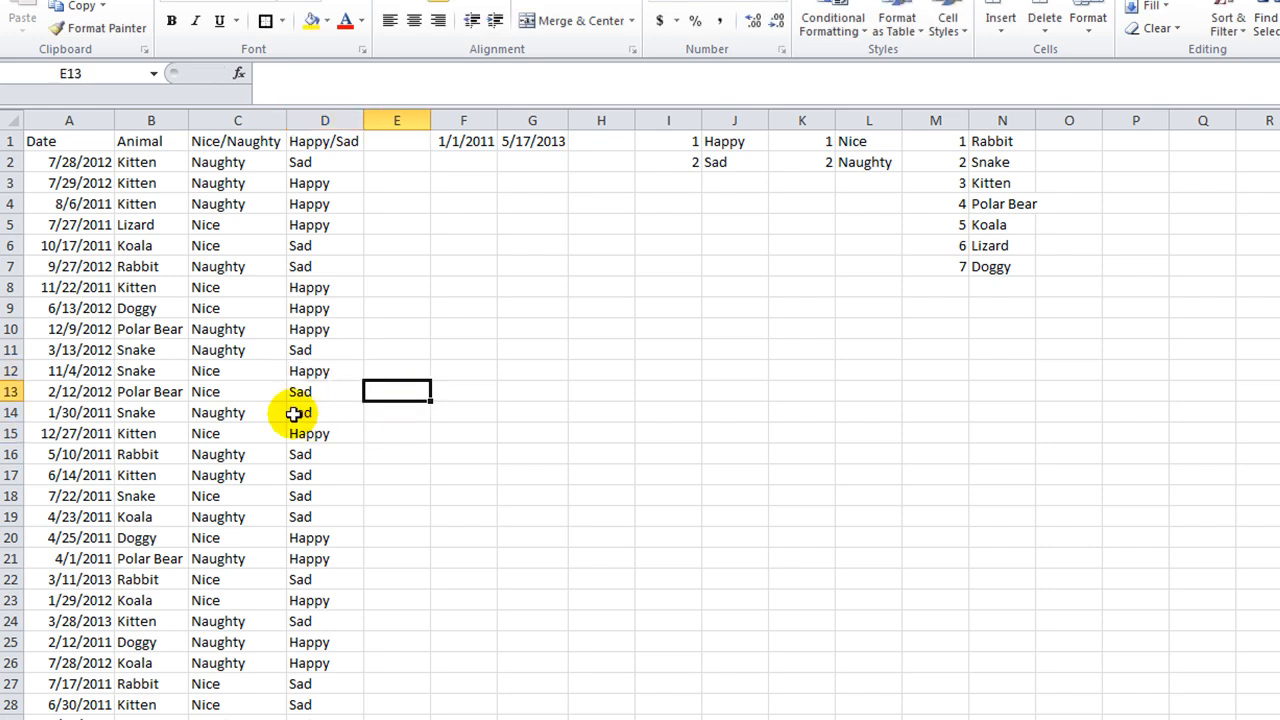
scroll(down, 3)
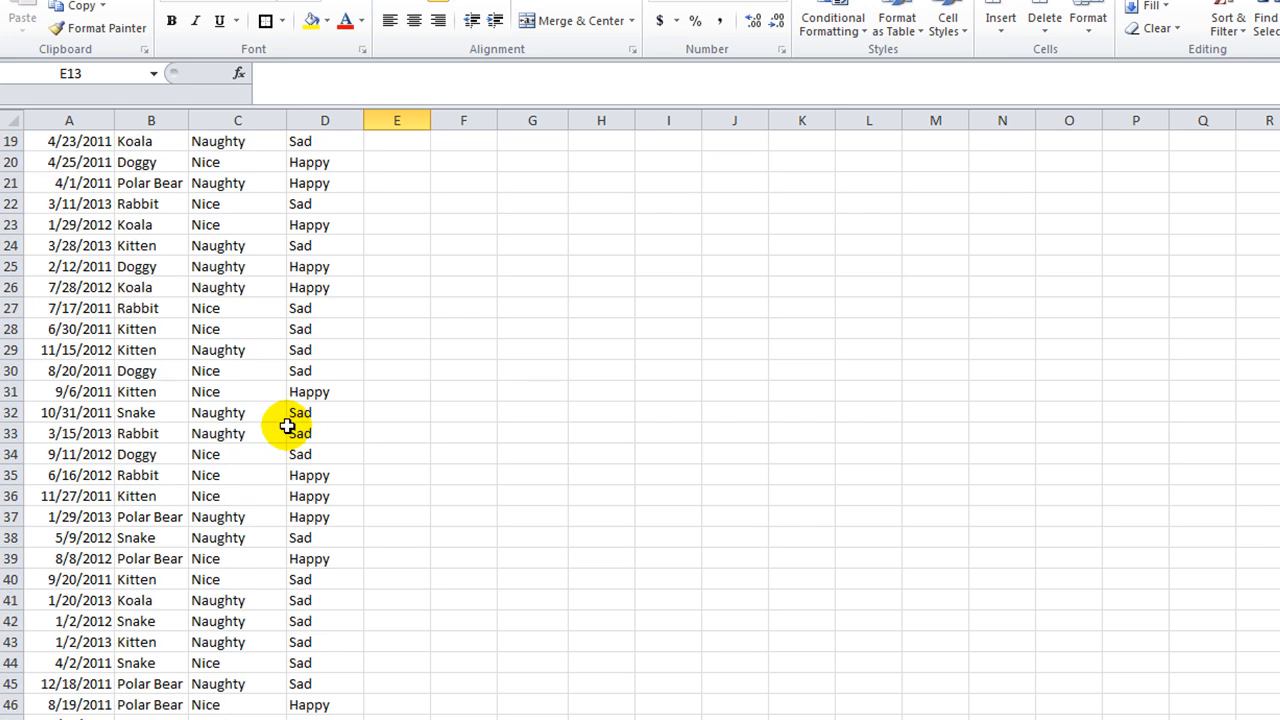
scroll(up, 3)
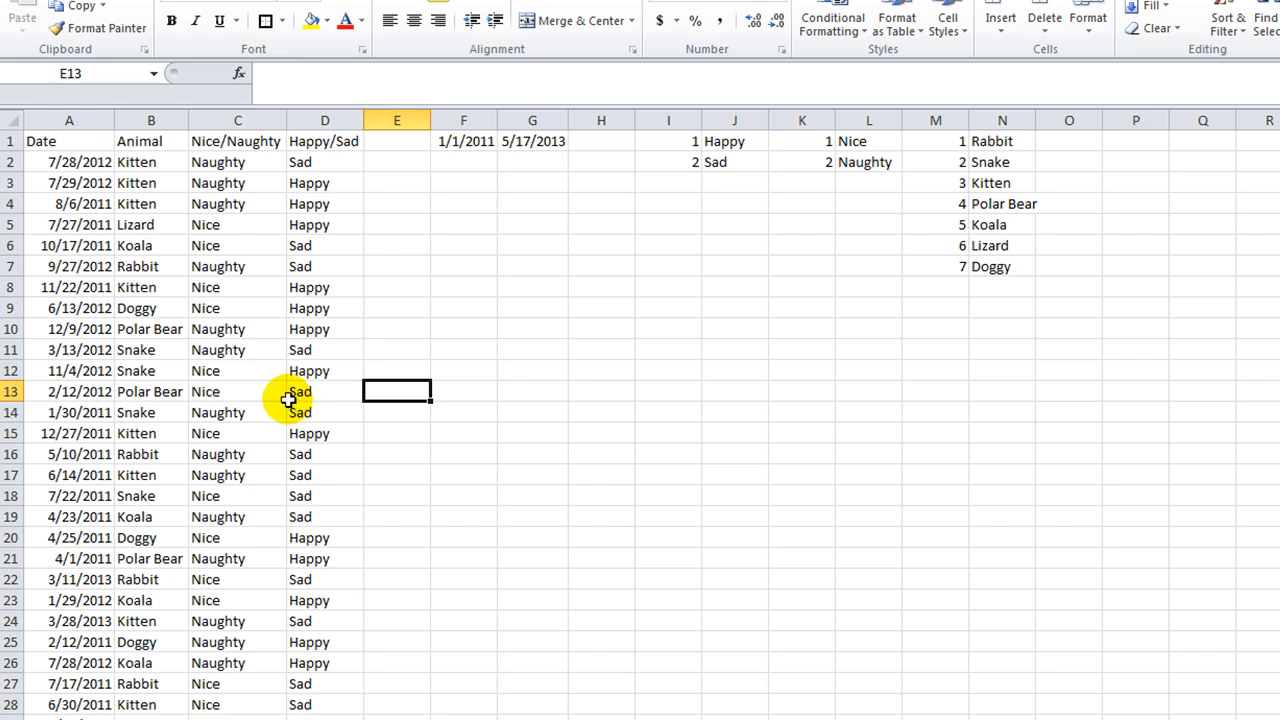
mouse_move(870, 150)
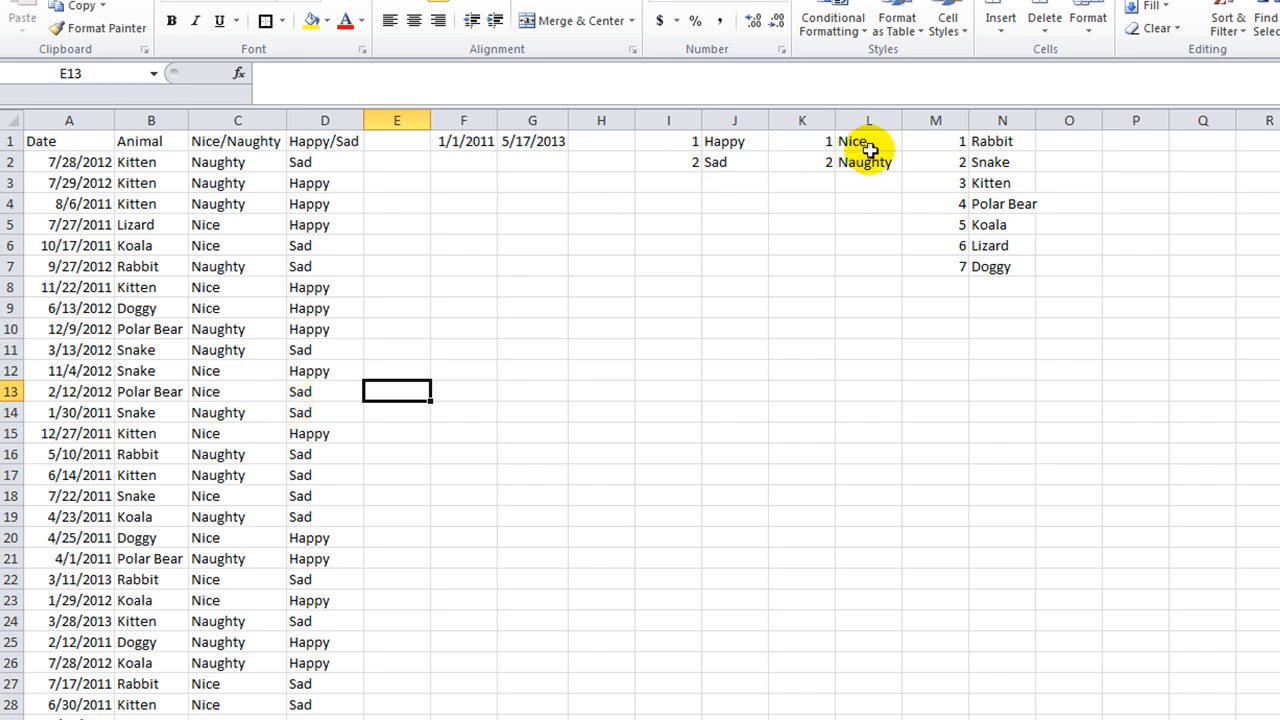
mouse_move(224, 370)
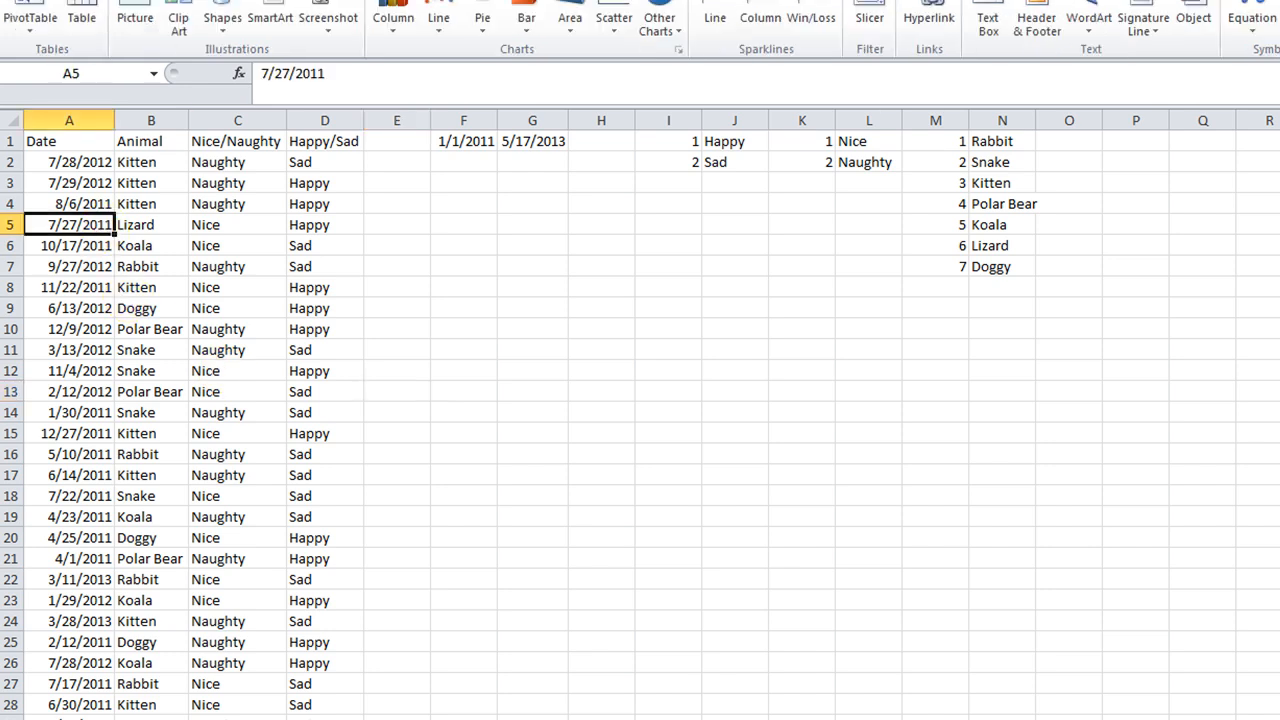
Insert a PivotTable on a new sheet with Date and Animal rows and a Count of Nice/Naughty.
click(30, 16)
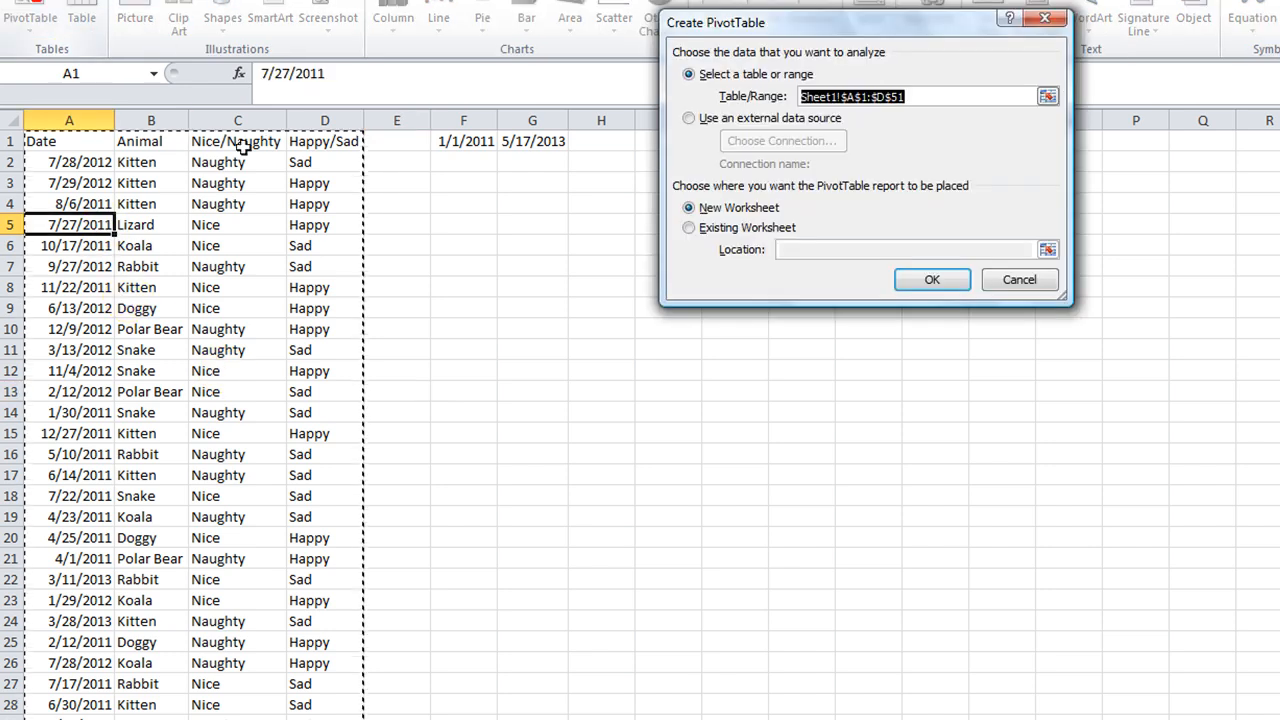
click(932, 280)
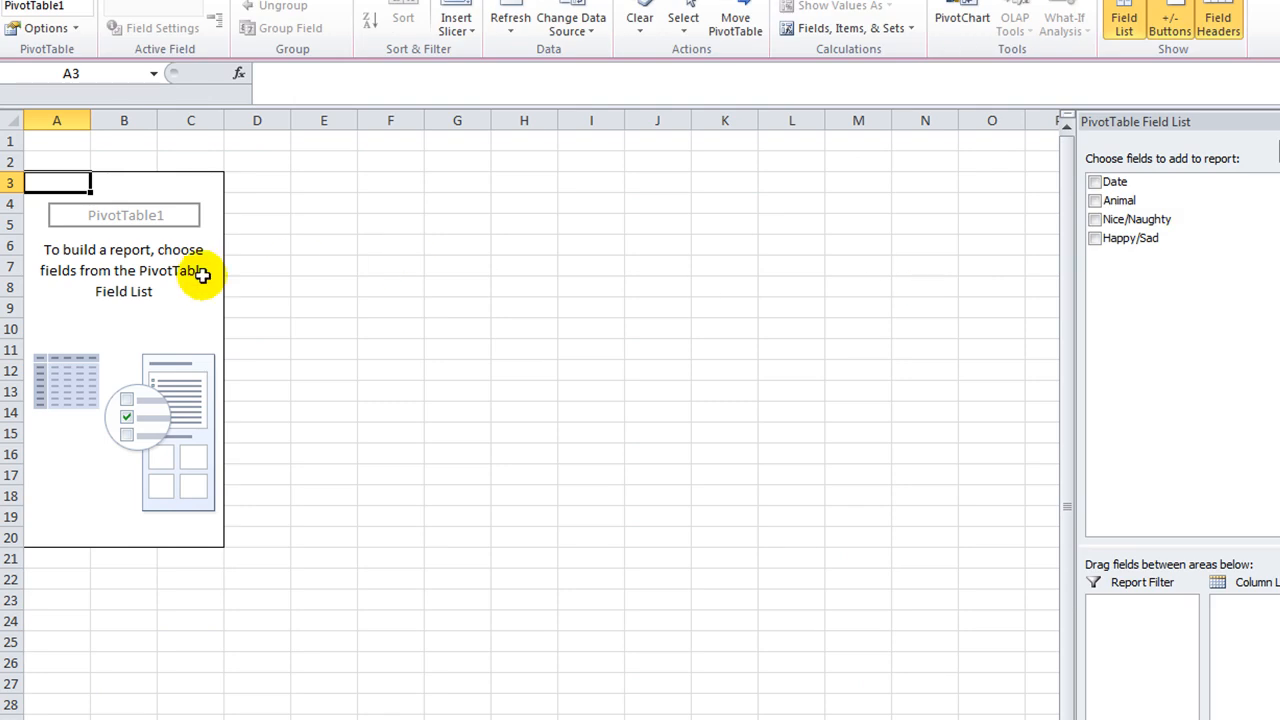
click(1096, 180)
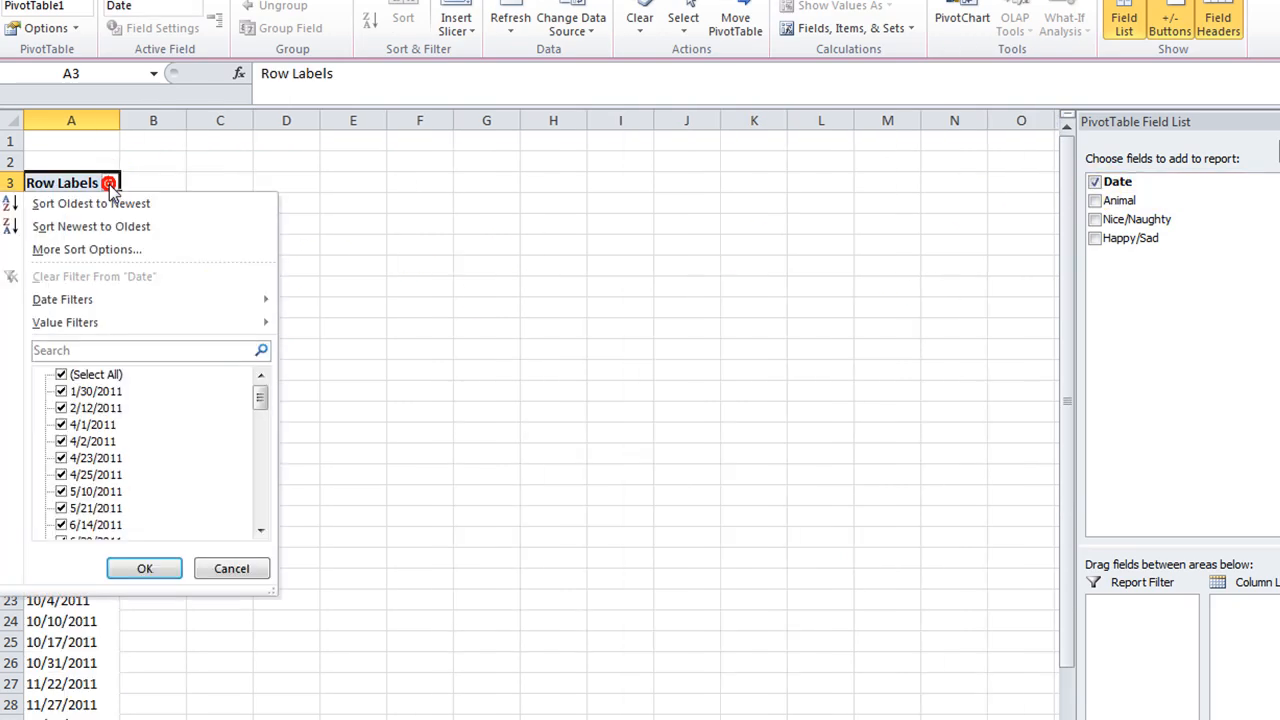
mouse_move(1148, 244)
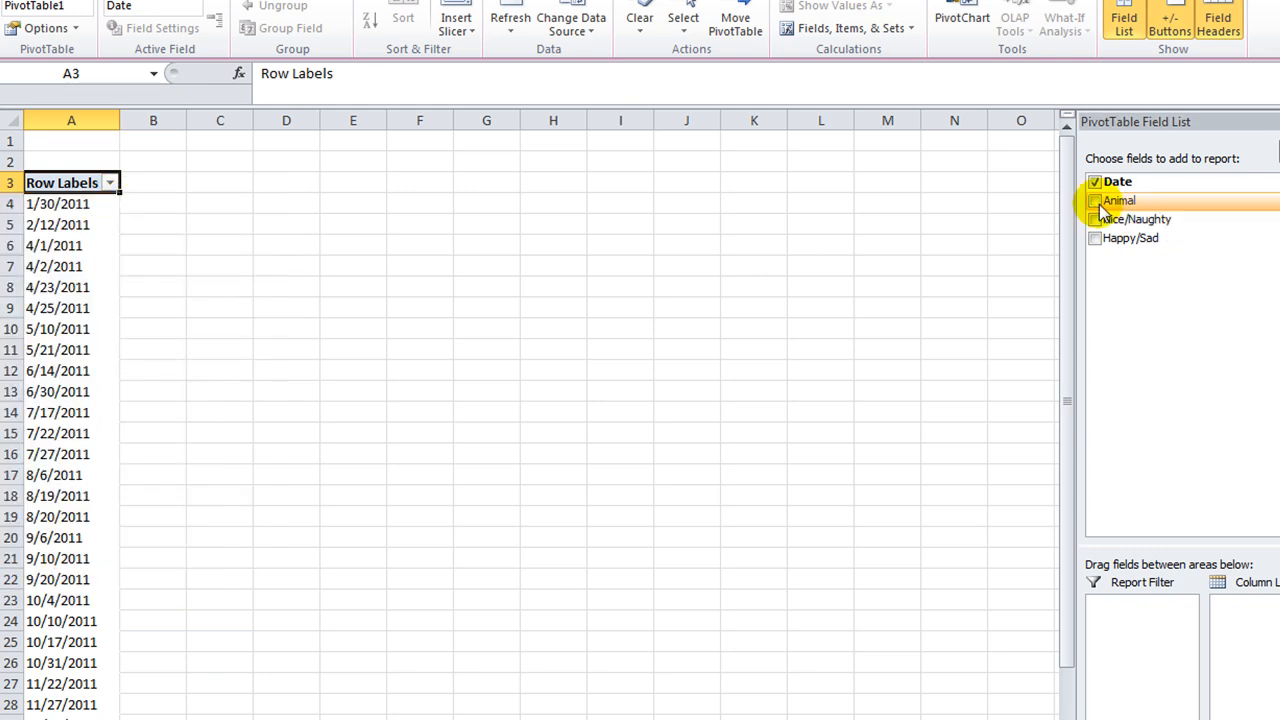
click(1094, 200)
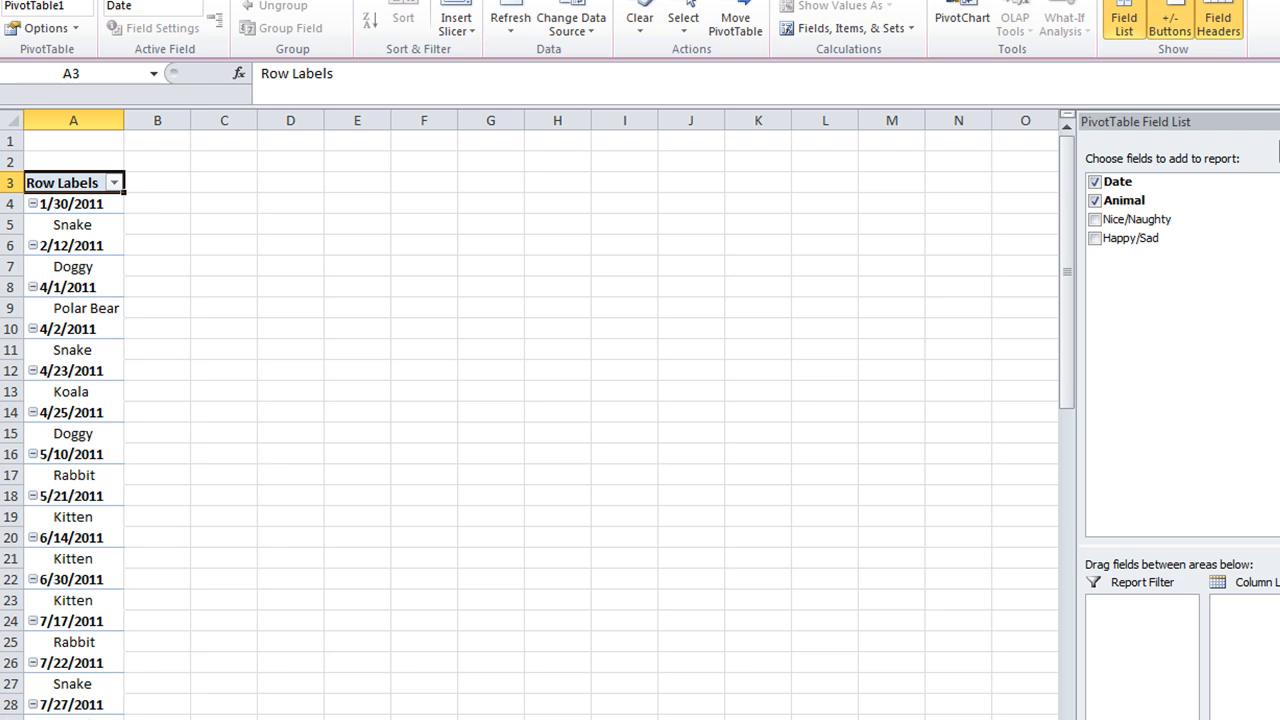
click(1094, 218)
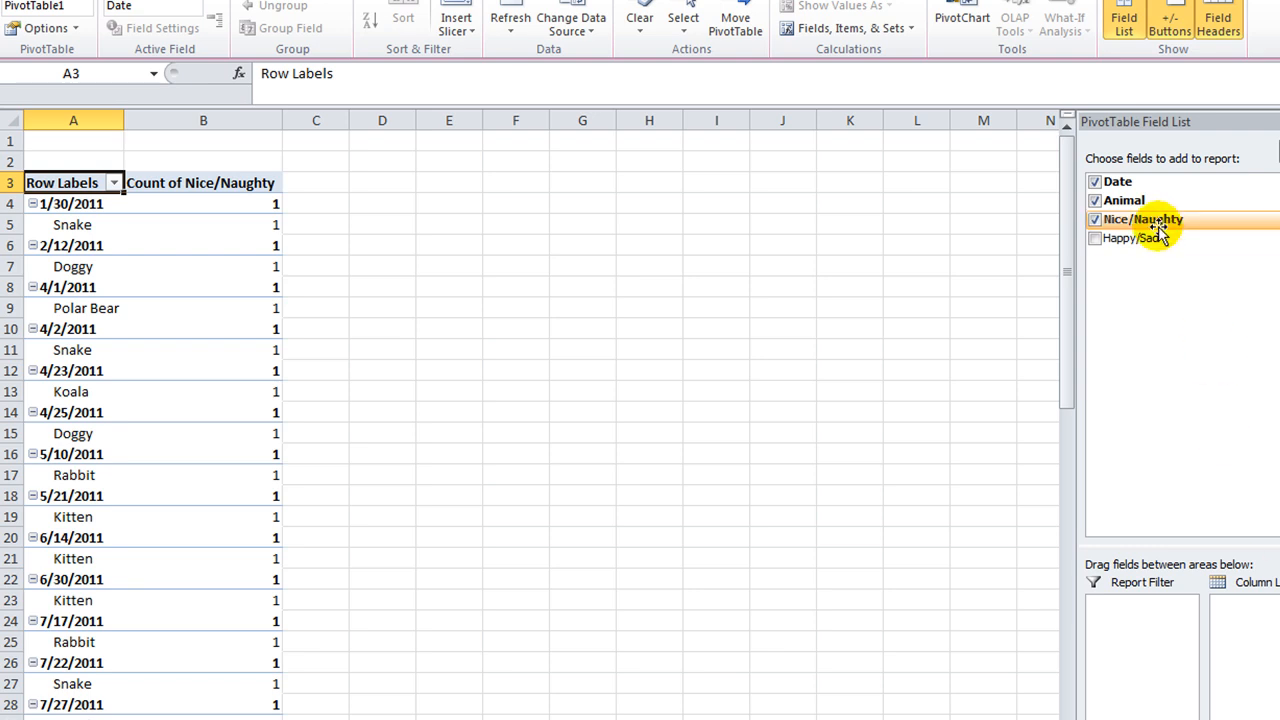
Move Nice/Naughty to the report filter and filter the pivot to Naughty only.
drag(1144, 218, 1136, 584)
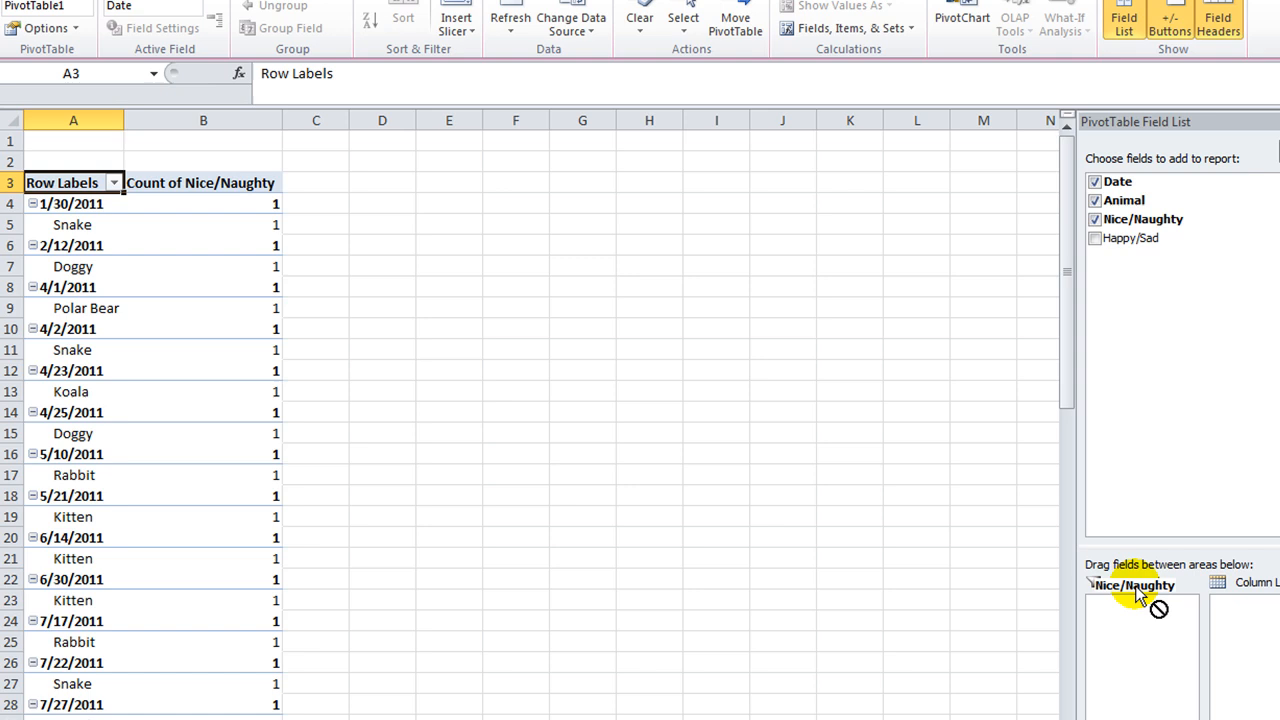
drag(1136, 584, 1136, 604)
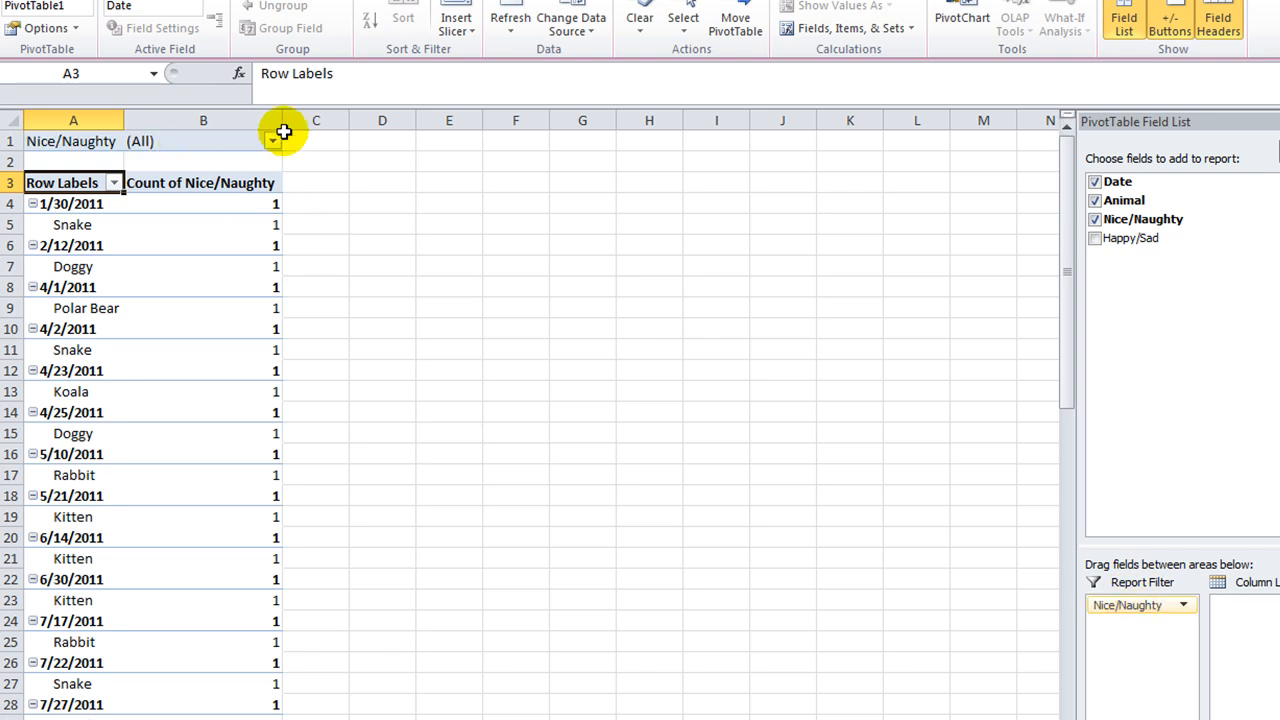
click(272, 140)
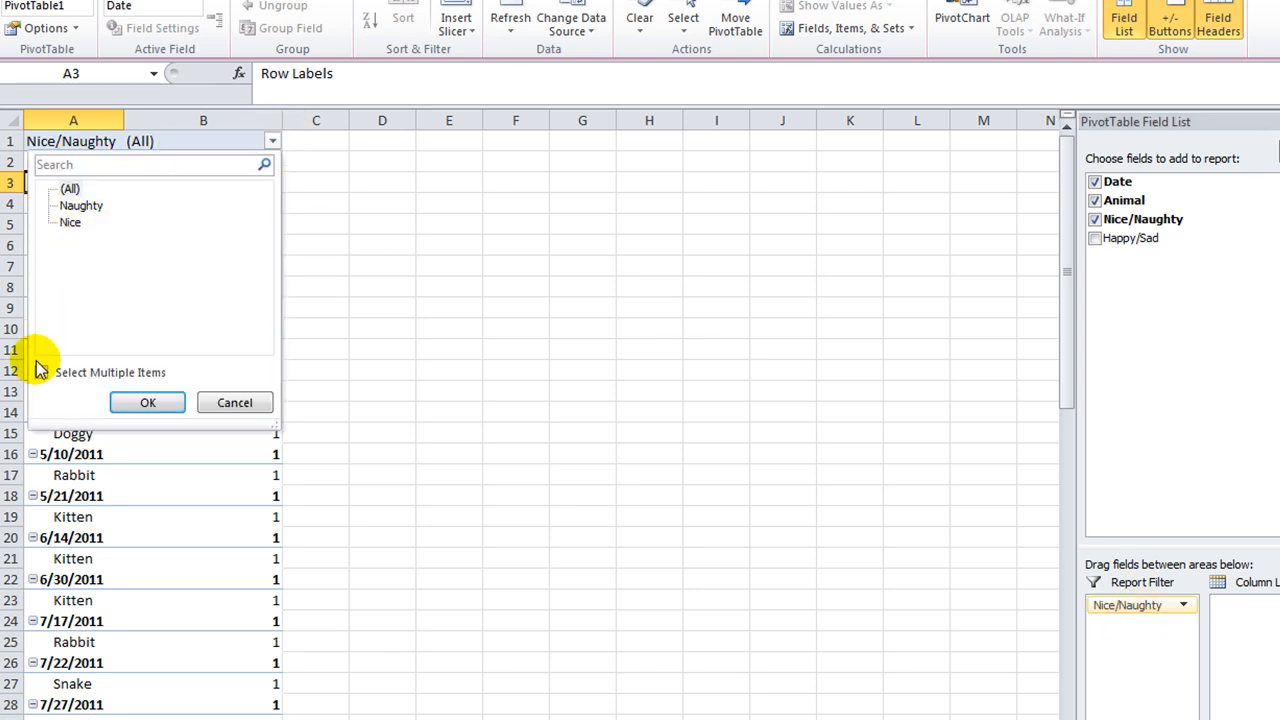
click(42, 372)
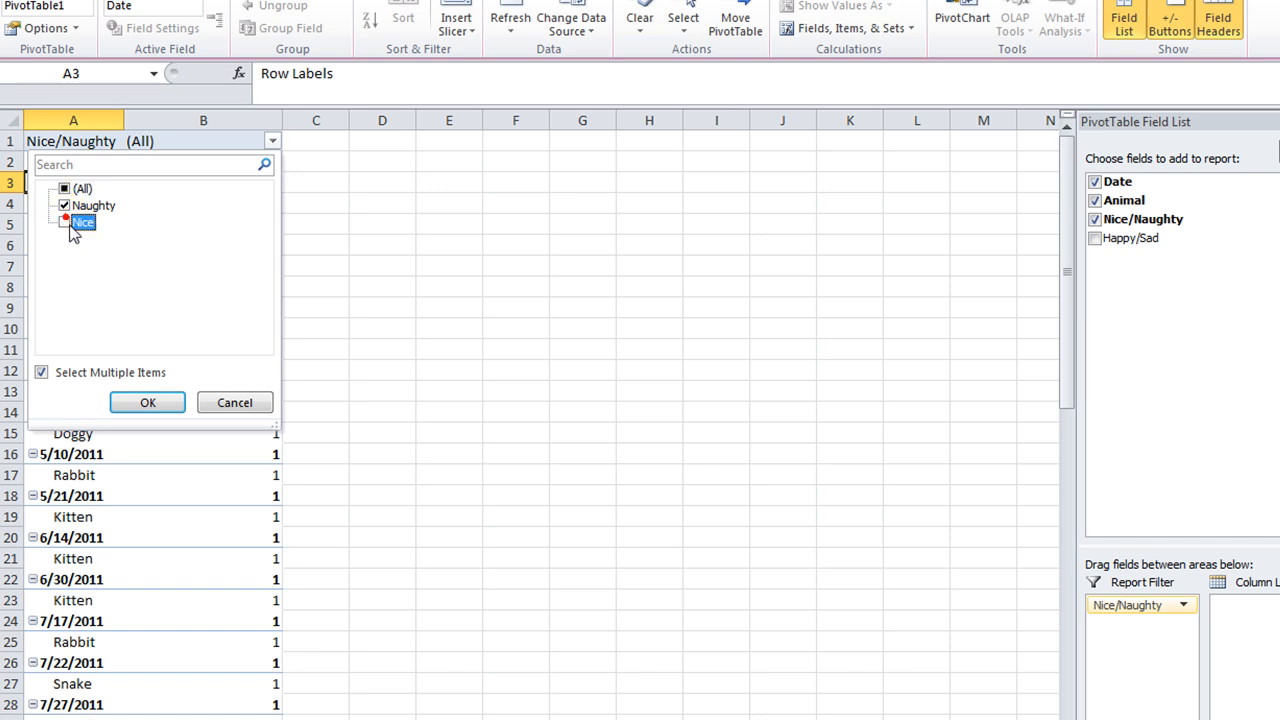
click(148, 402)
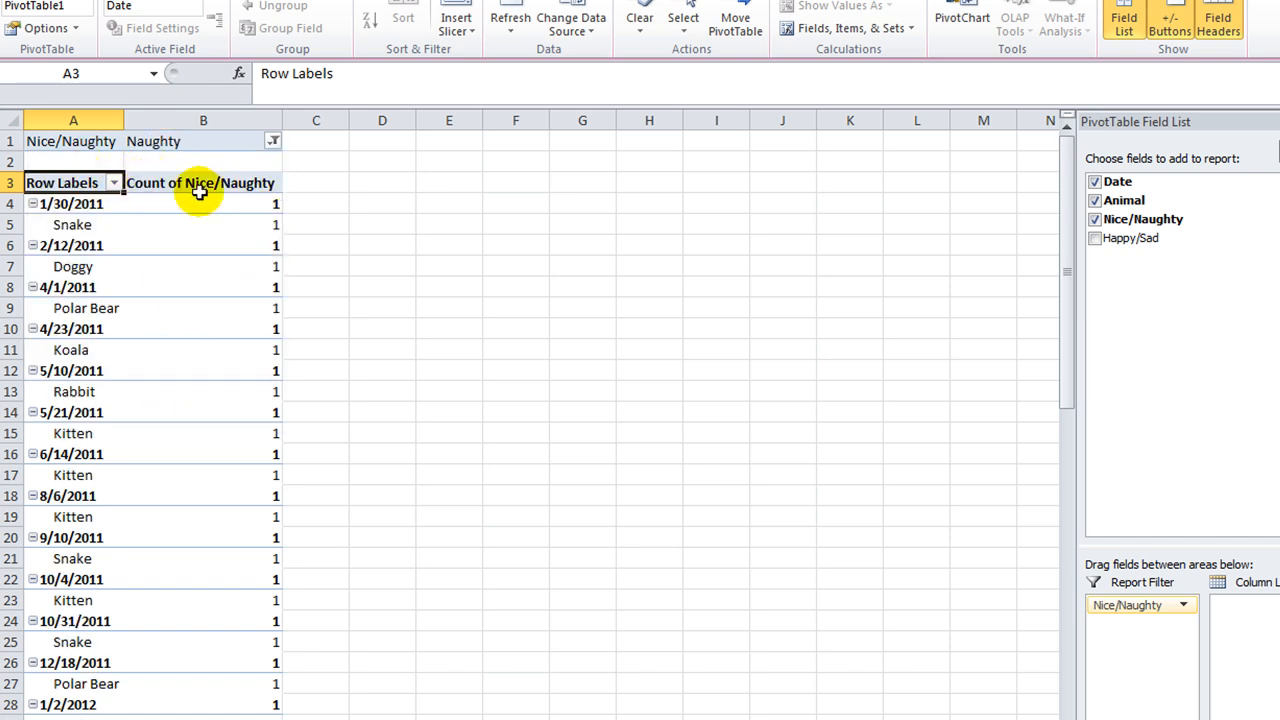
scroll(down, 3)
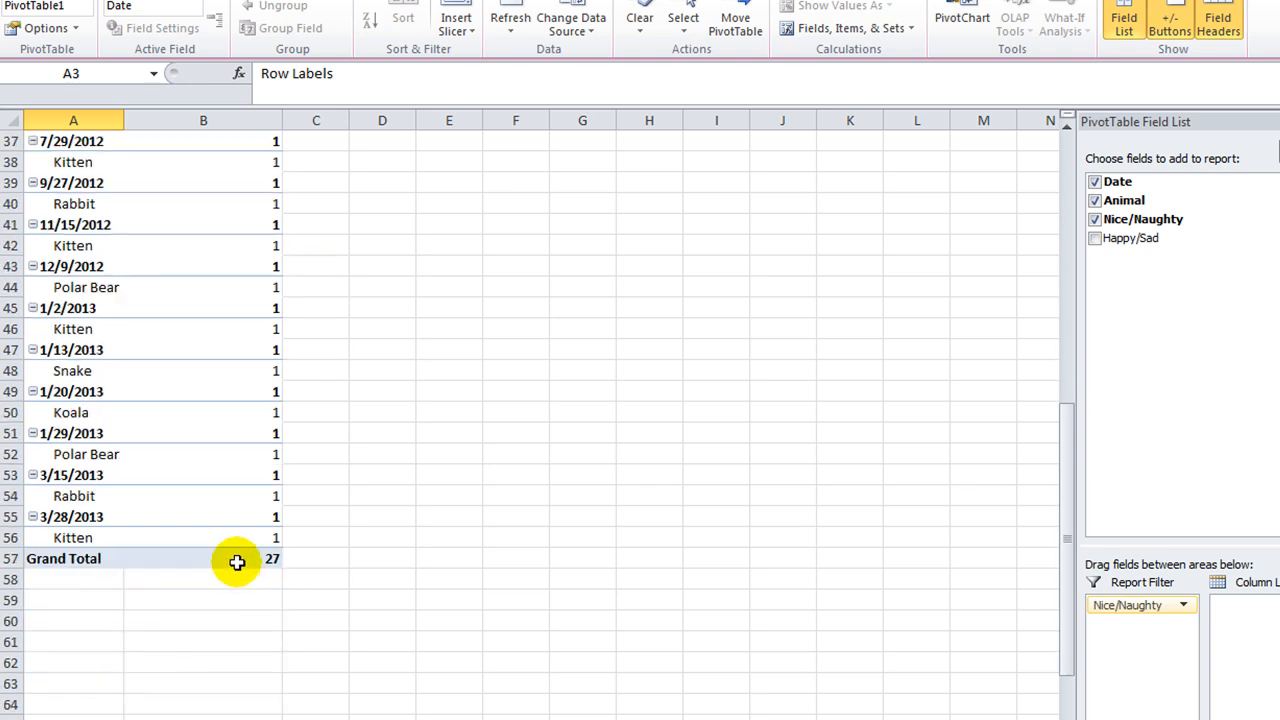
scroll(up, 3)
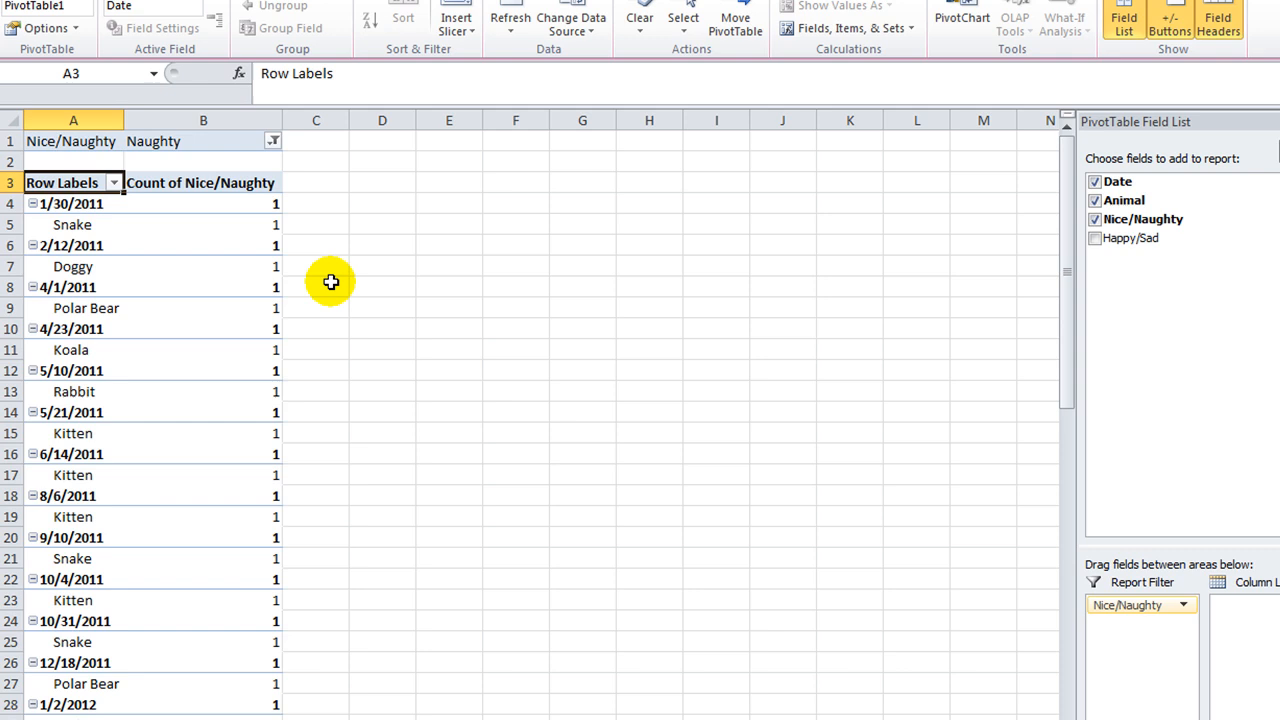
Switch the filter to Nice and move Date into the filters, leaving a count per animal.
click(272, 140)
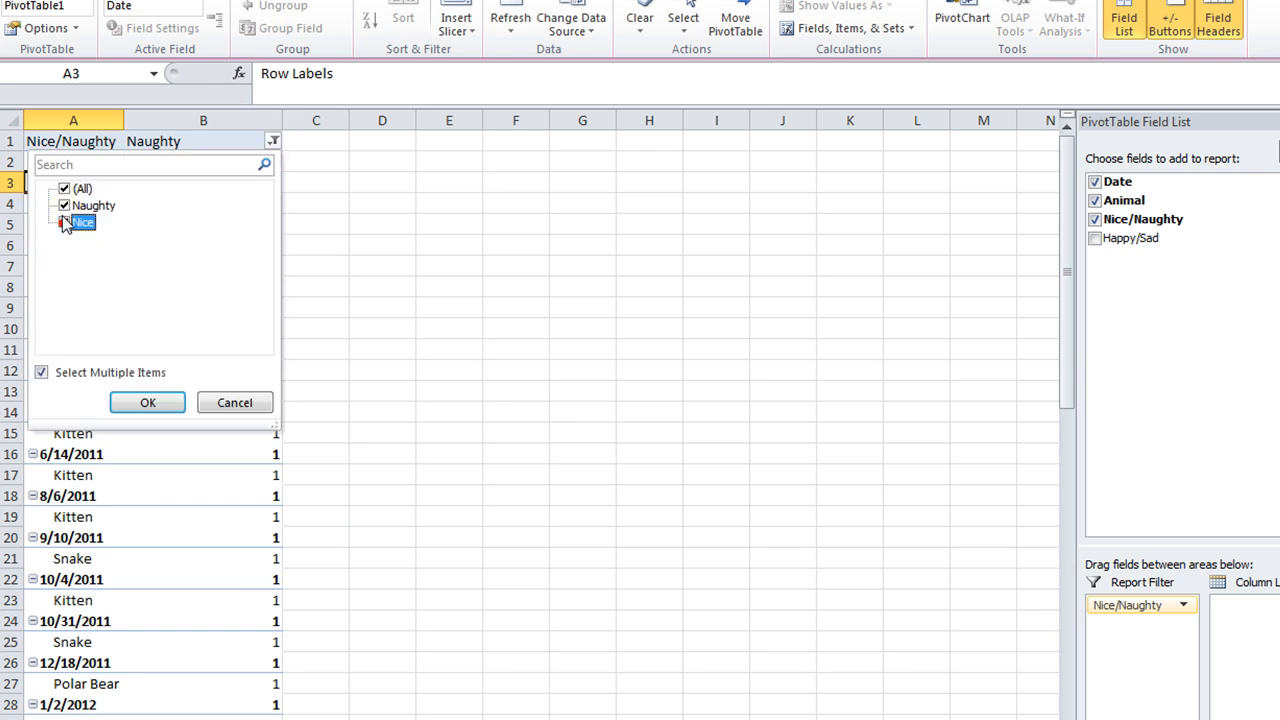
click(148, 402)
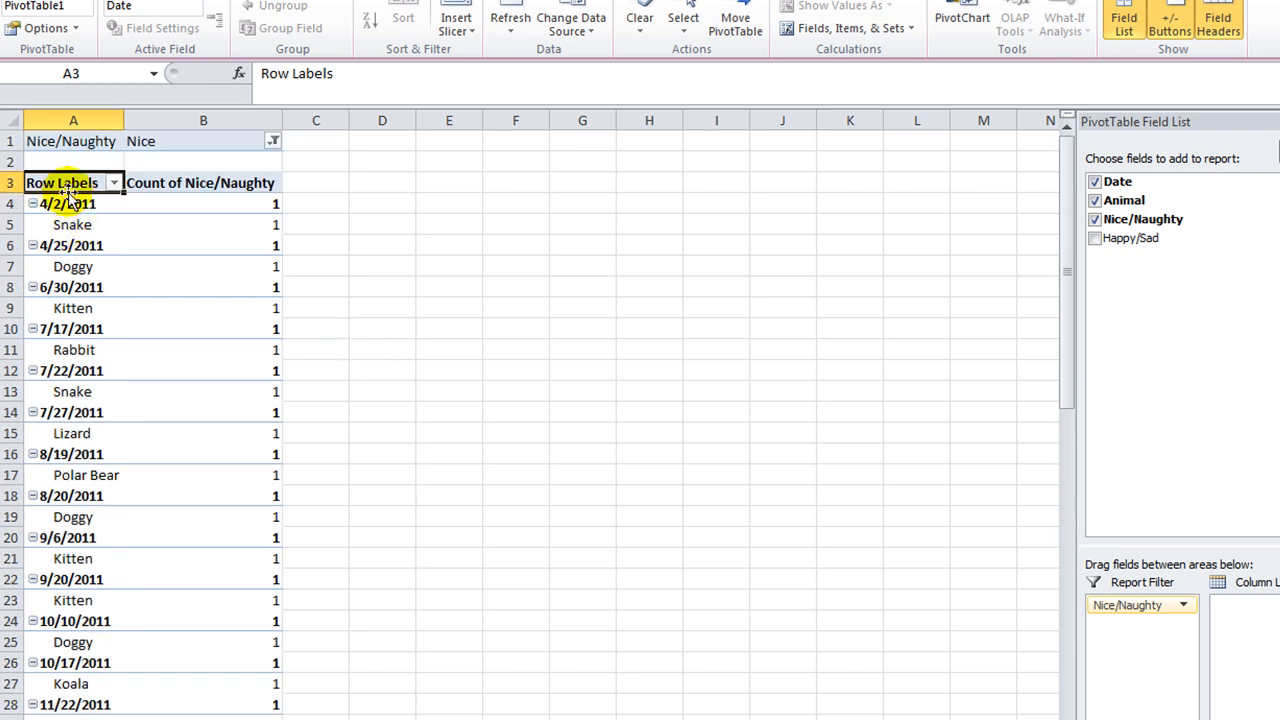
mouse_move(1136, 384)
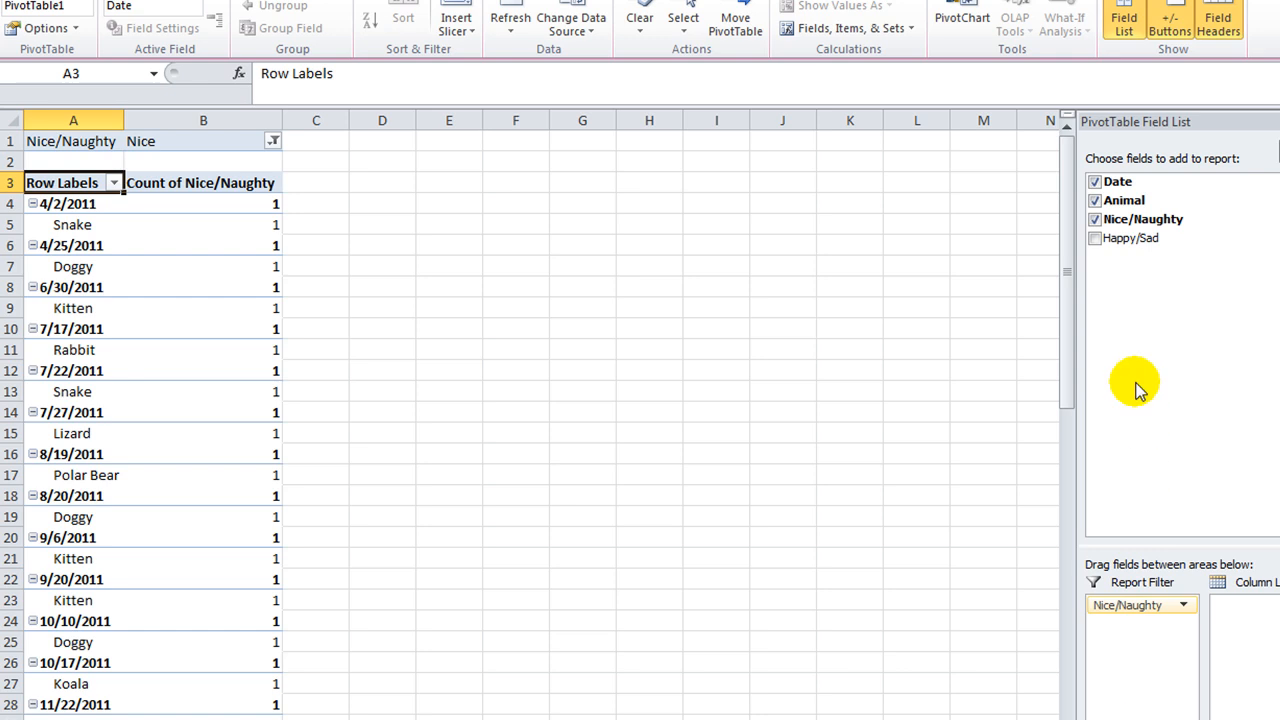
mouse_move(1130, 238)
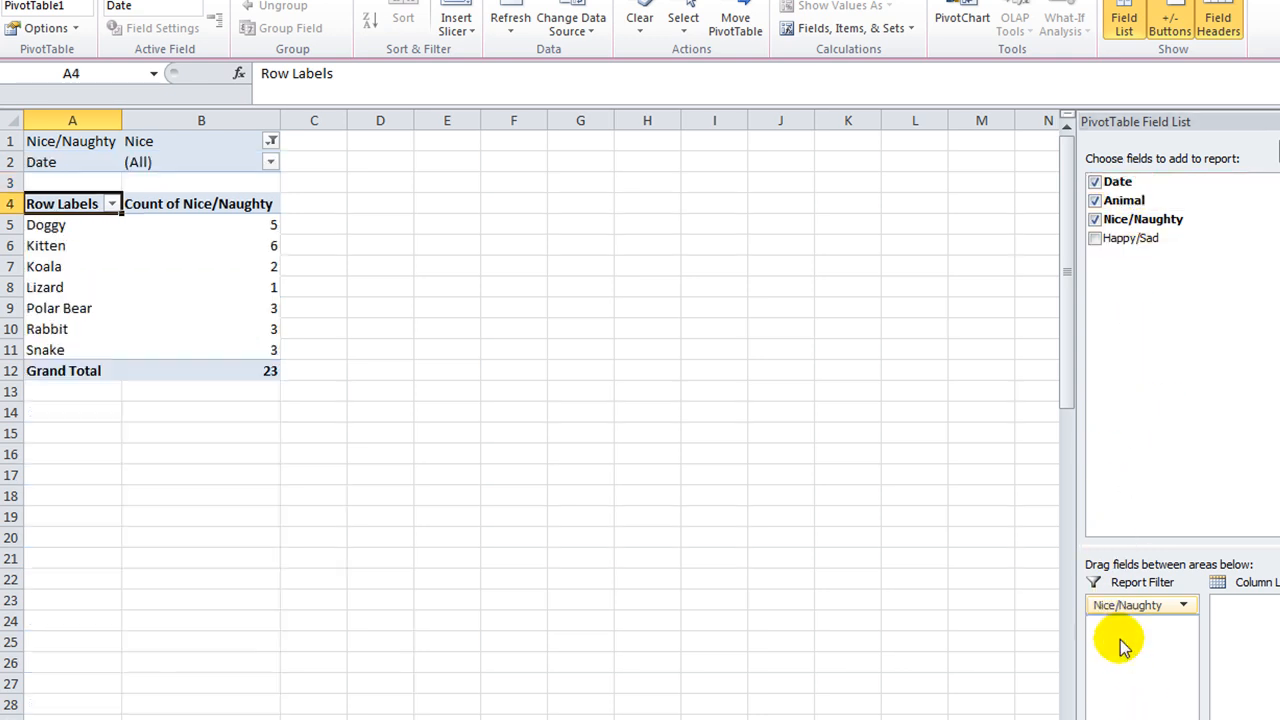
drag(1120, 180, 1120, 624)
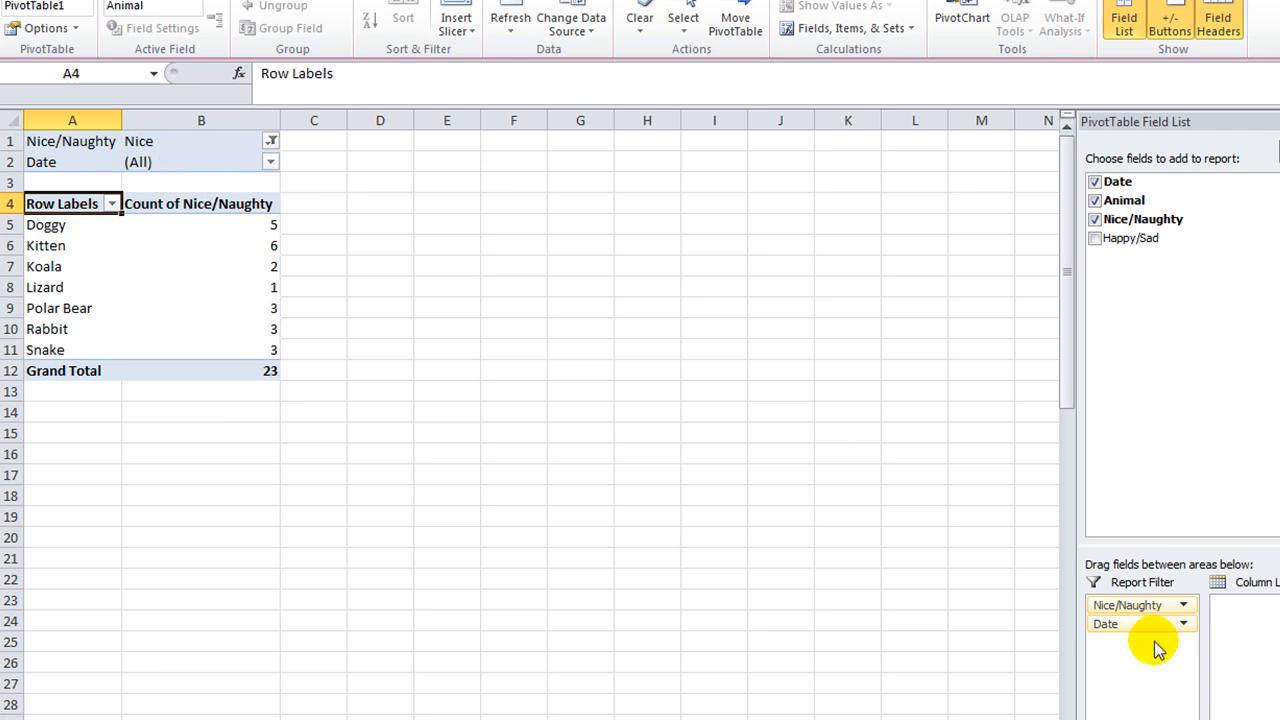
mouse_move(138, 280)
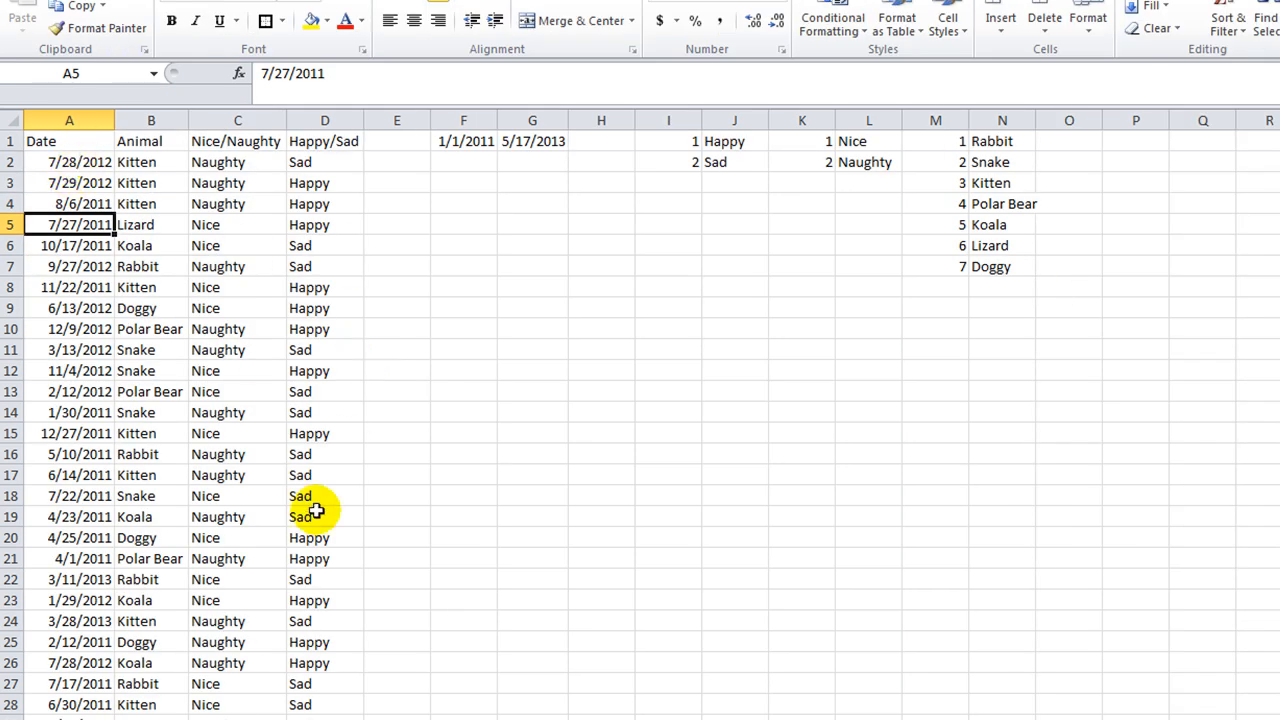
mouse_move(592, 162)
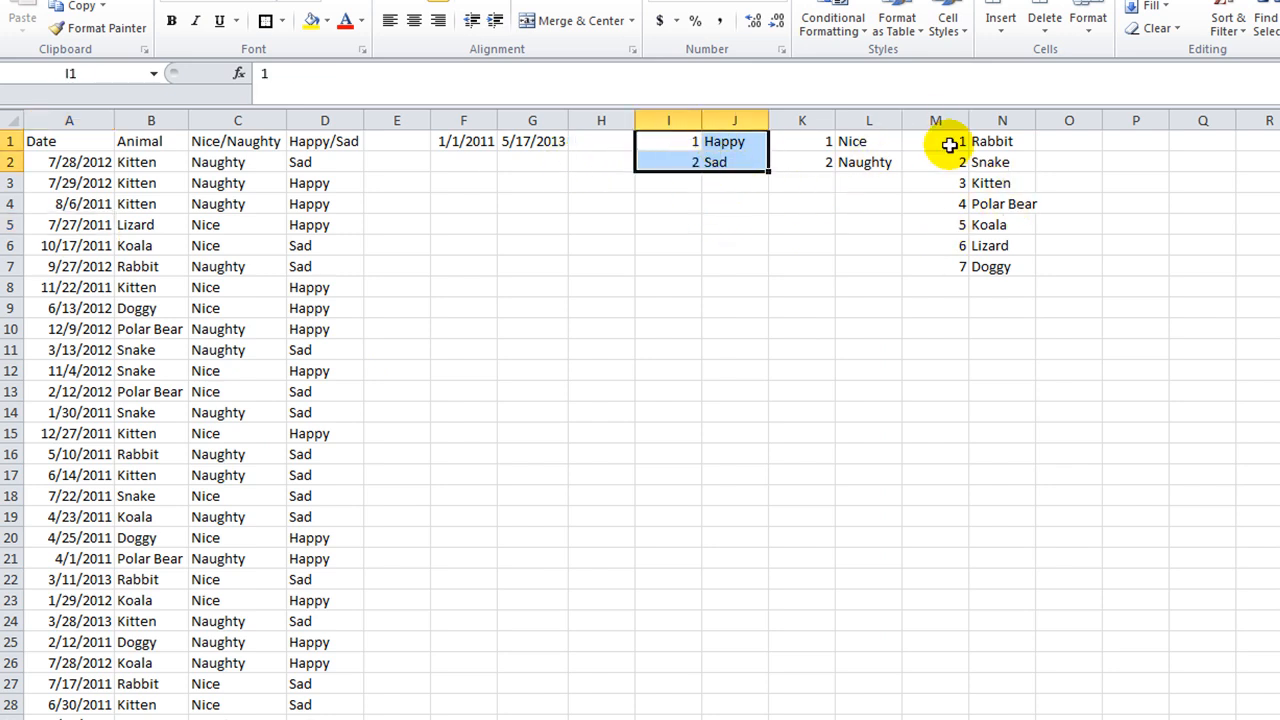
mouse_move(210, 184)
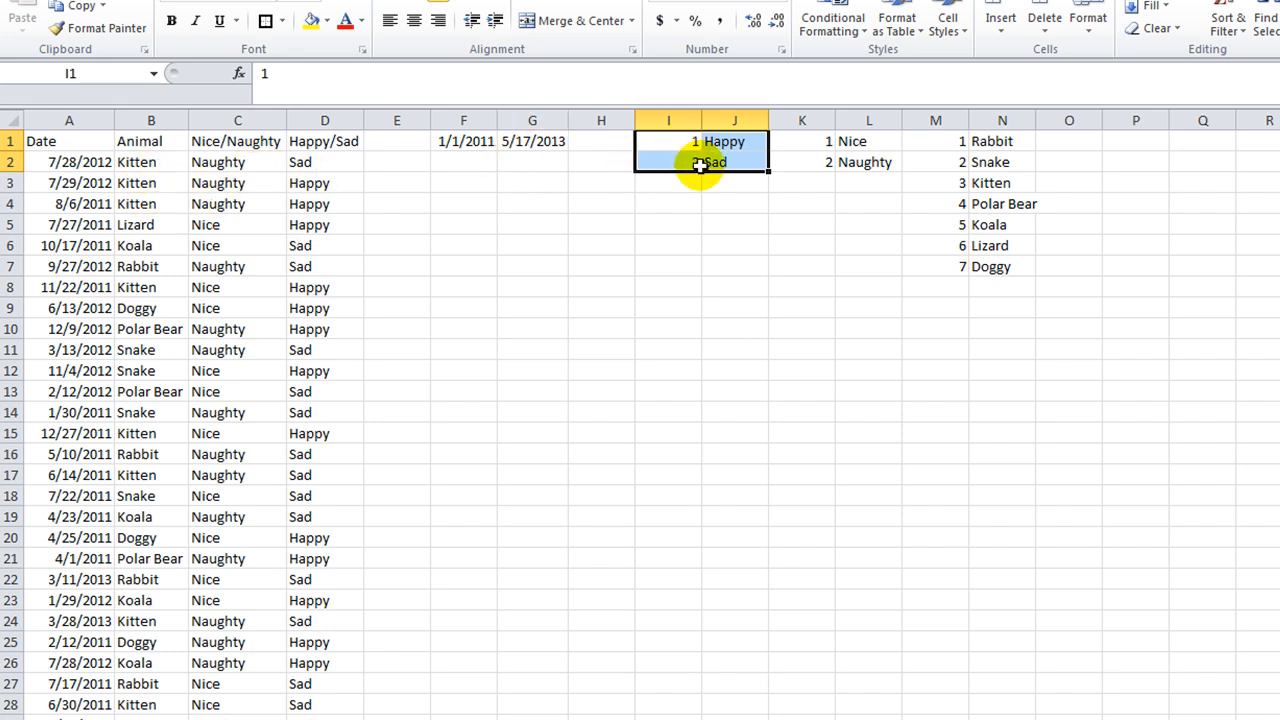
click(532, 140)
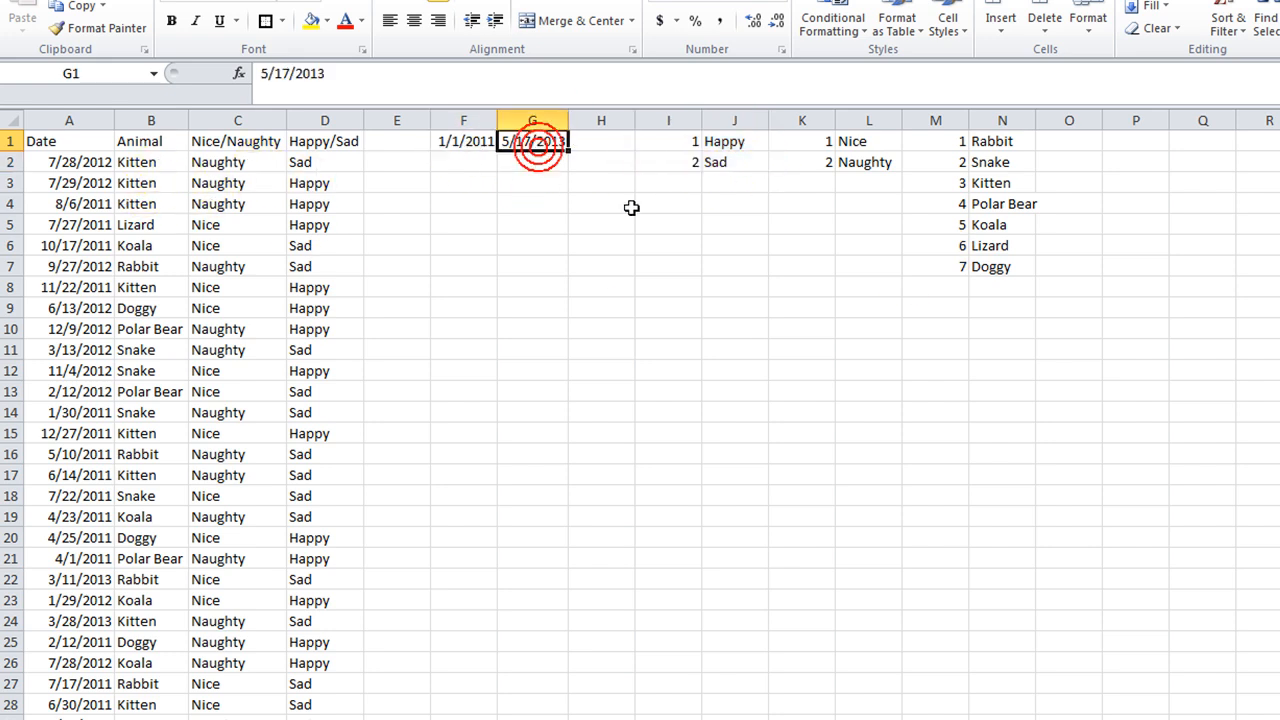
click(668, 140)
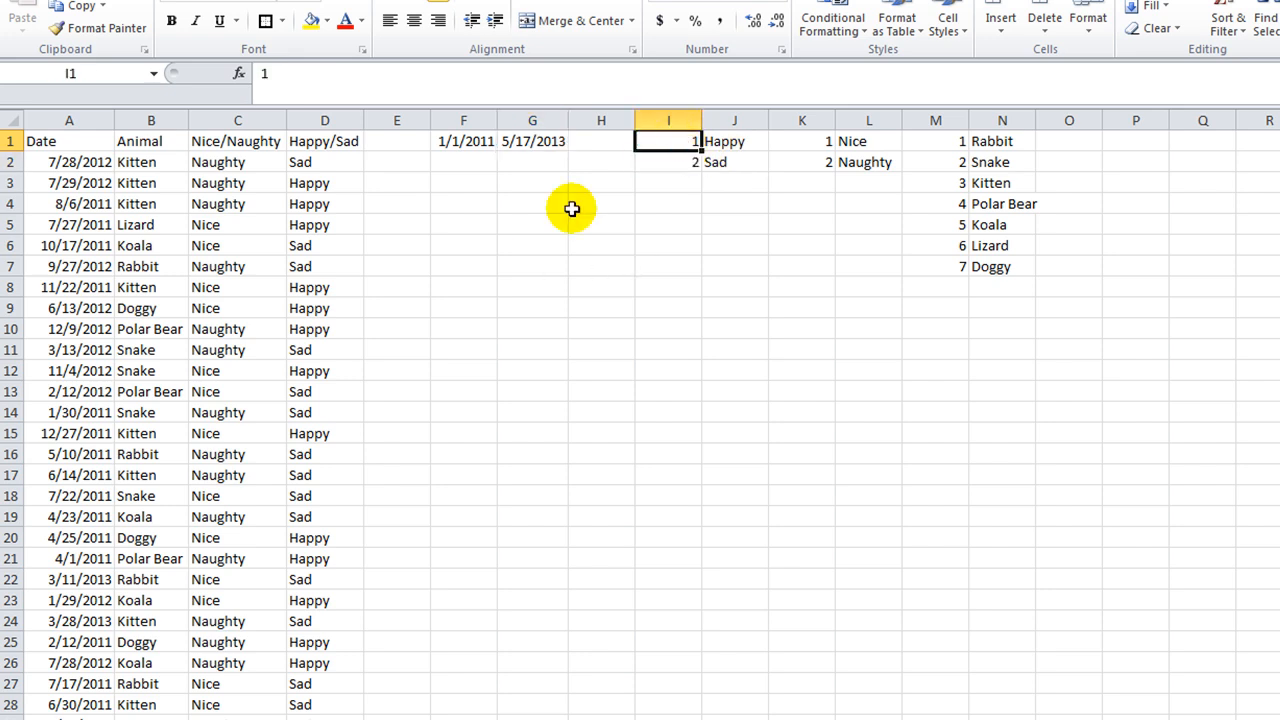
click(734, 140)
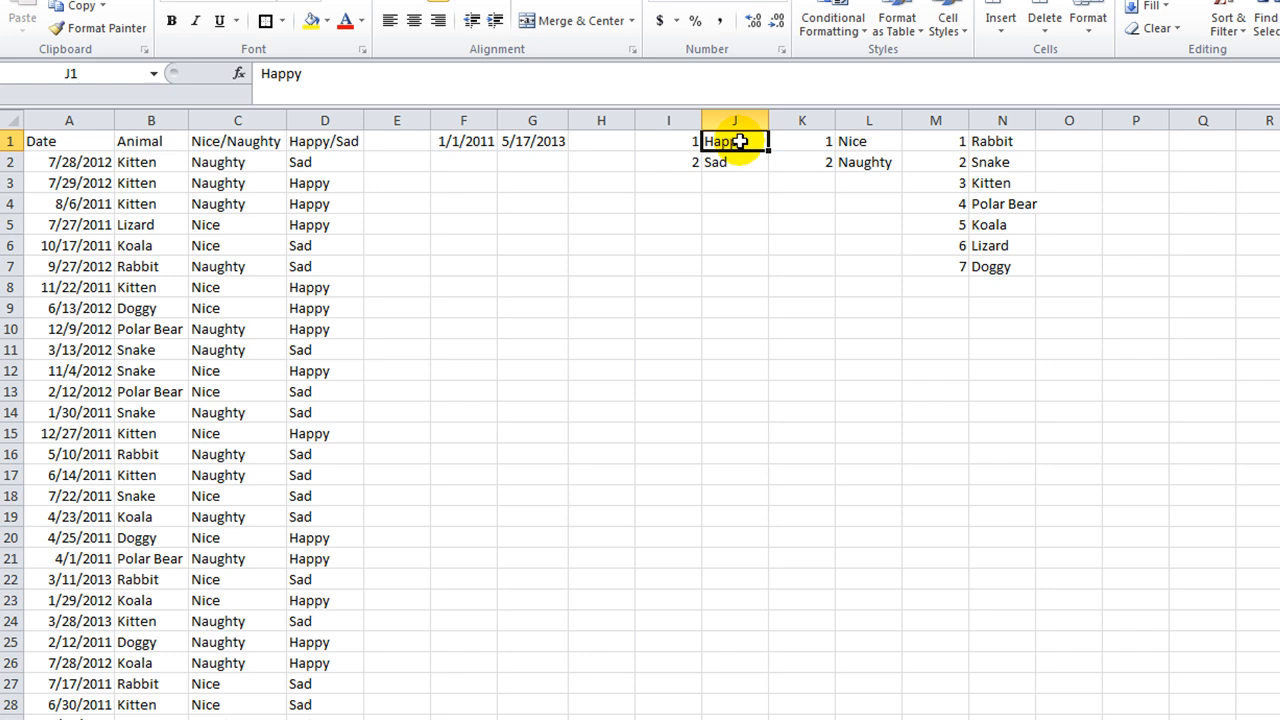
click(668, 160)
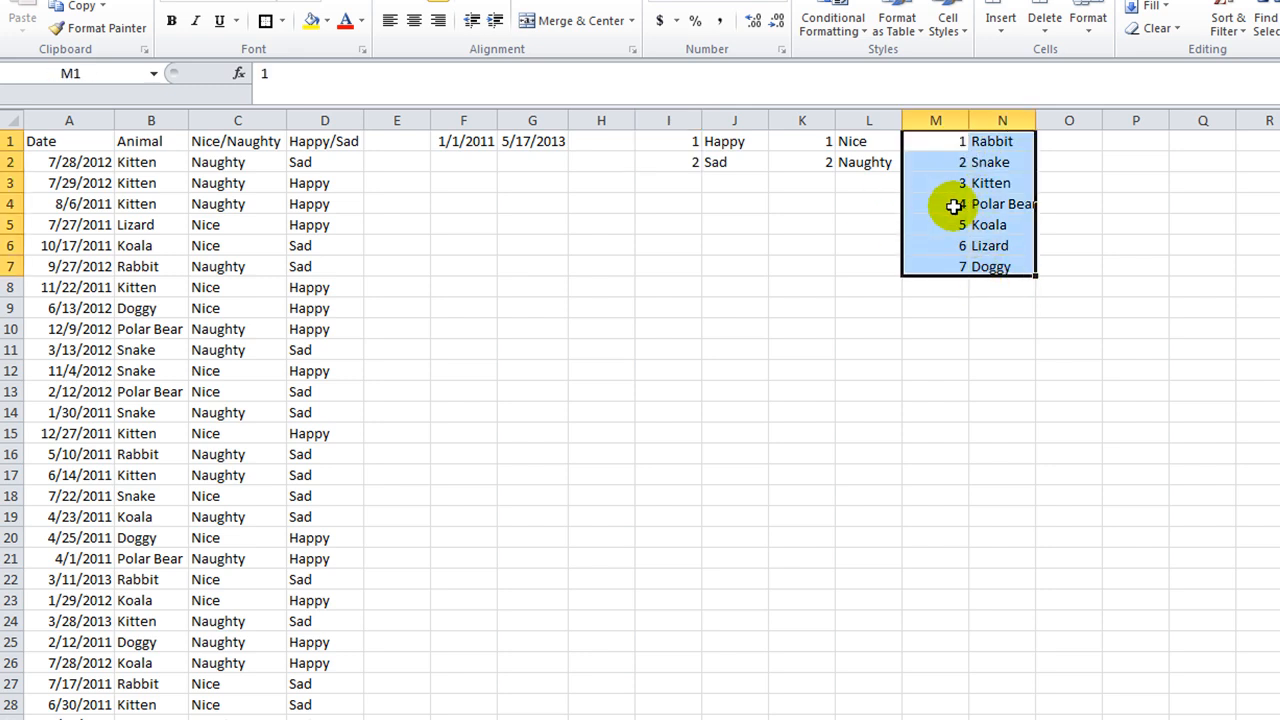
click(668, 348)
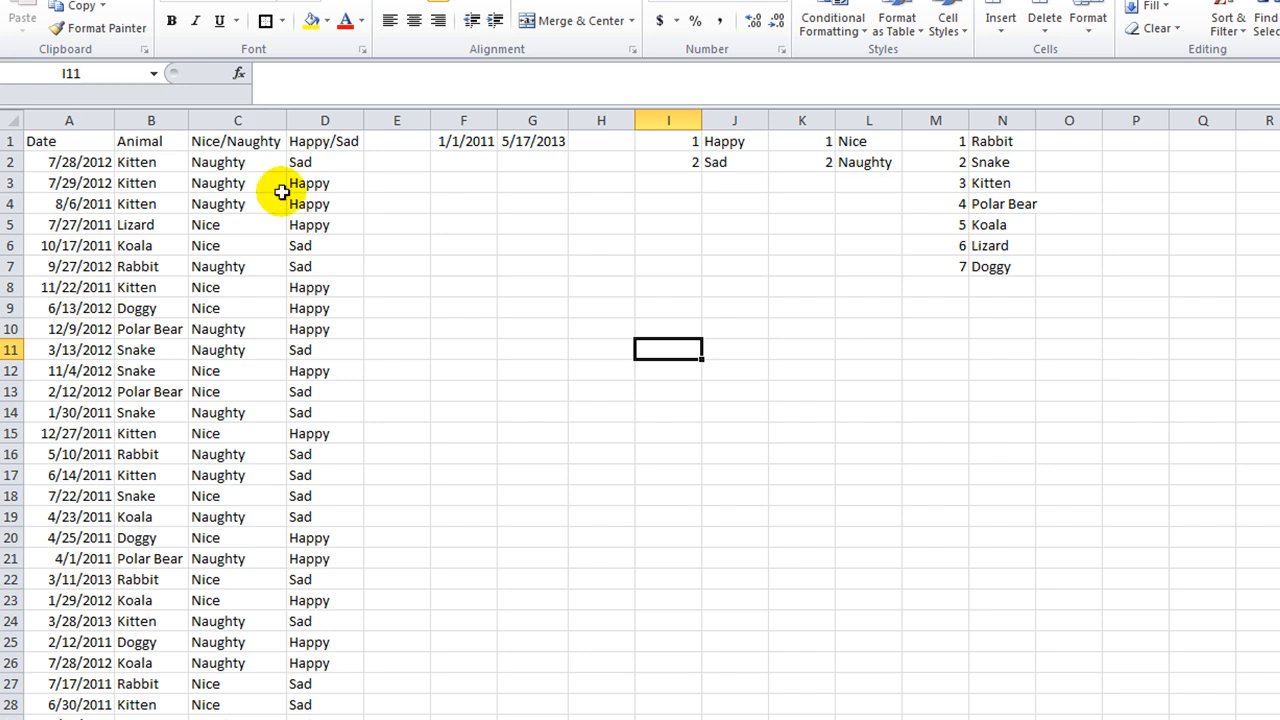
mouse_move(476, 300)
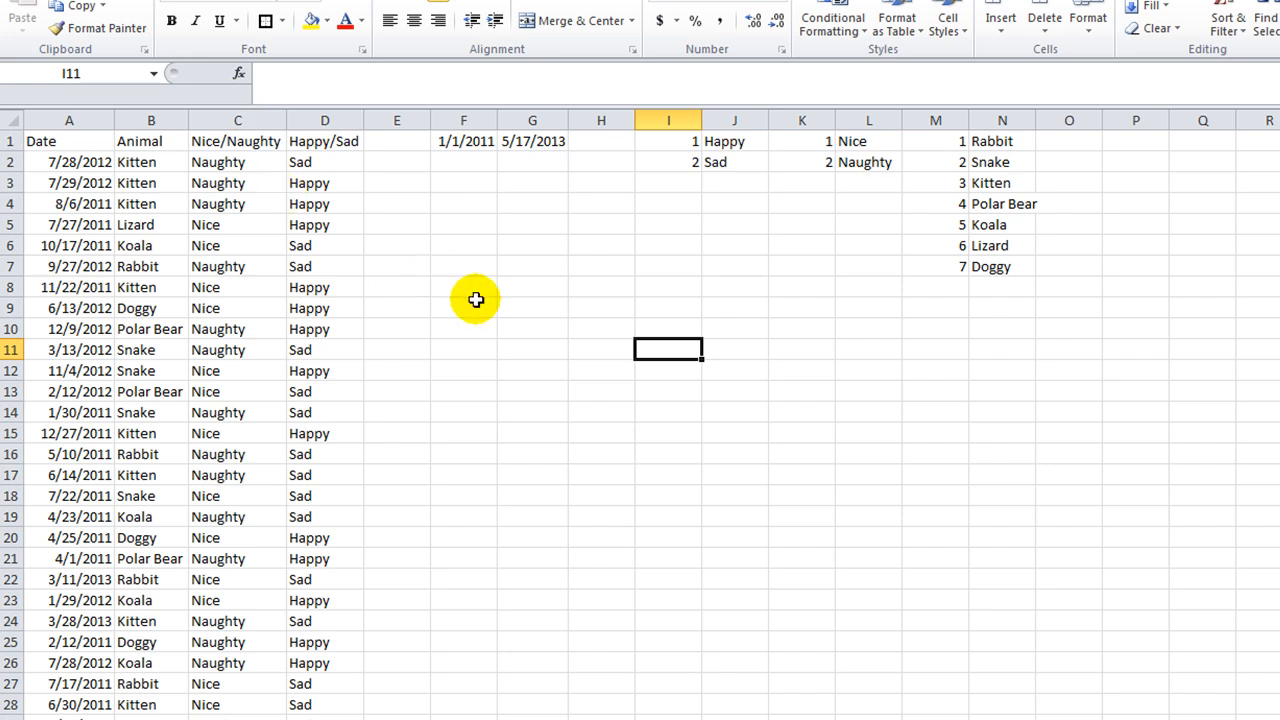
mouse_move(472, 280)
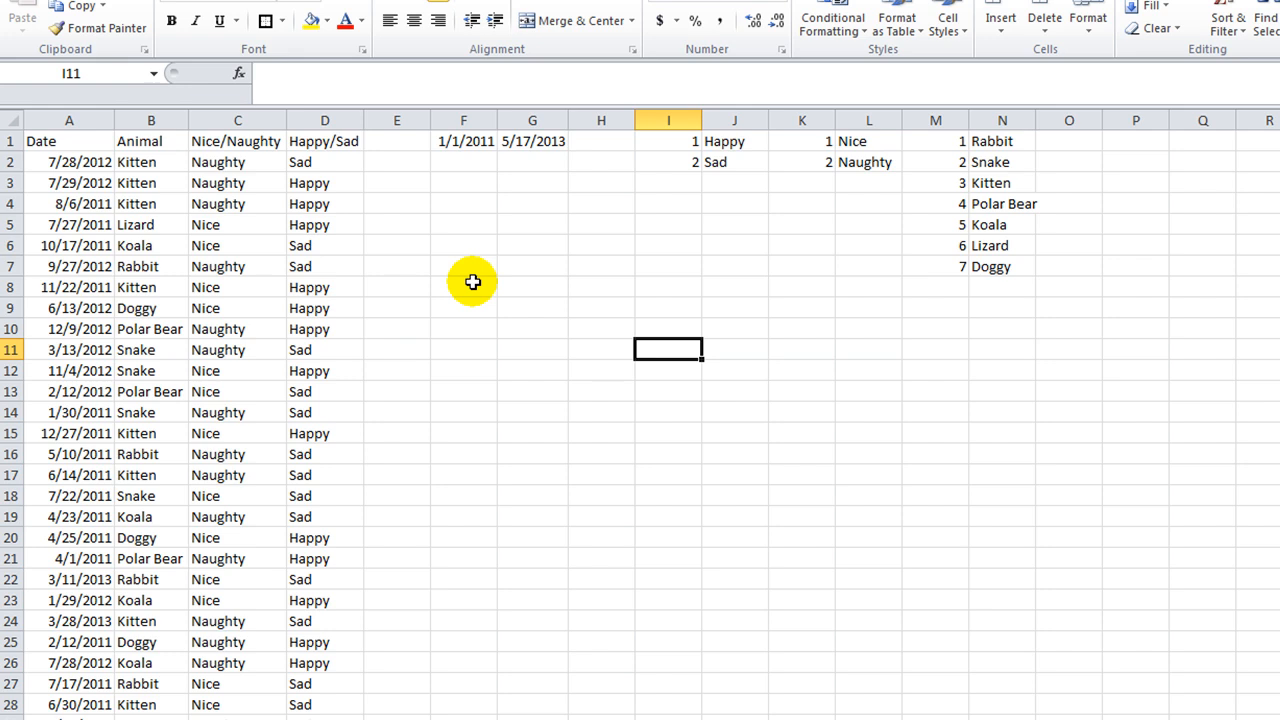